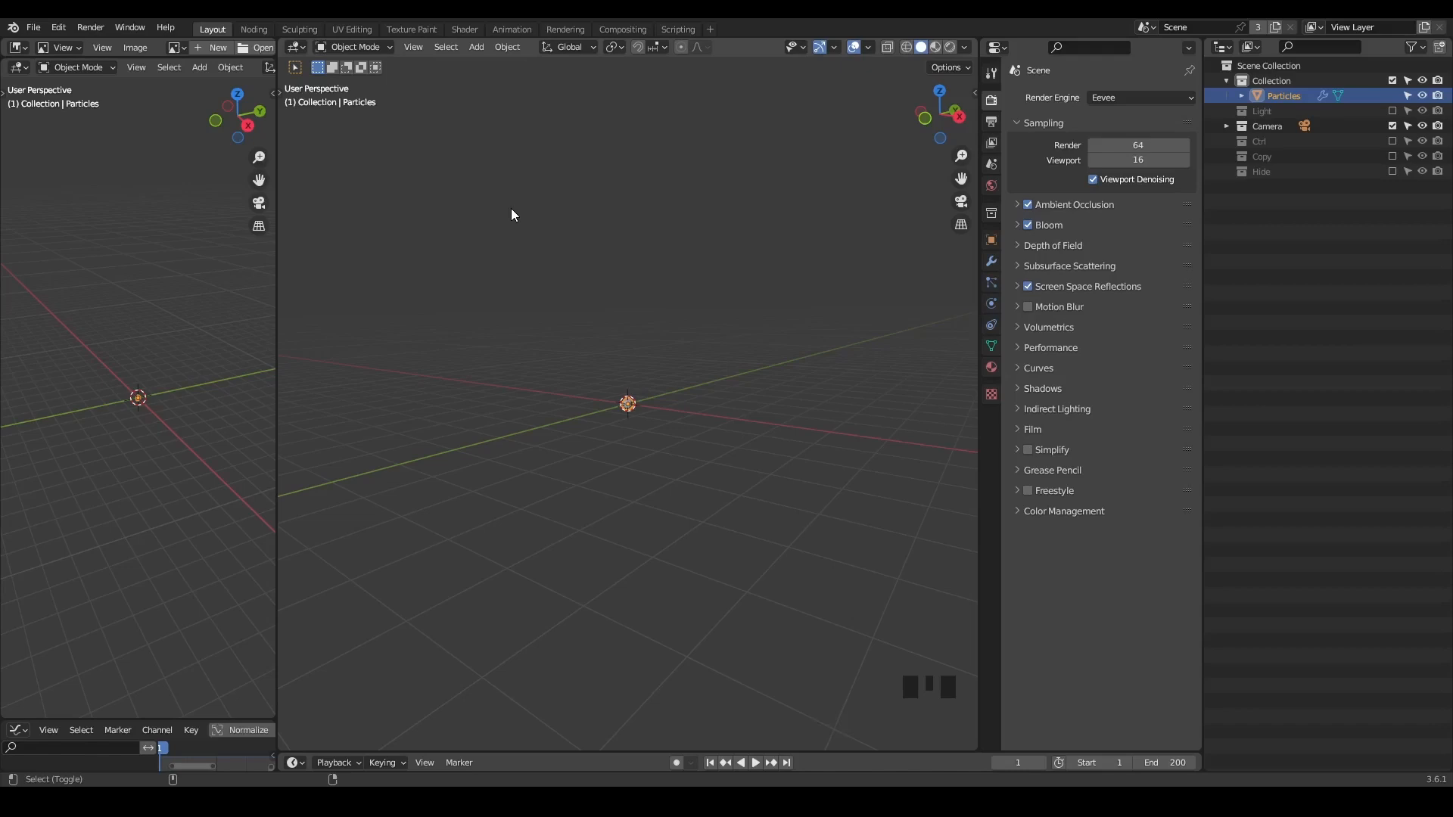
Play the particle animation until the cube particles spread outward around frame 91.
{"action": "key", "text": "Shift+Ctrl+Alt+Q"}
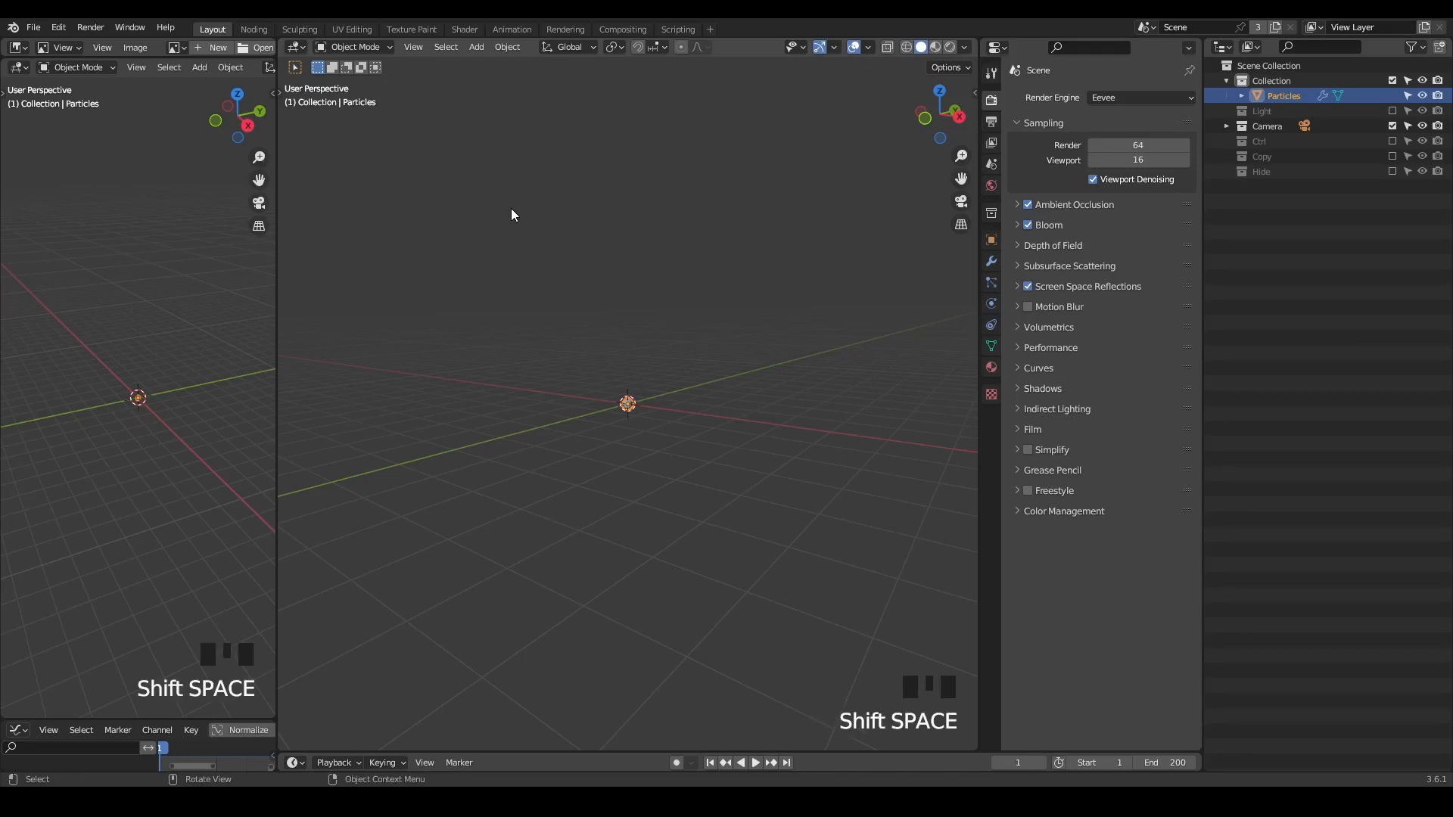
{"action": "key", "text": "space"}
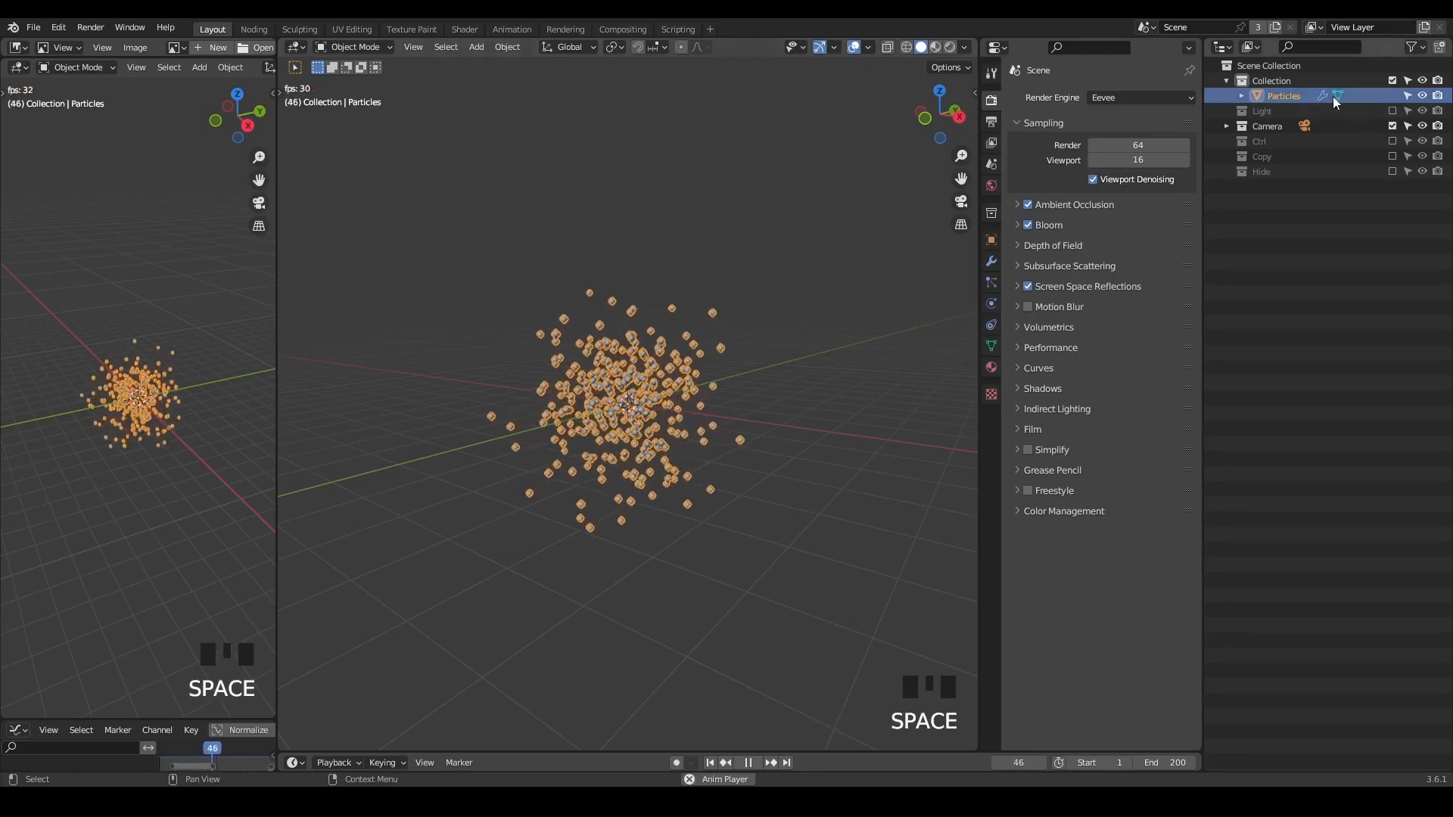
{"action": "left_click", "coordinate": [752, 762]}
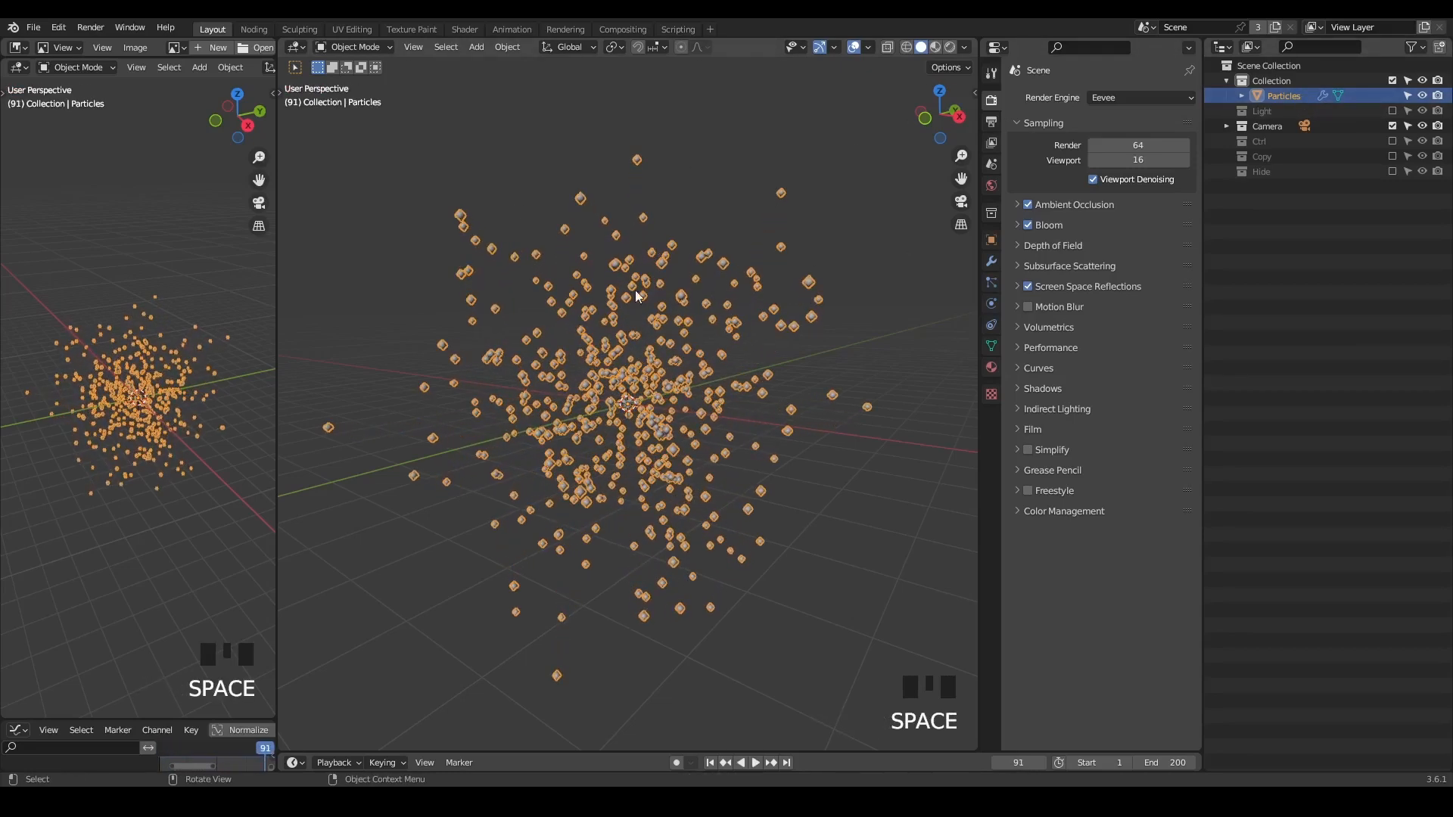
{"action": "mouse_move", "coordinate": [990, 283]}
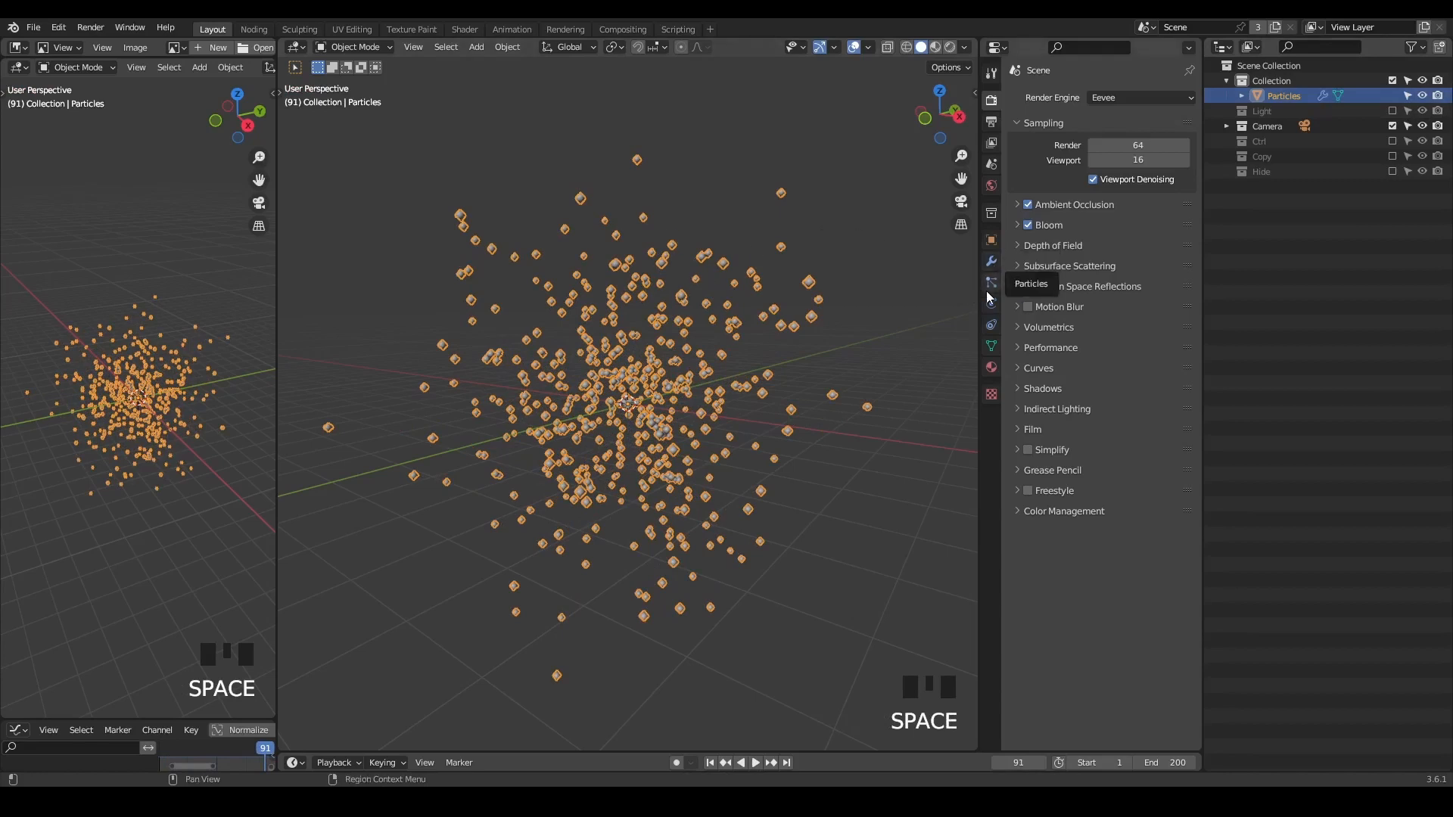
Show the Particles object's particle properties tab.
{"action": "left_click", "coordinate": [990, 283]}
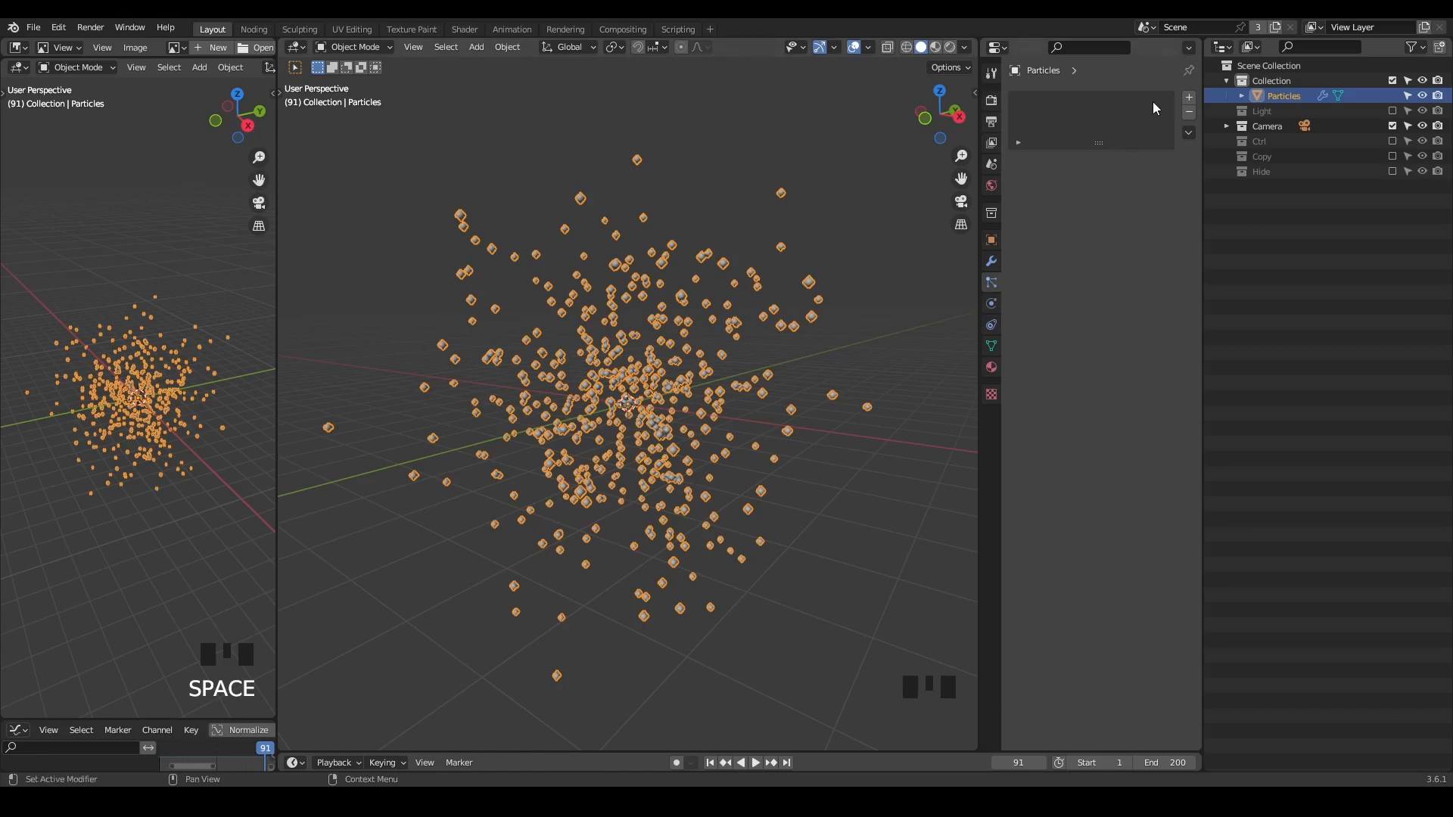
{"action": "mouse_move", "coordinate": [1117, 108]}
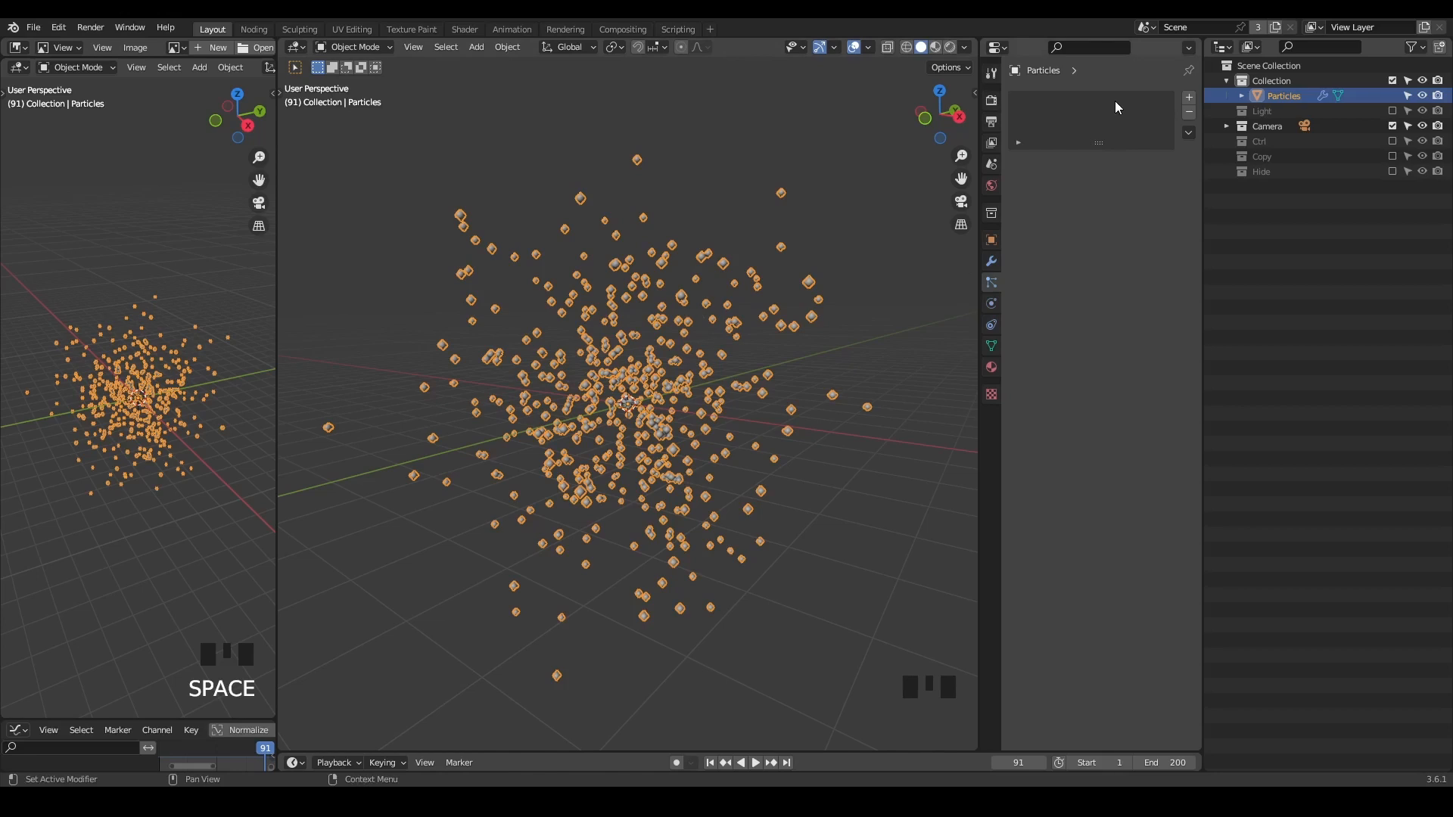
{"action": "mouse_move", "coordinate": [918, 254]}
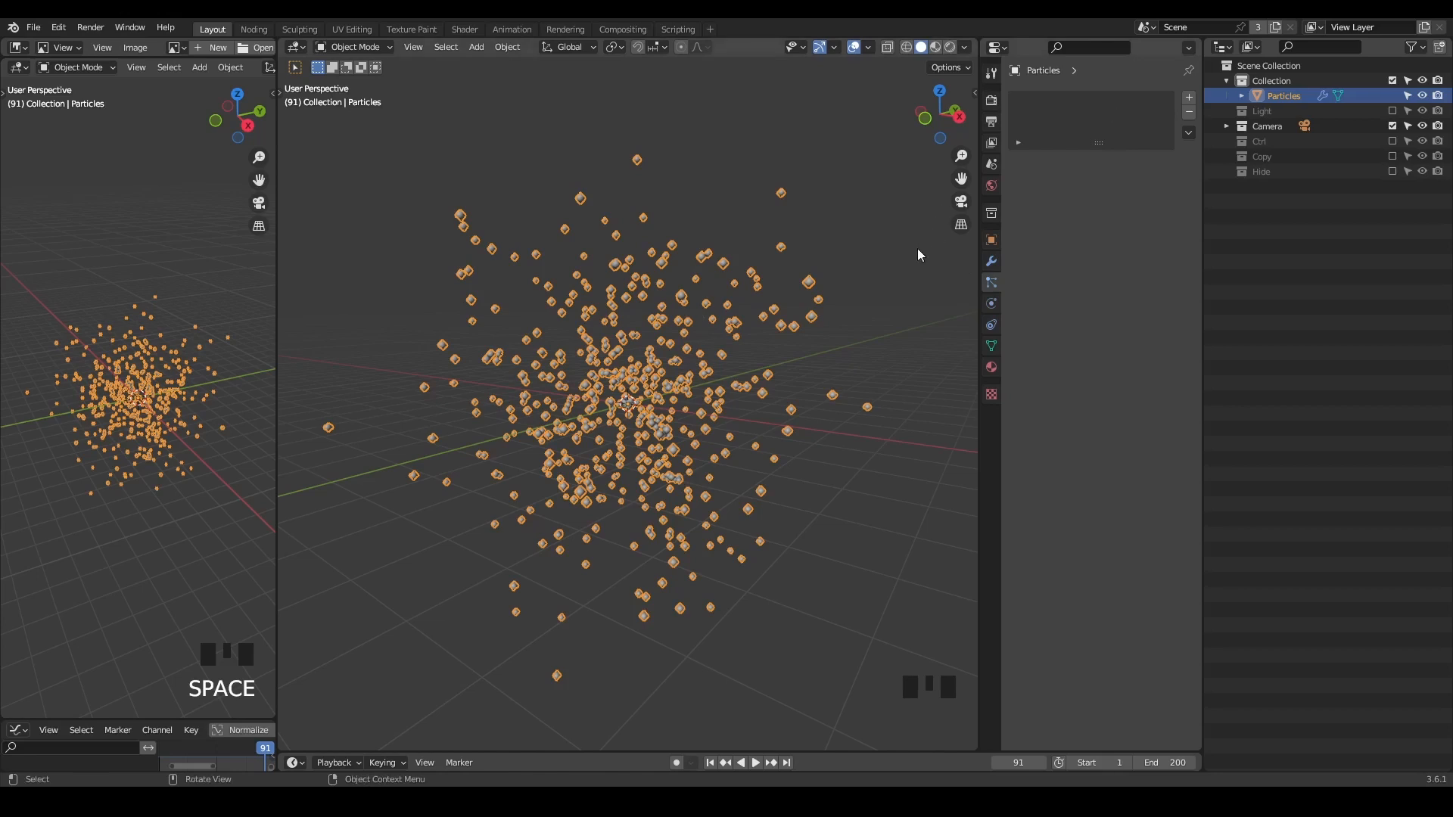
{"action": "mouse_move", "coordinate": [903, 259]}
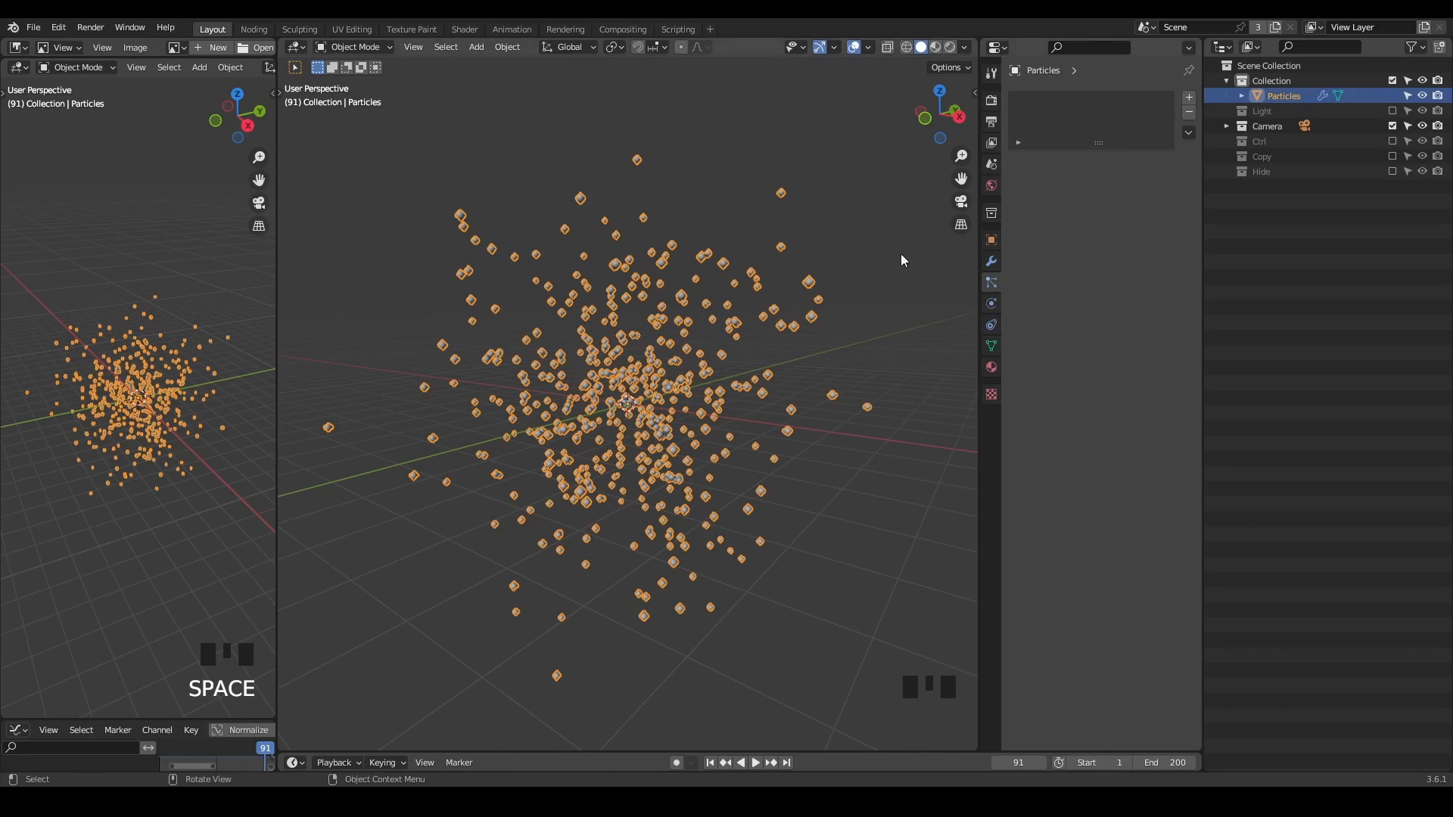
{"action": "mouse_move", "coordinate": [569, 235]}
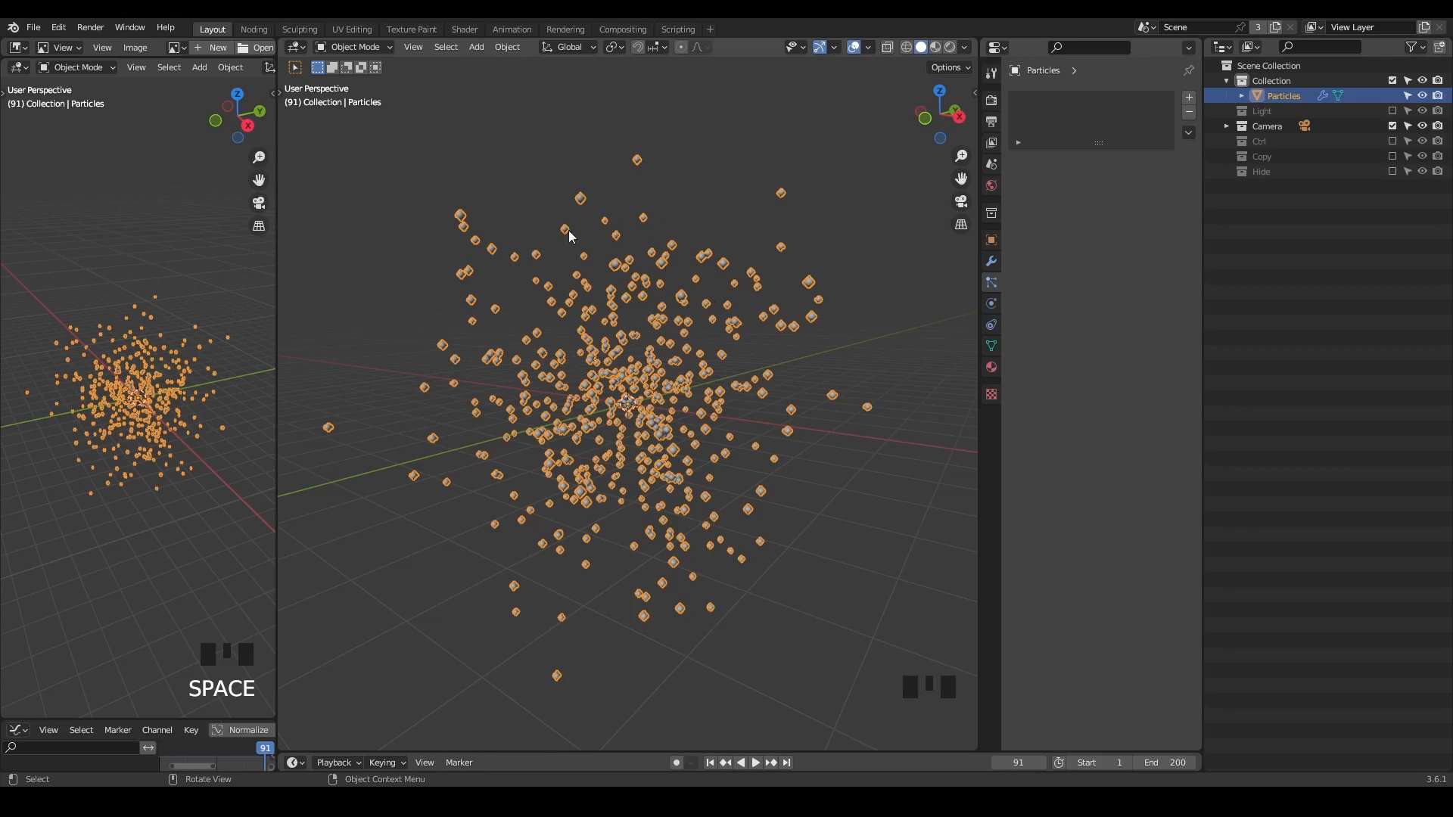
{"action": "mouse_move", "coordinate": [720, 384]}
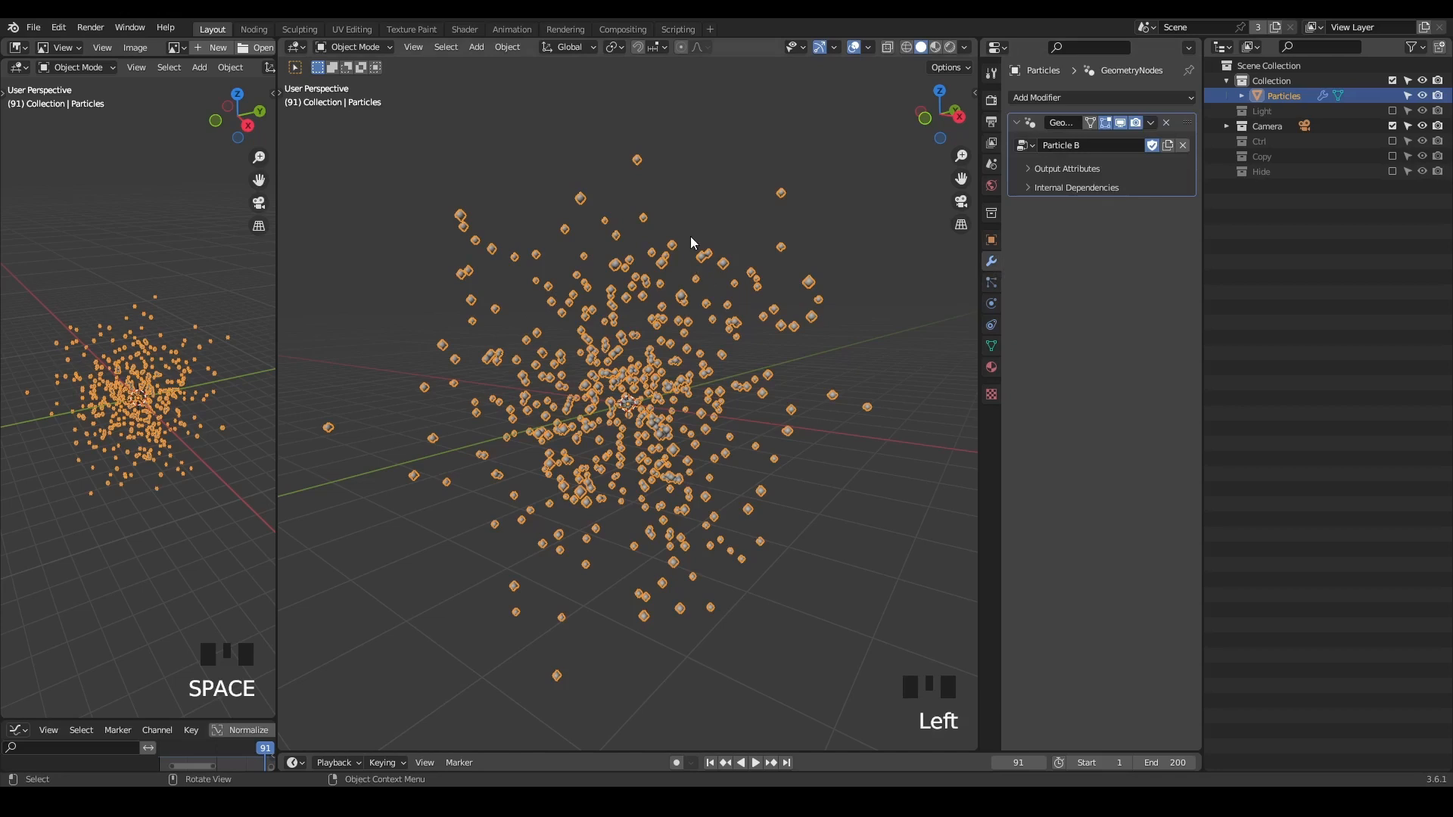
{"action": "mouse_move", "coordinate": [713, 269]}
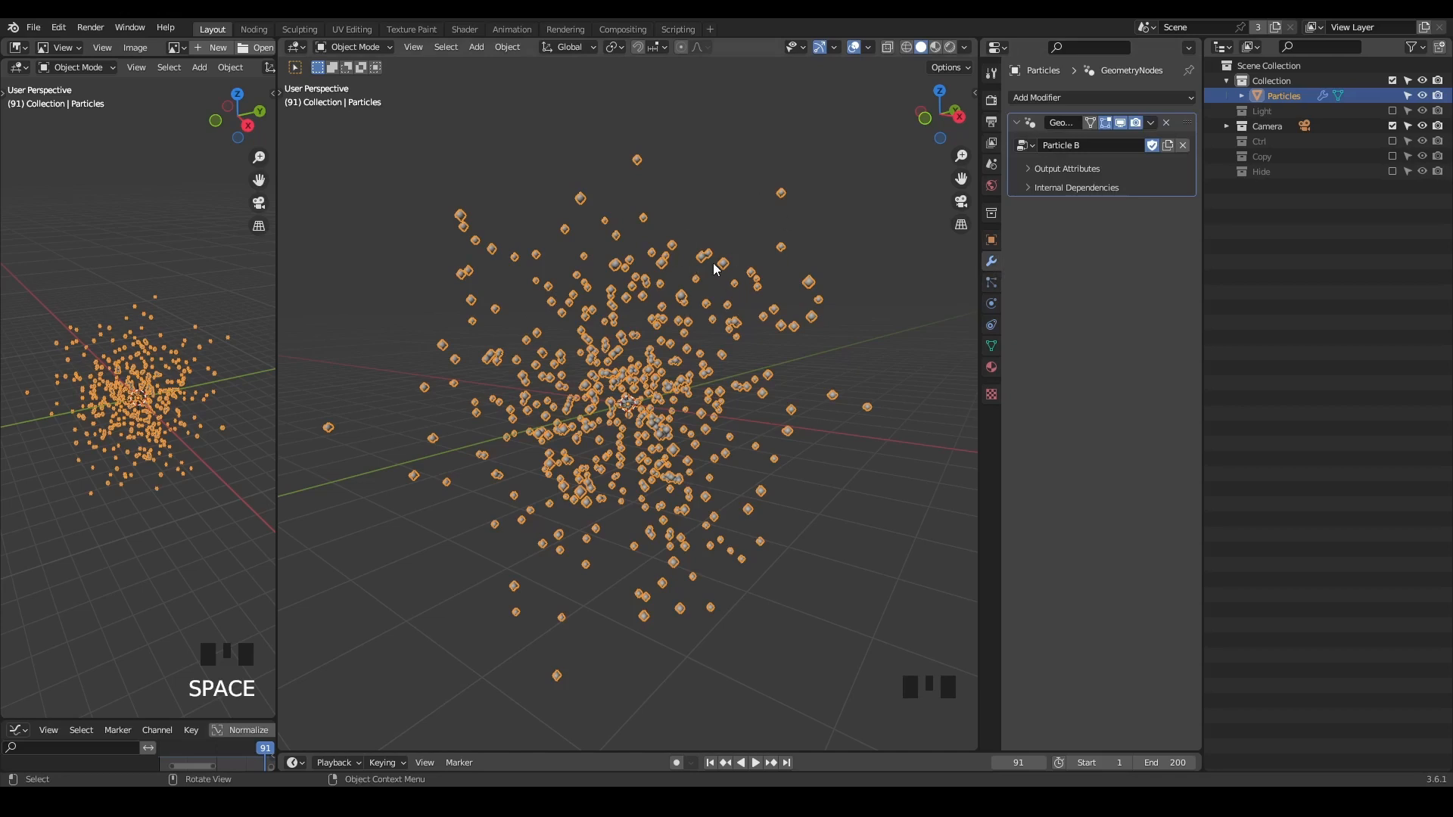
{"action": "mouse_move", "coordinate": [711, 263]}
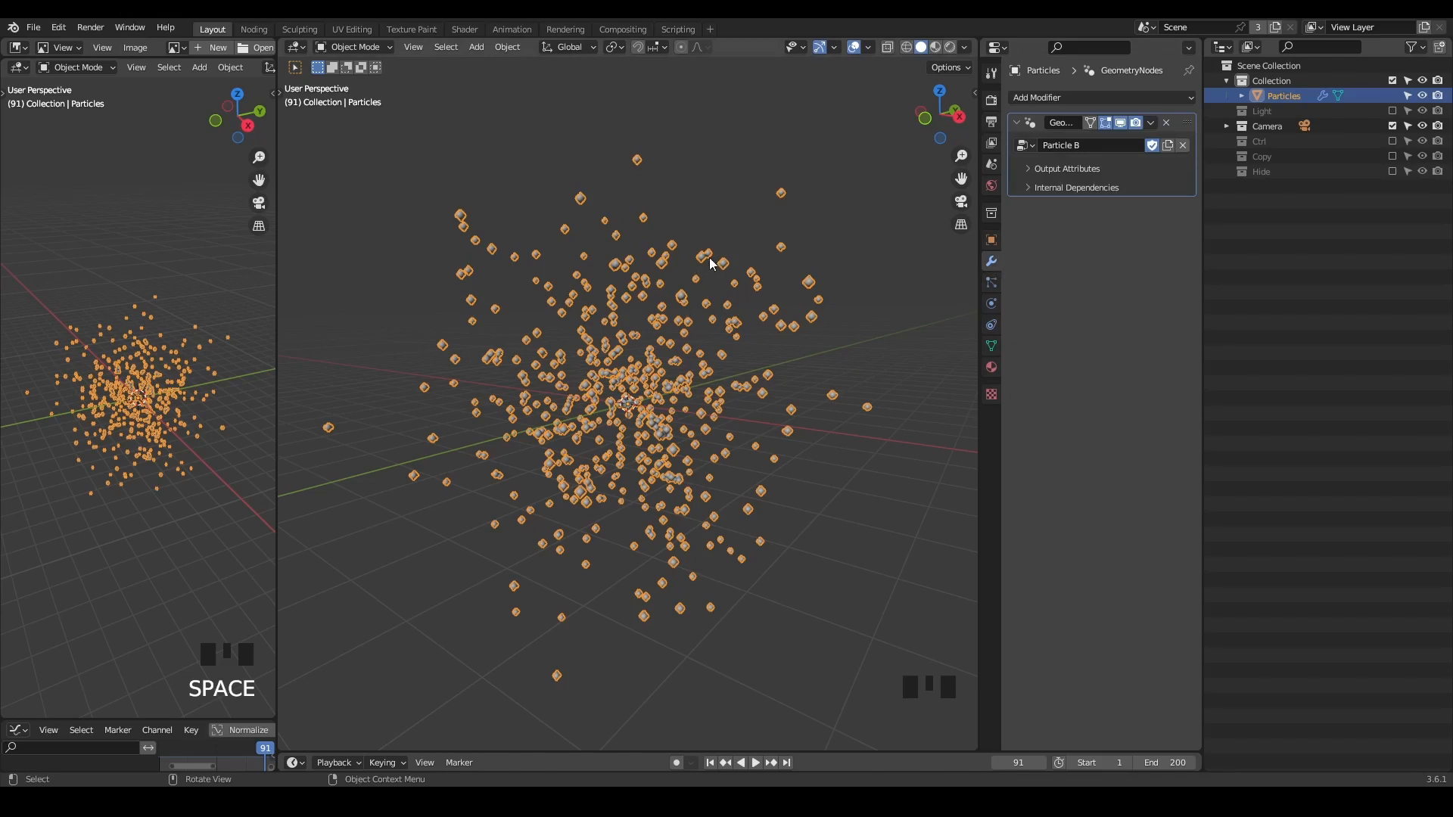
{"action": "mouse_move", "coordinate": [672, 210]}
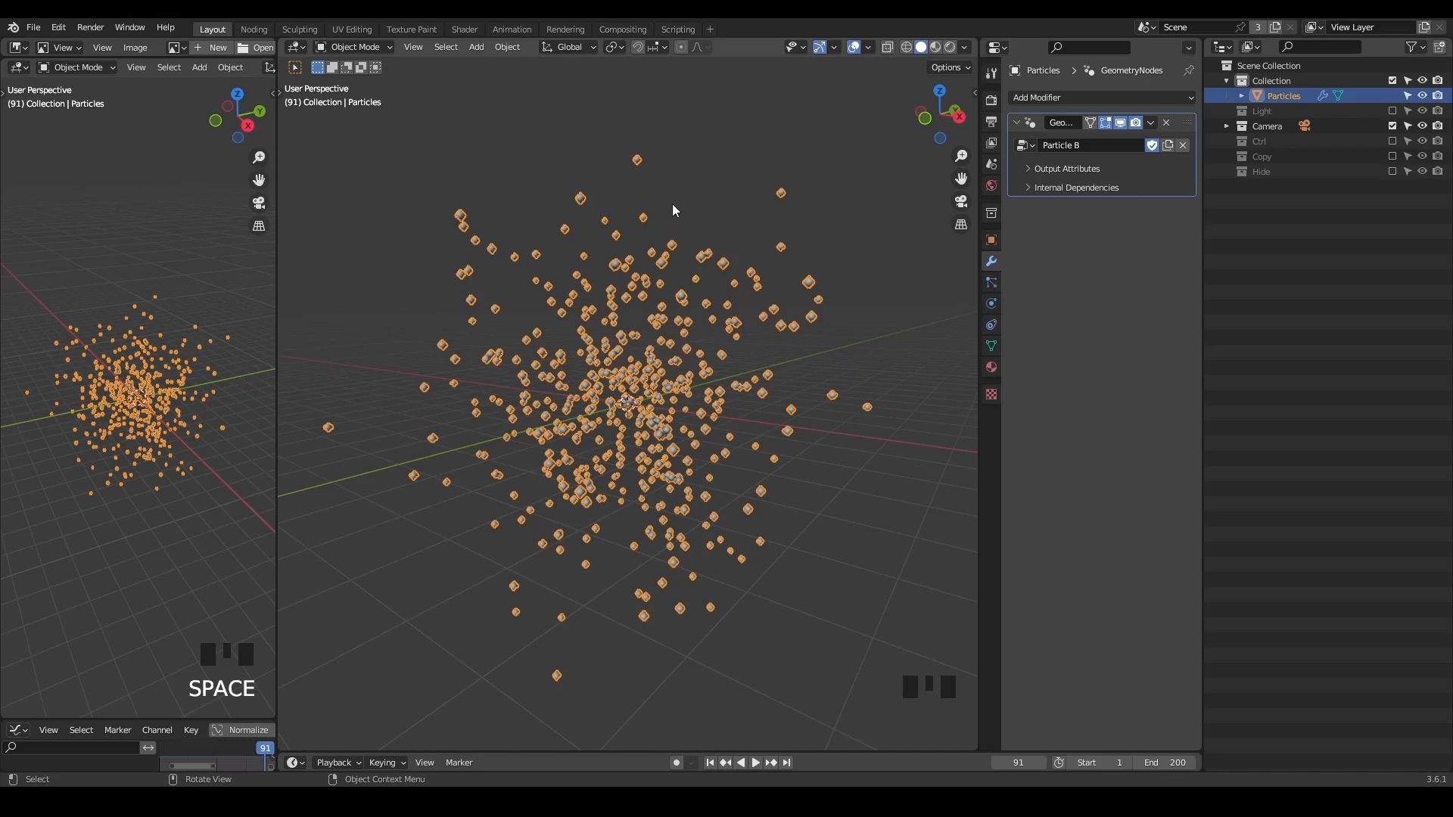
{"action": "mouse_move", "coordinate": [590, 228]}
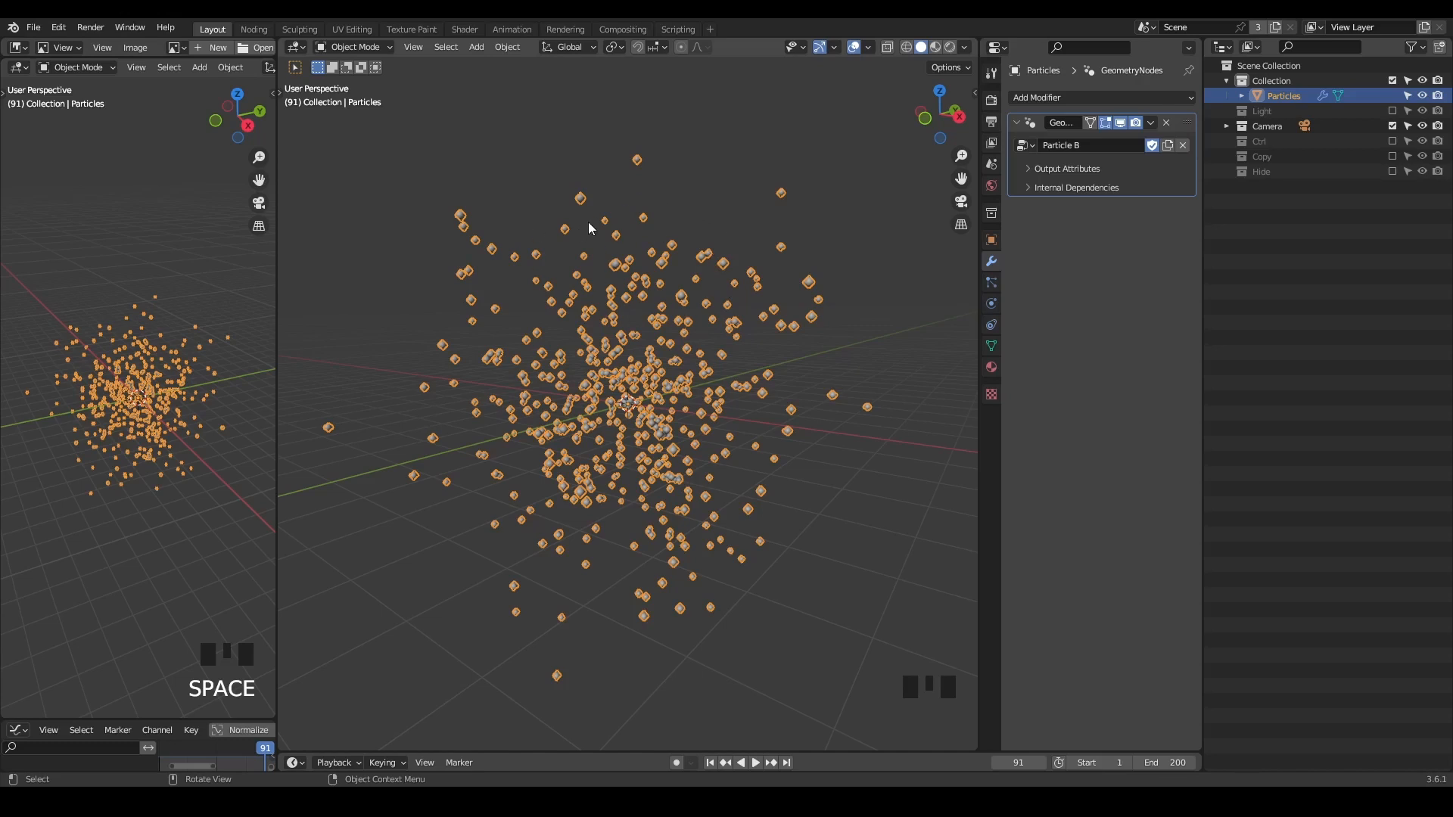
{"action": "mouse_move", "coordinate": [590, 243]}
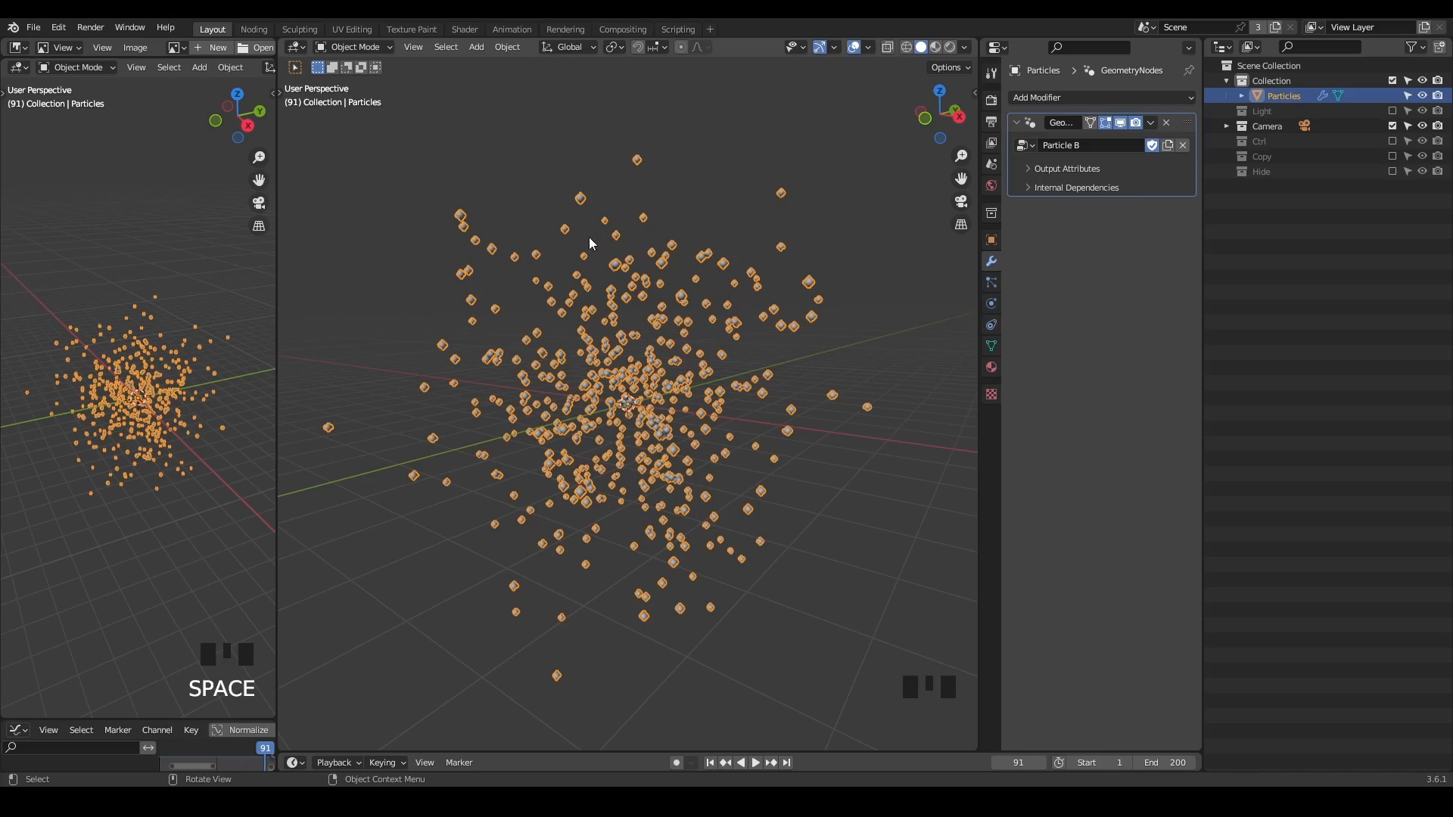
{"action": "mouse_move", "coordinate": [578, 211]}
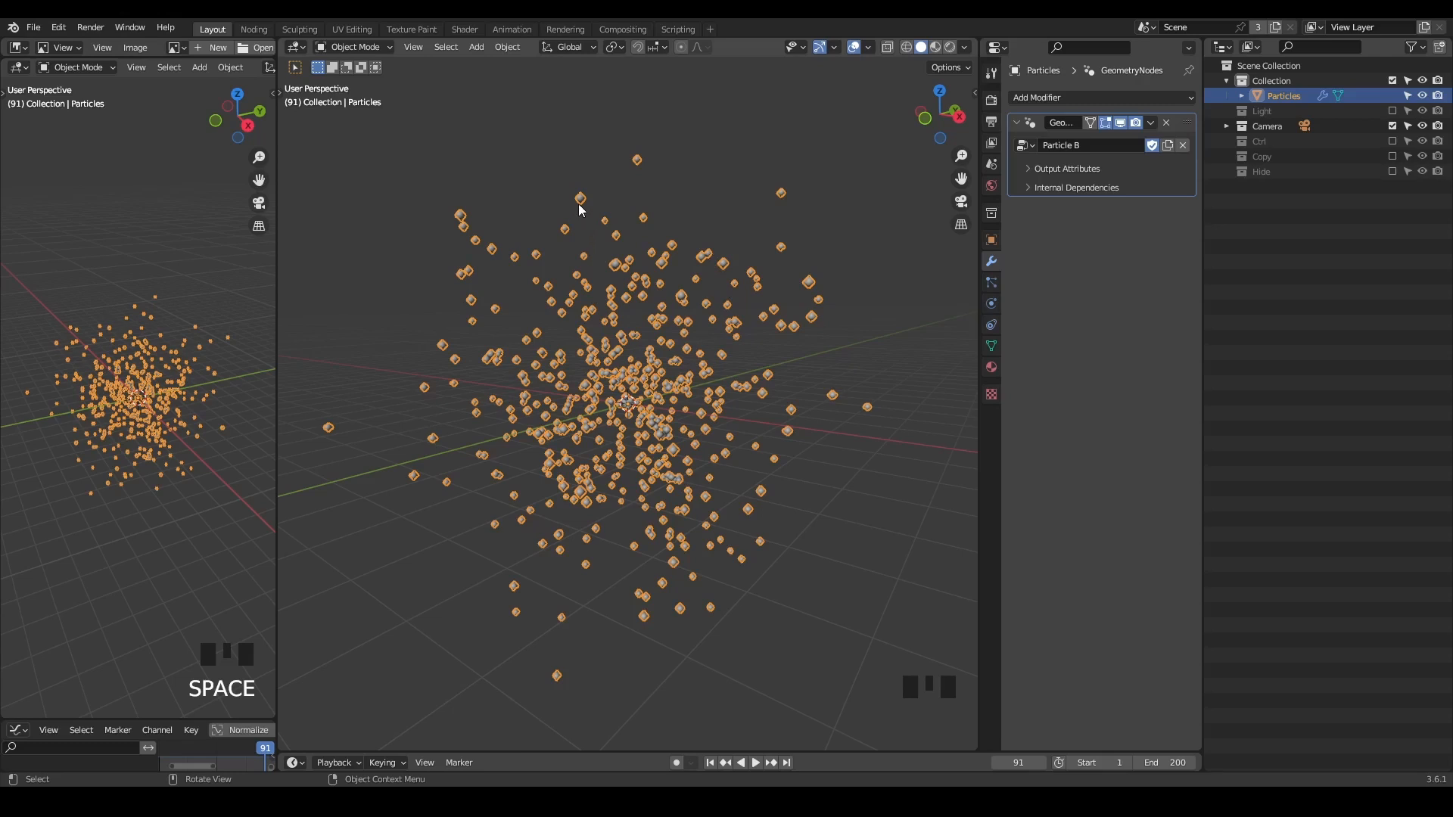
{"action": "mouse_move", "coordinate": [622, 292]}
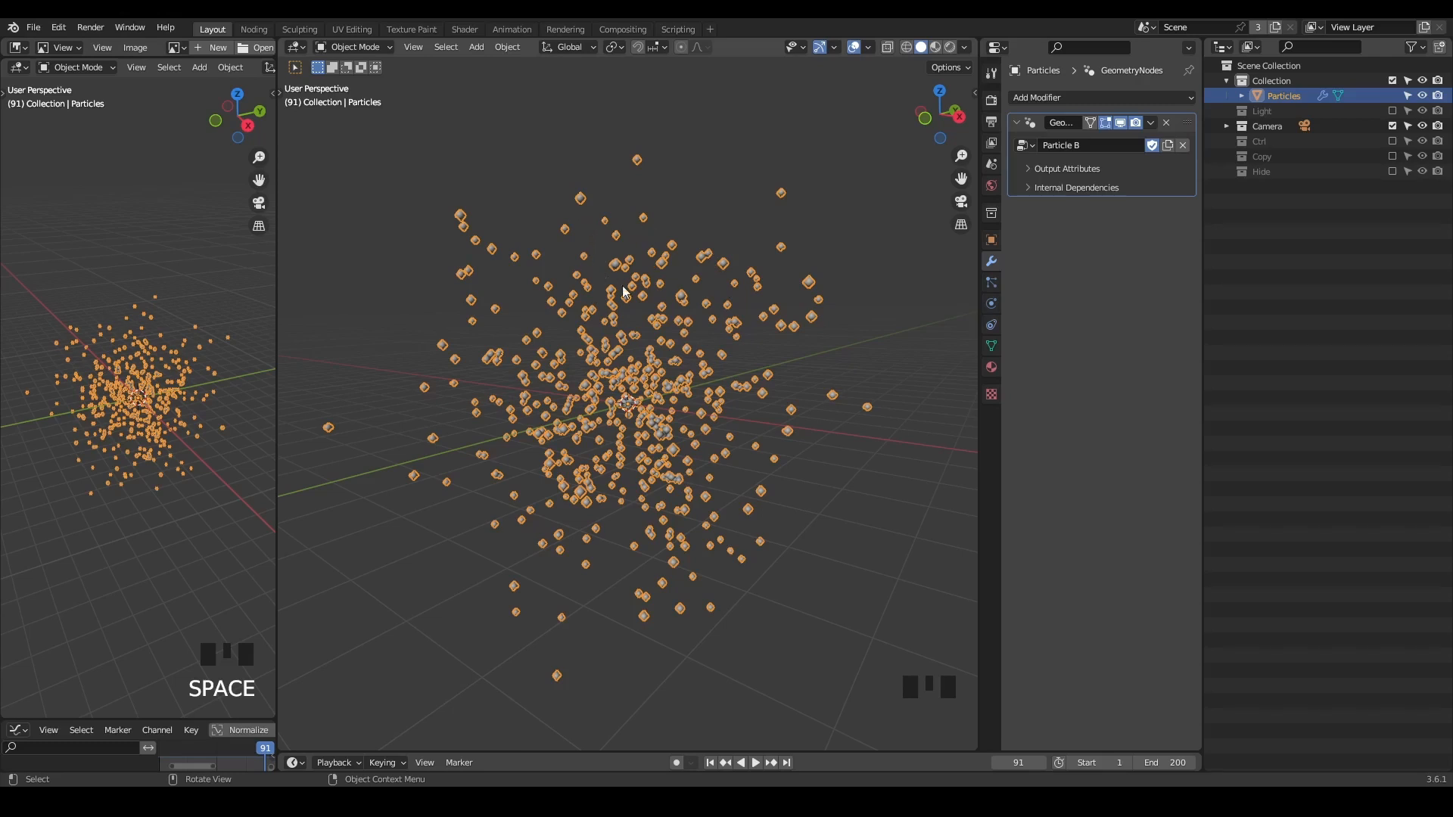
{"action": "mouse_move", "coordinate": [611, 292]}
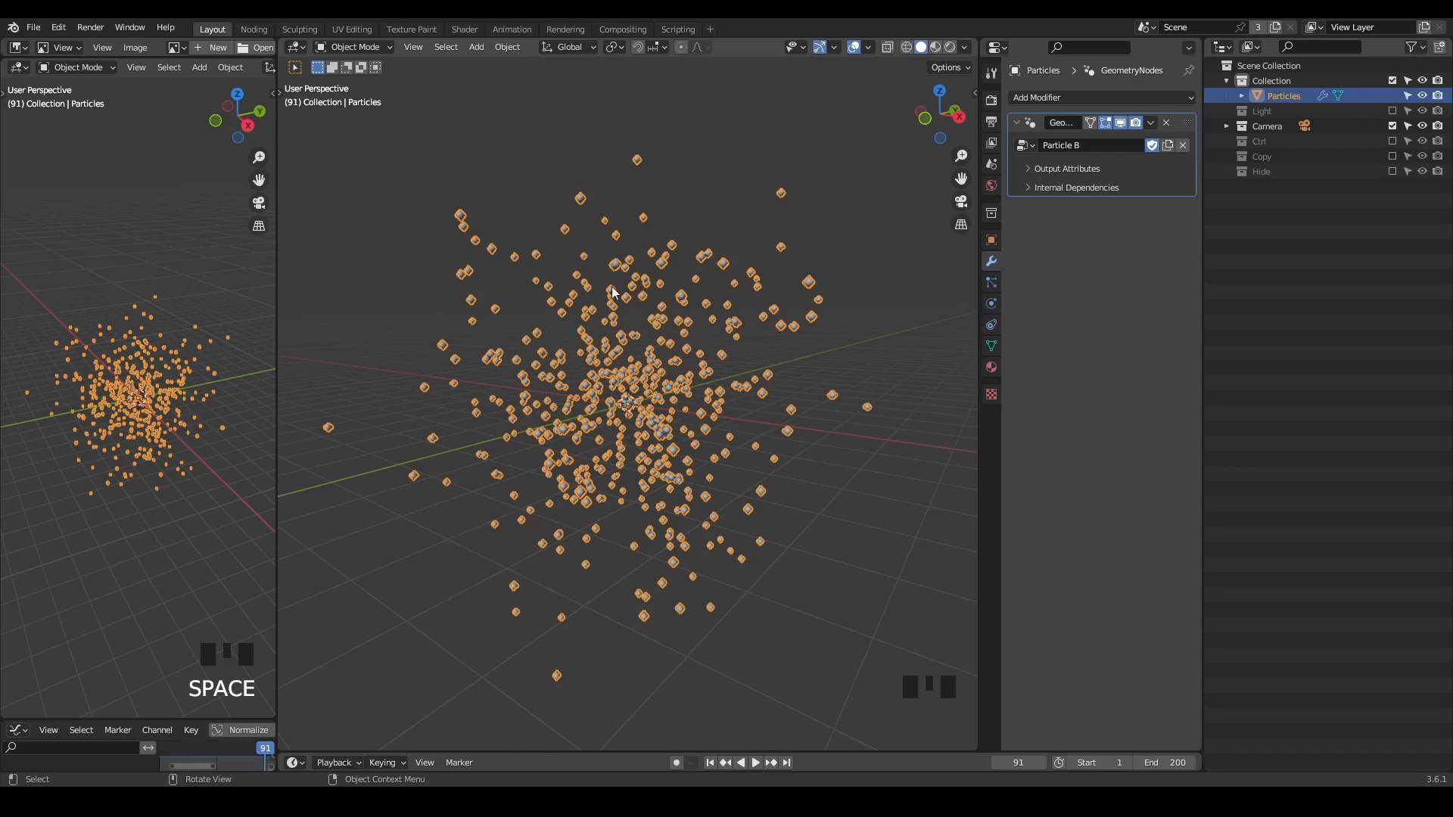
{"action": "mouse_move", "coordinate": [591, 237]}
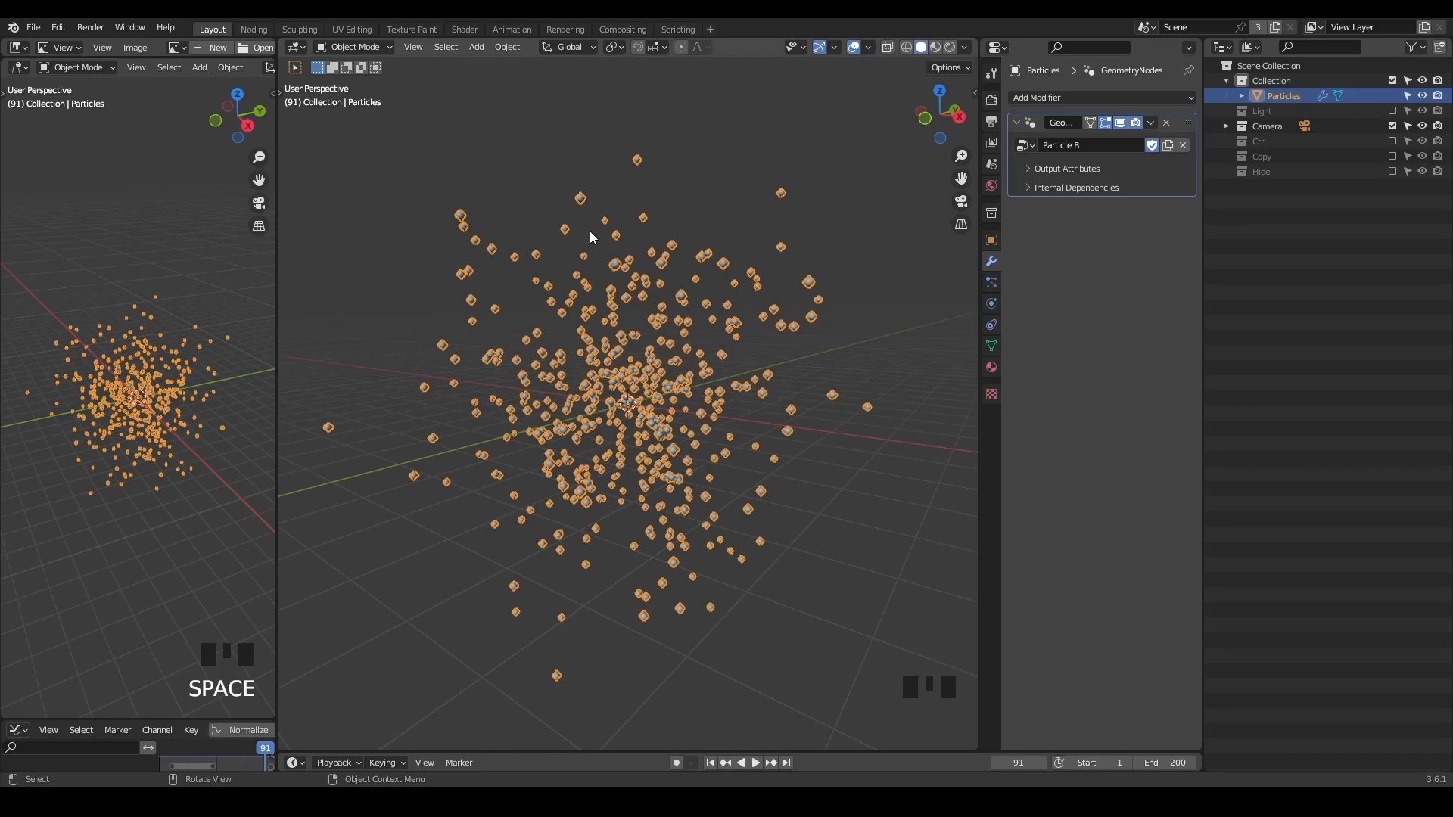
{"action": "mouse_move", "coordinate": [644, 207]}
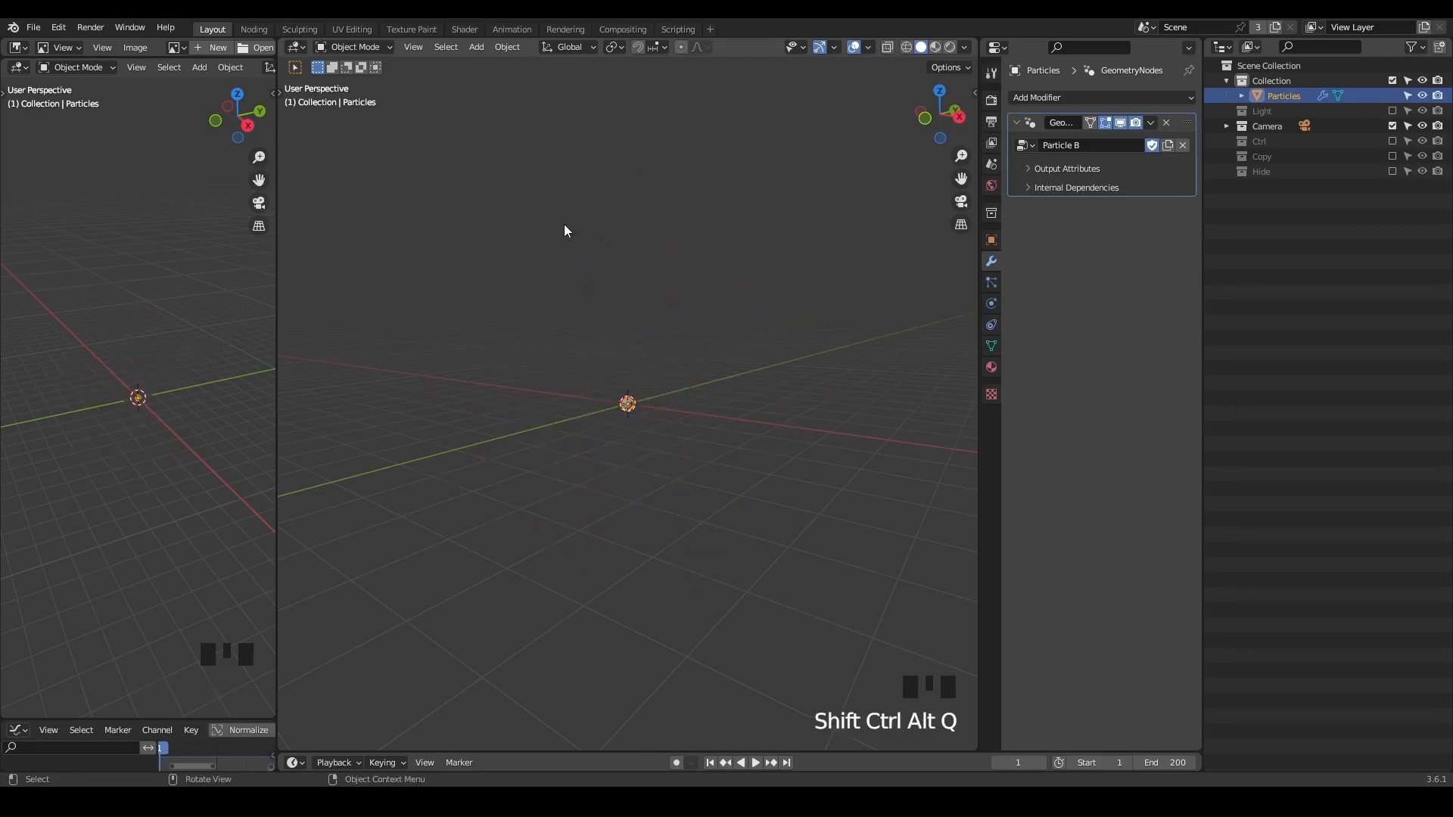
Create a new Geometry Nodes tree on the plane and play the particle preview.
{"action": "key", "text": "shift+a"}
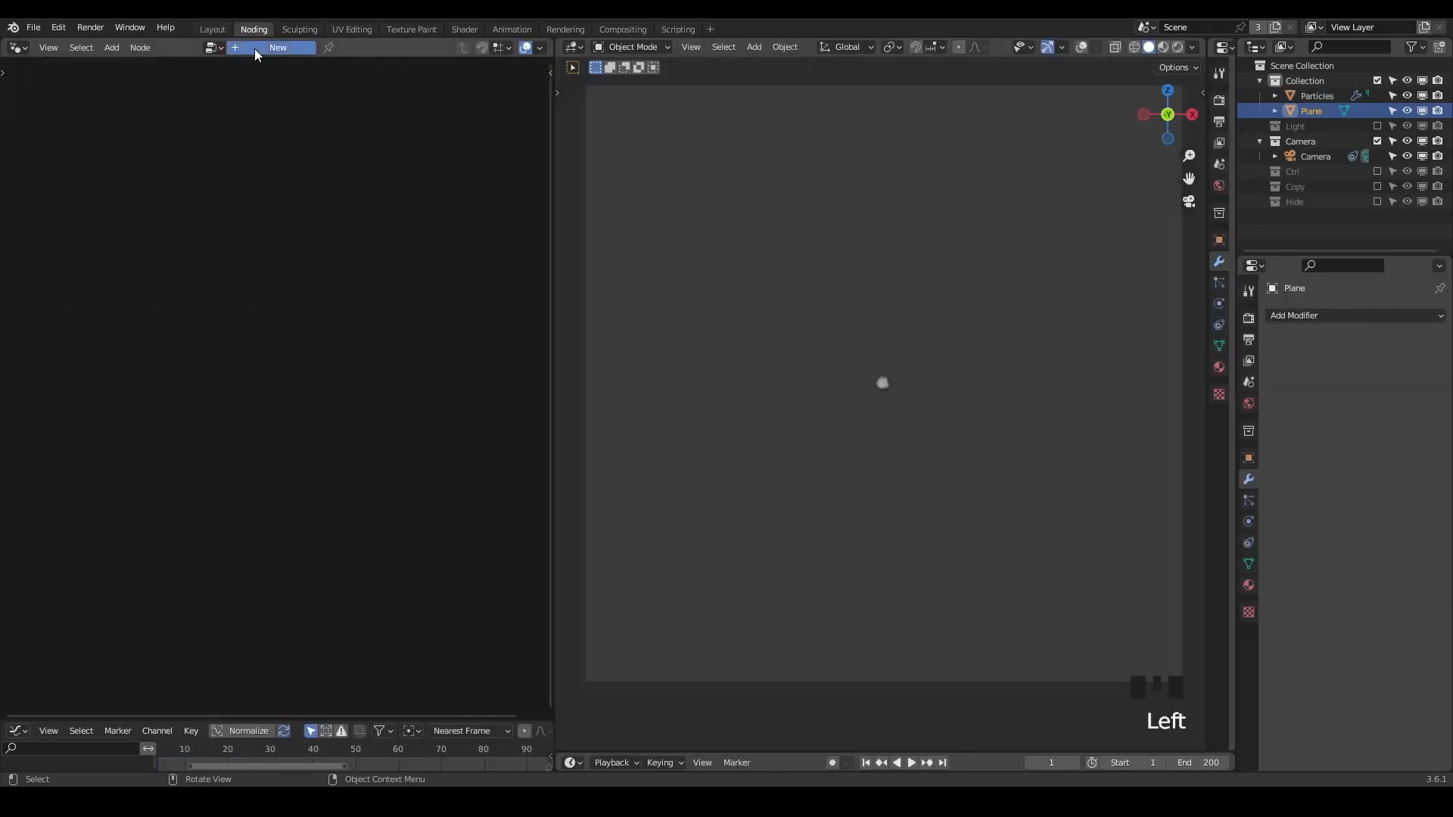
{"action": "left_click", "coordinate": [276, 47]}
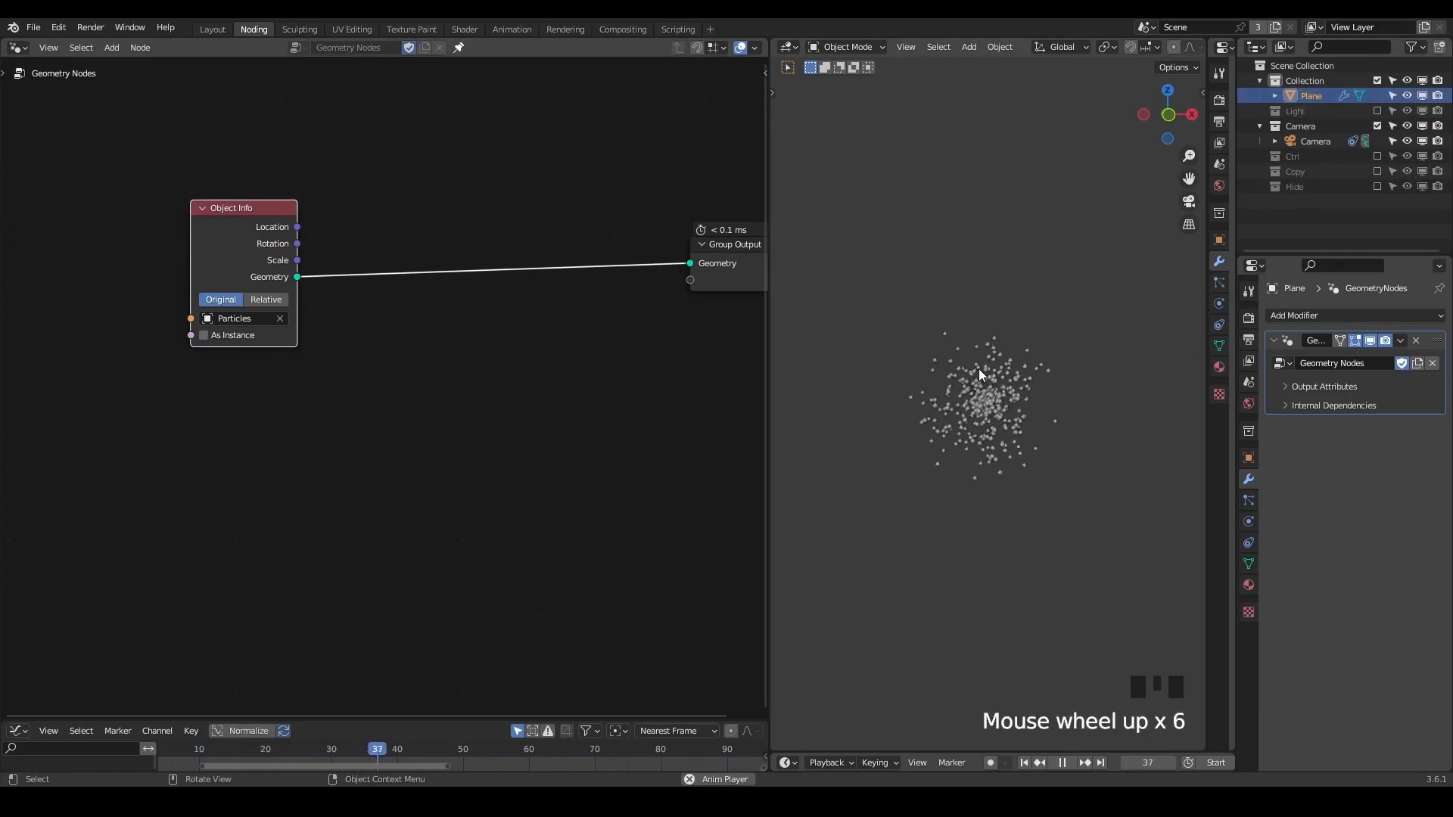
{"action": "key", "text": "space"}
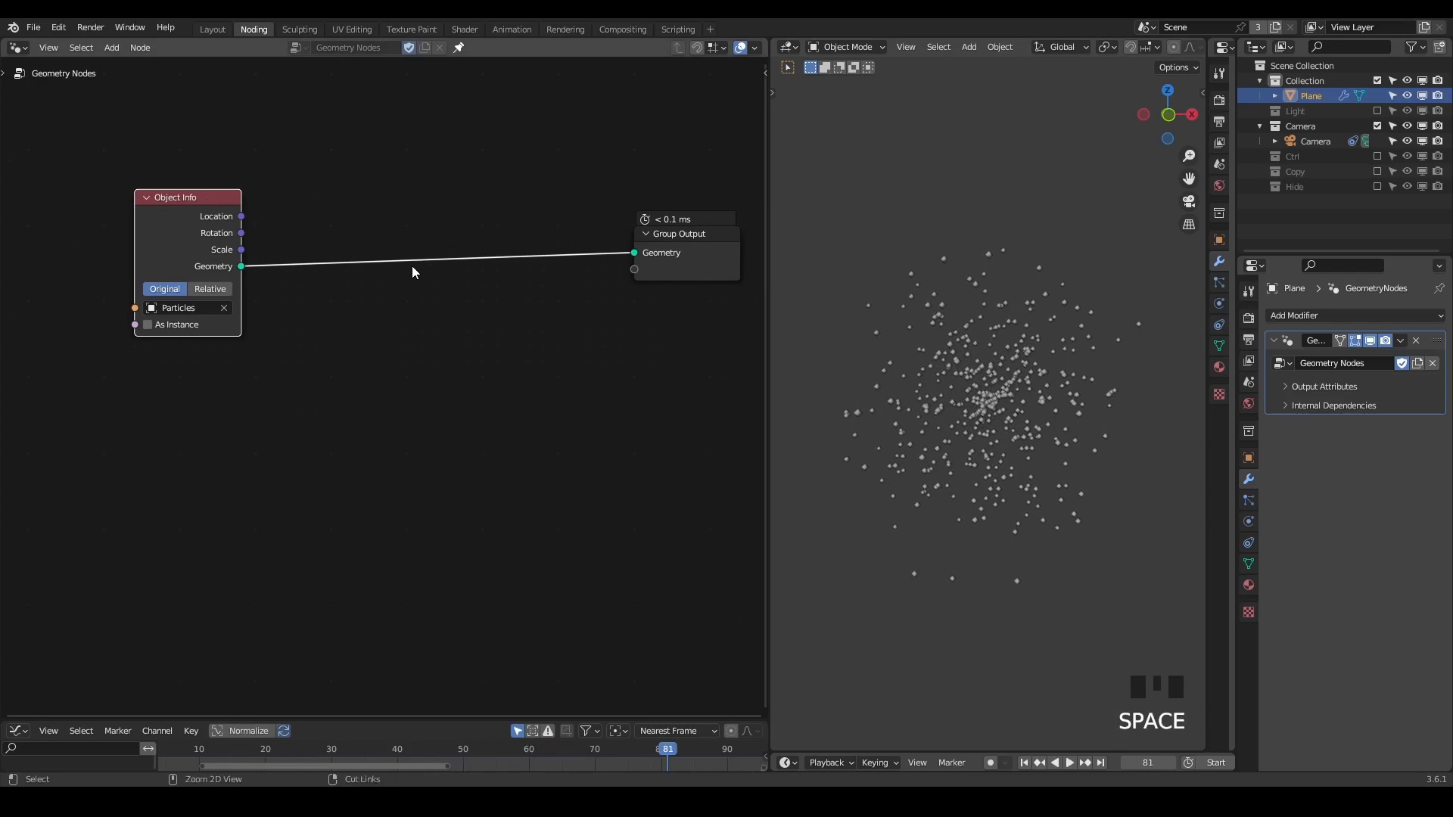
Search for the G_Tracer node group to add between Object Info and Group Output.
{"action": "type", "text": "trac"}
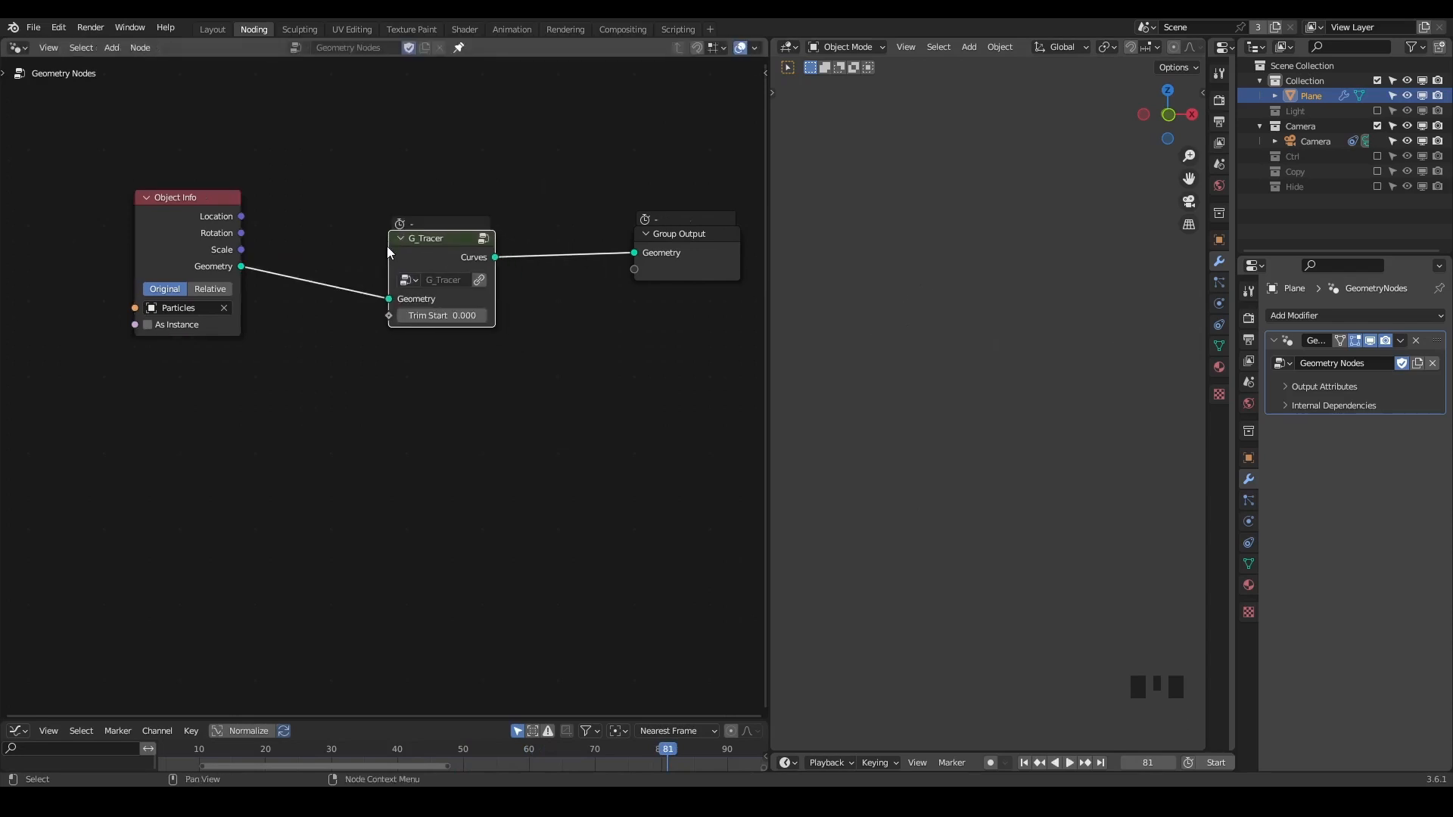
{"action": "mouse_move", "coordinate": [1024, 230]}
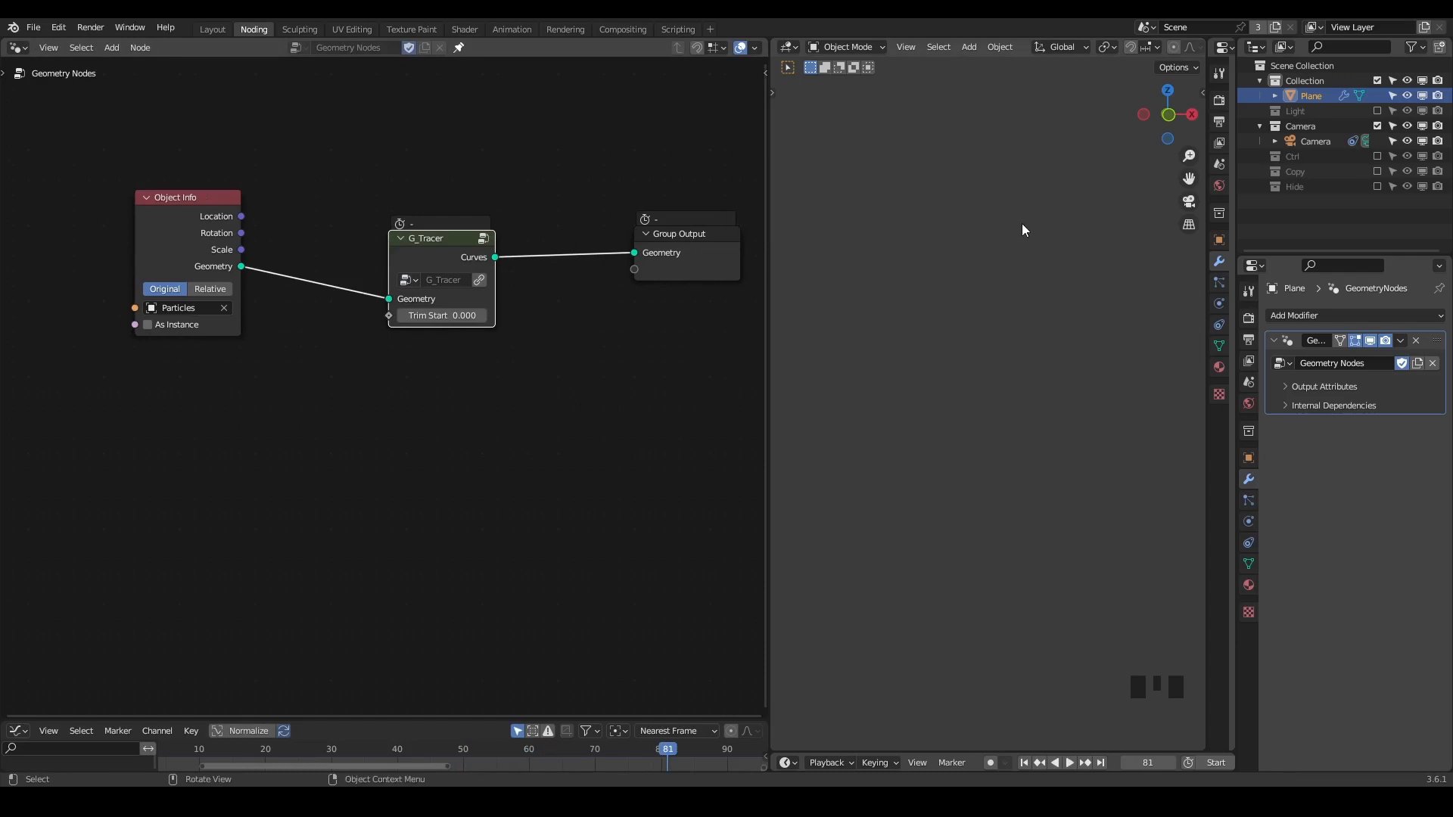
{"action": "mouse_move", "coordinate": [1011, 62]}
{"action": "type", "text": "s"}
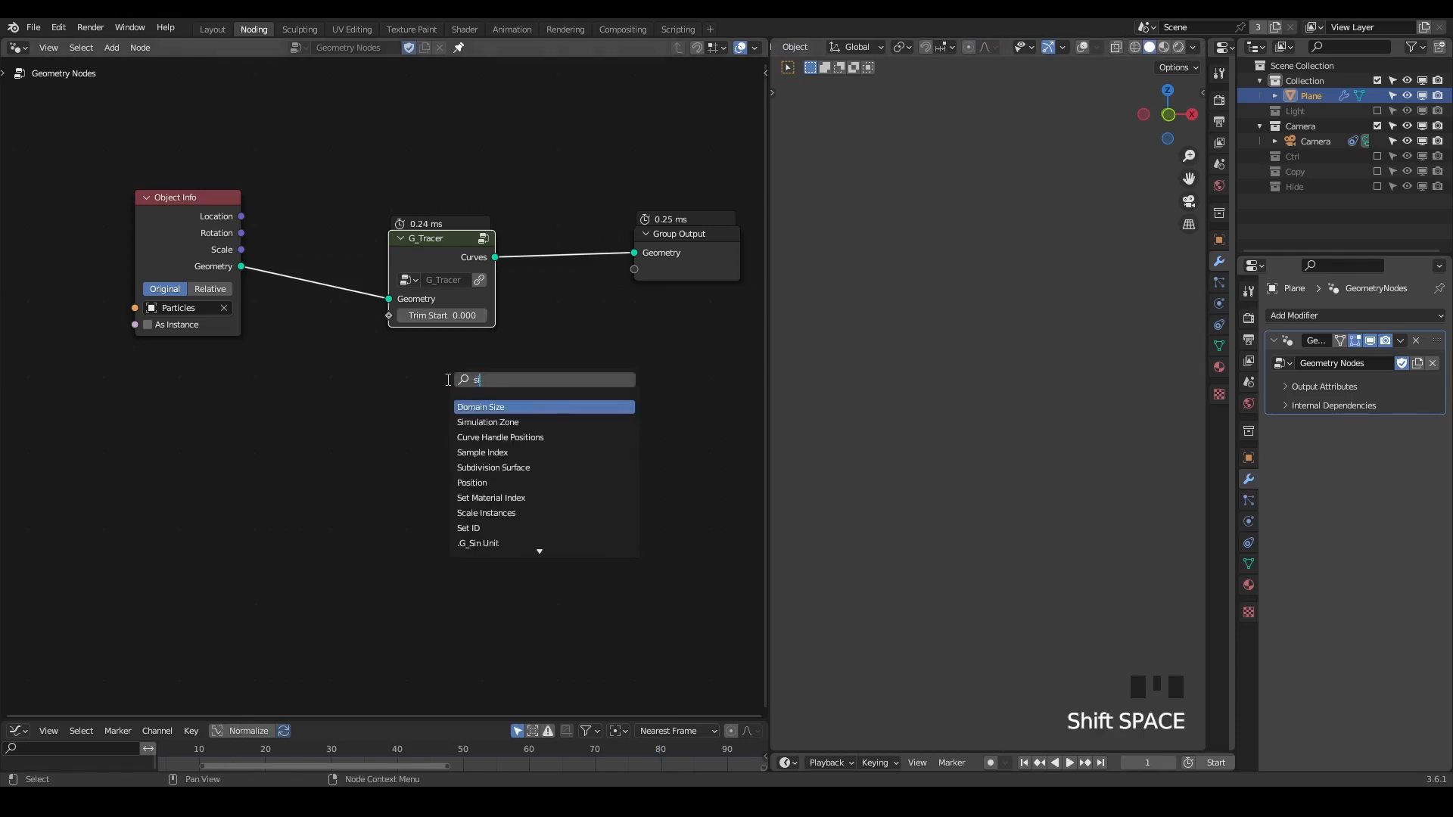
Add and remove a Simulation Zone, then play to about frame 53 showing orange trails.
{"action": "left_click", "coordinate": [487, 421]}
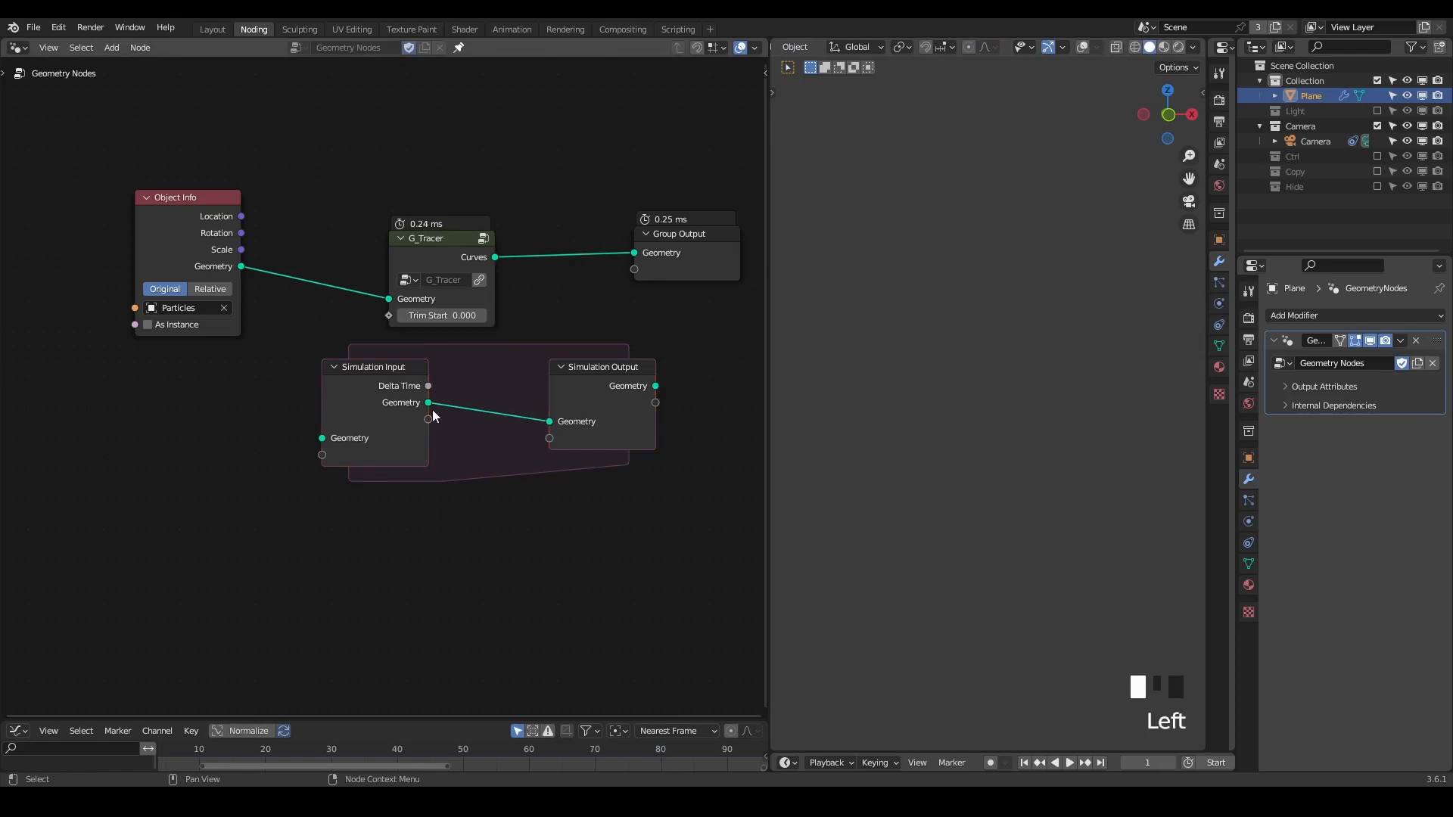
{"action": "mouse_move", "coordinate": [970, 331]}
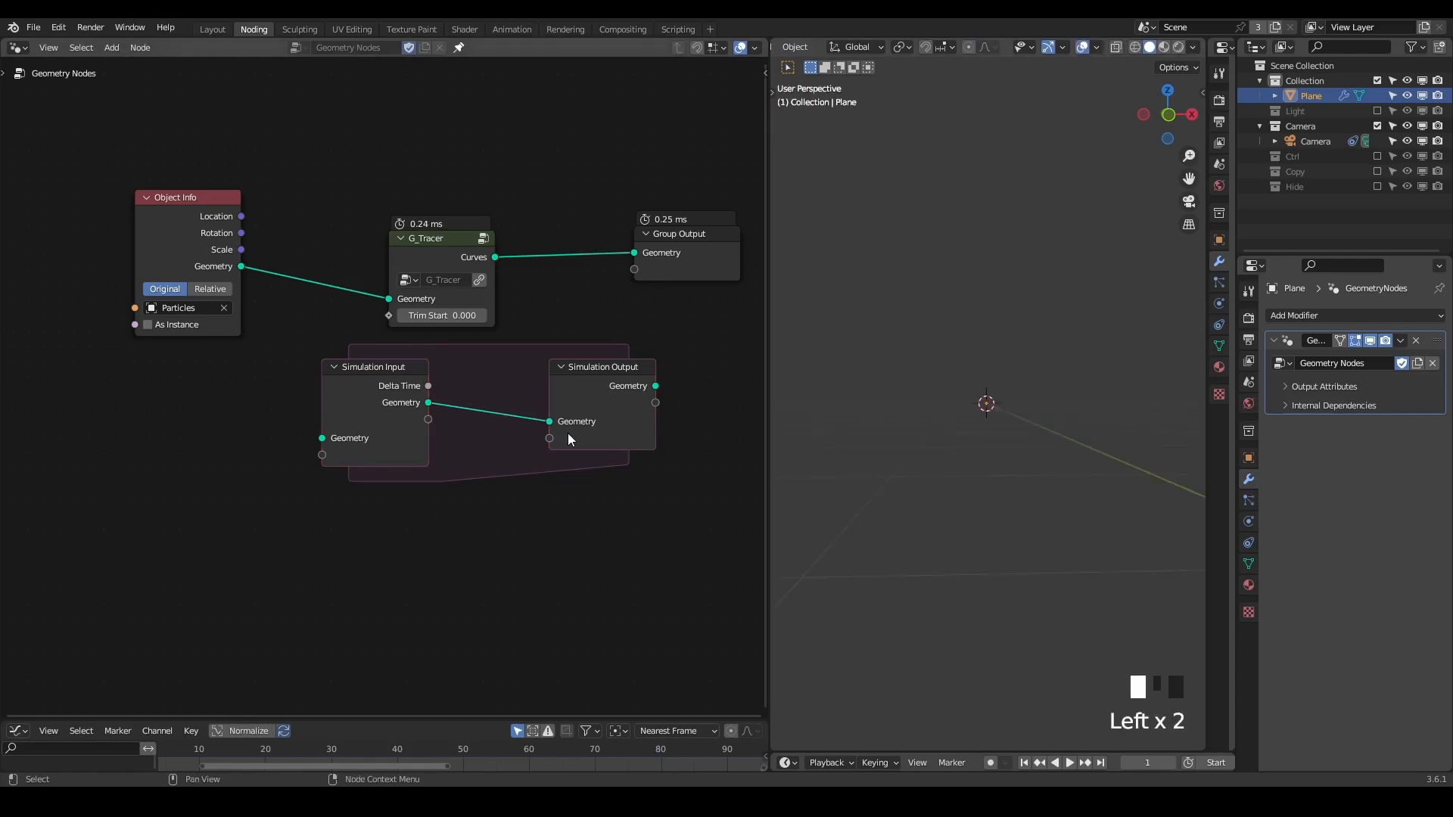
{"action": "key", "text": "space"}
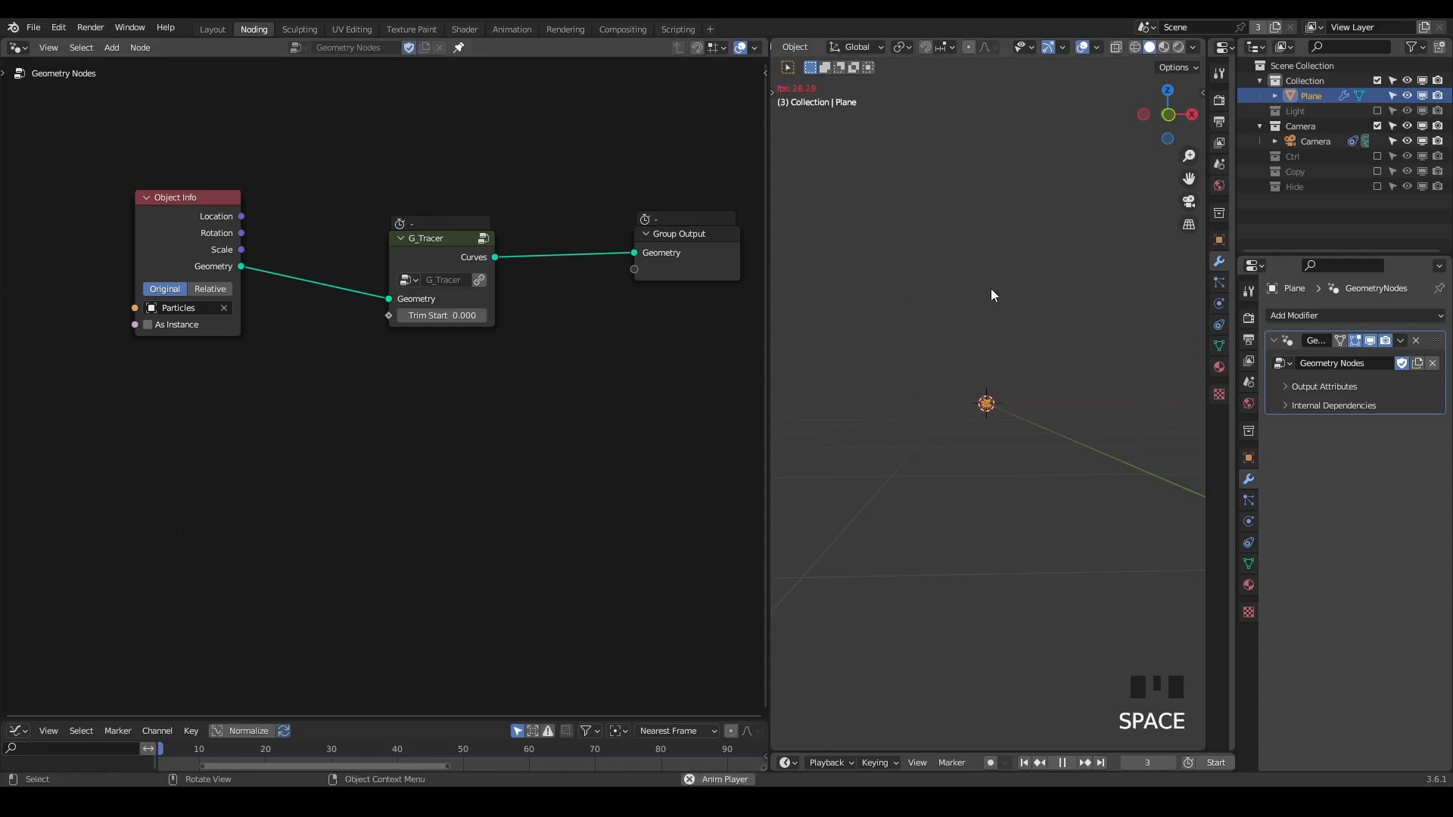
{"action": "key", "text": "space"}
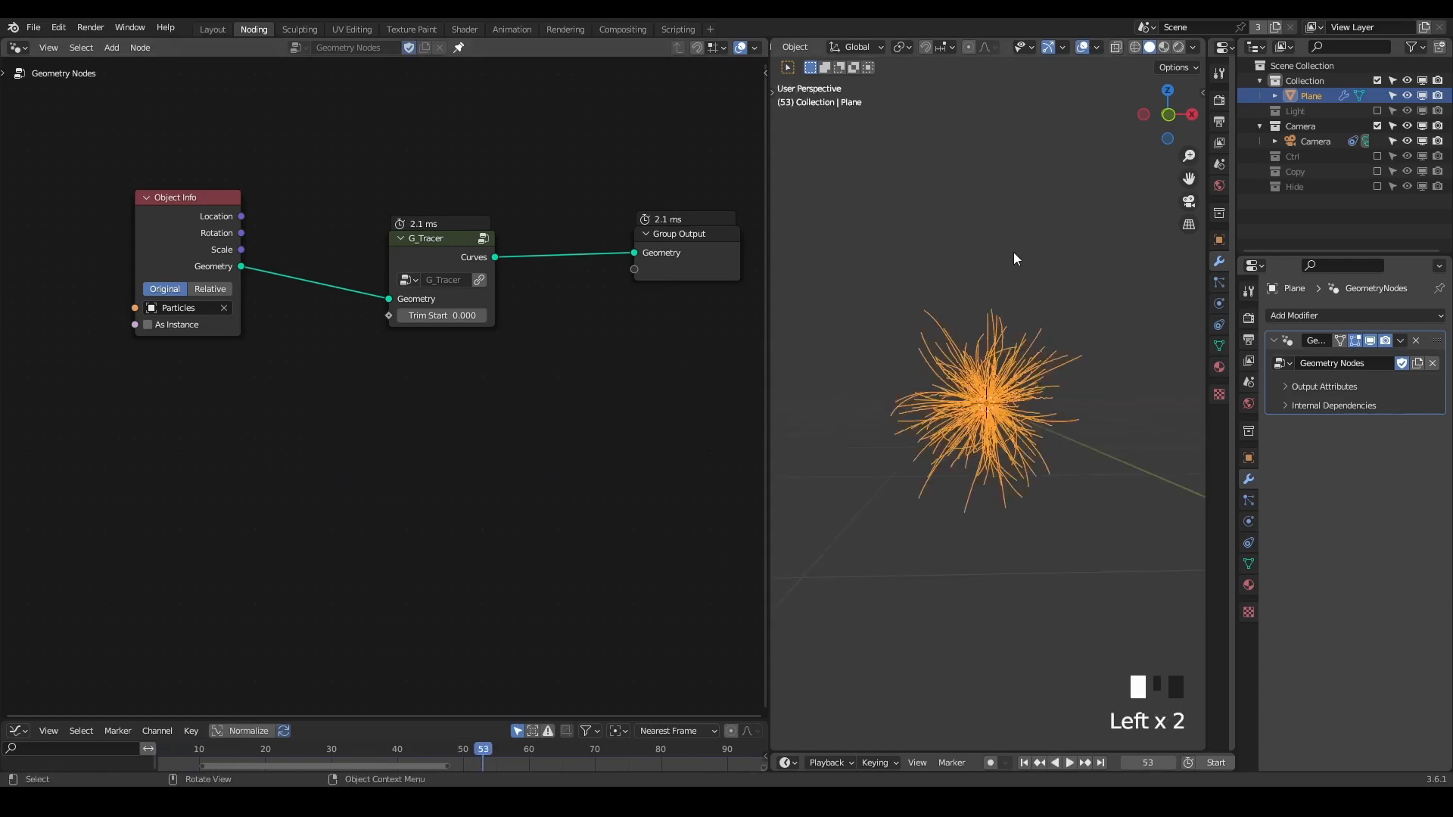
Insert G_Bevel Curve after G_Tracer, discarding an extra Curve to Mesh node.
{"action": "key", "text": "space"}
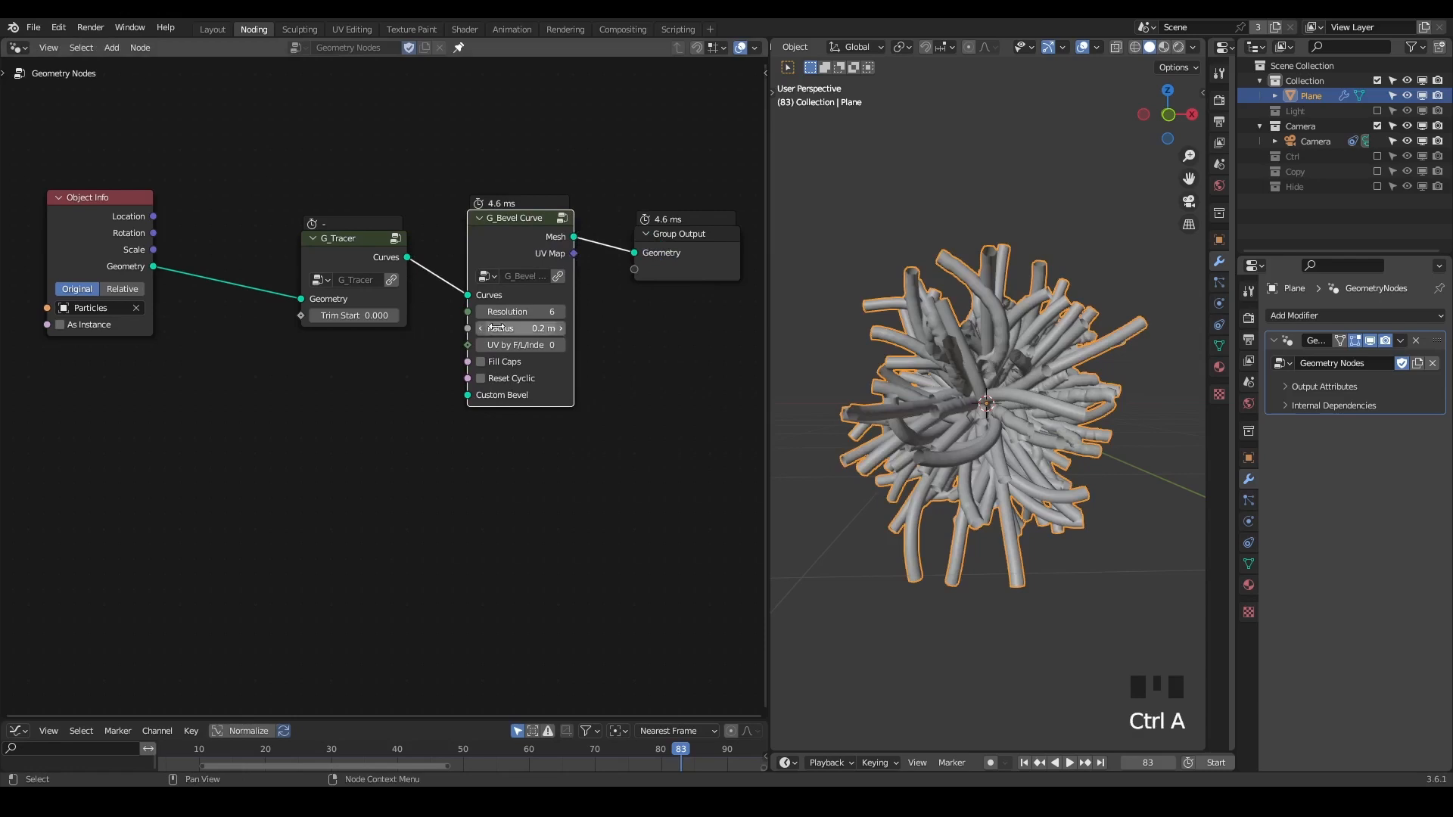
{"action": "type", "text": "curve t"}
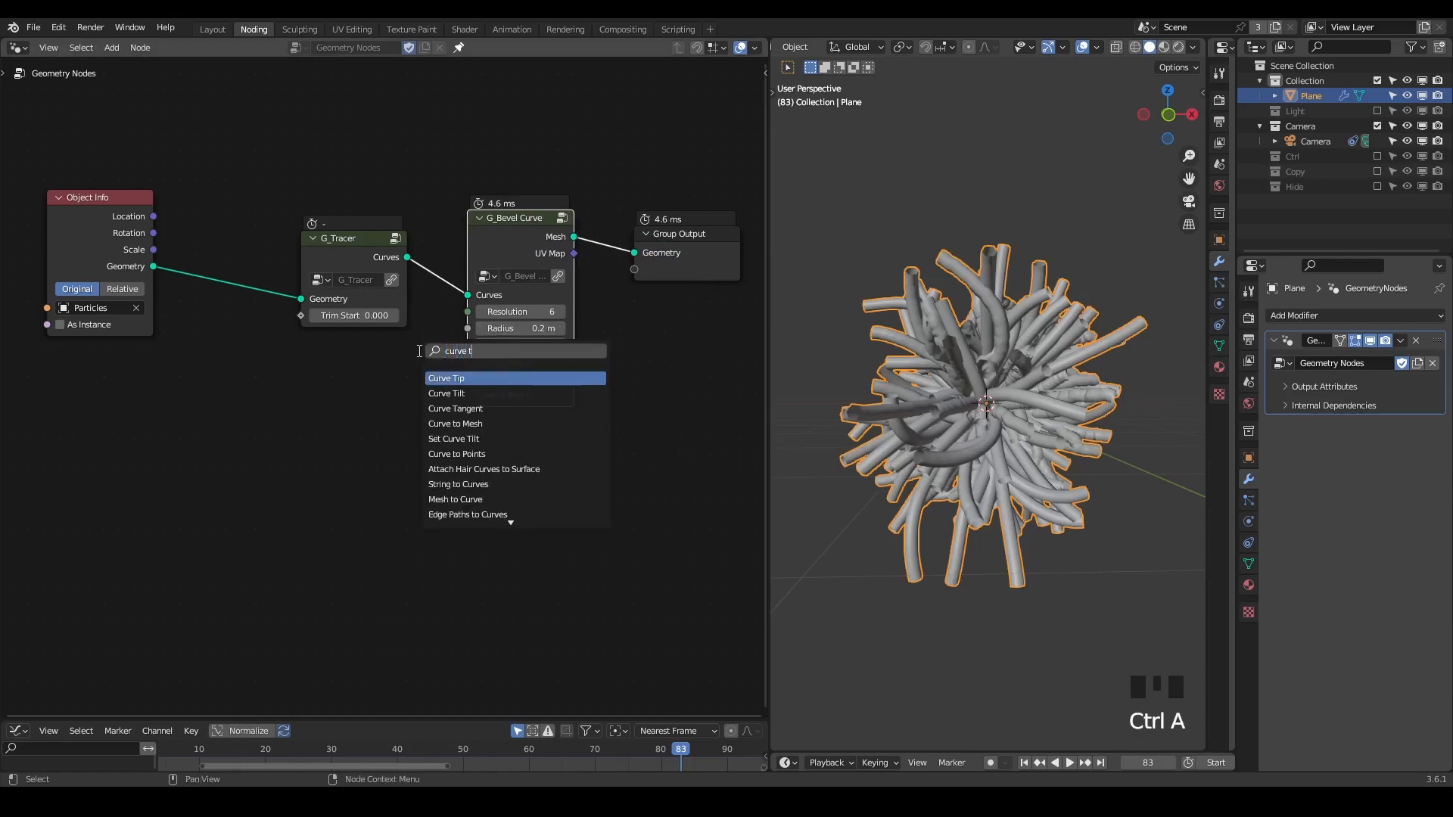
{"action": "left_click", "coordinate": [454, 423]}
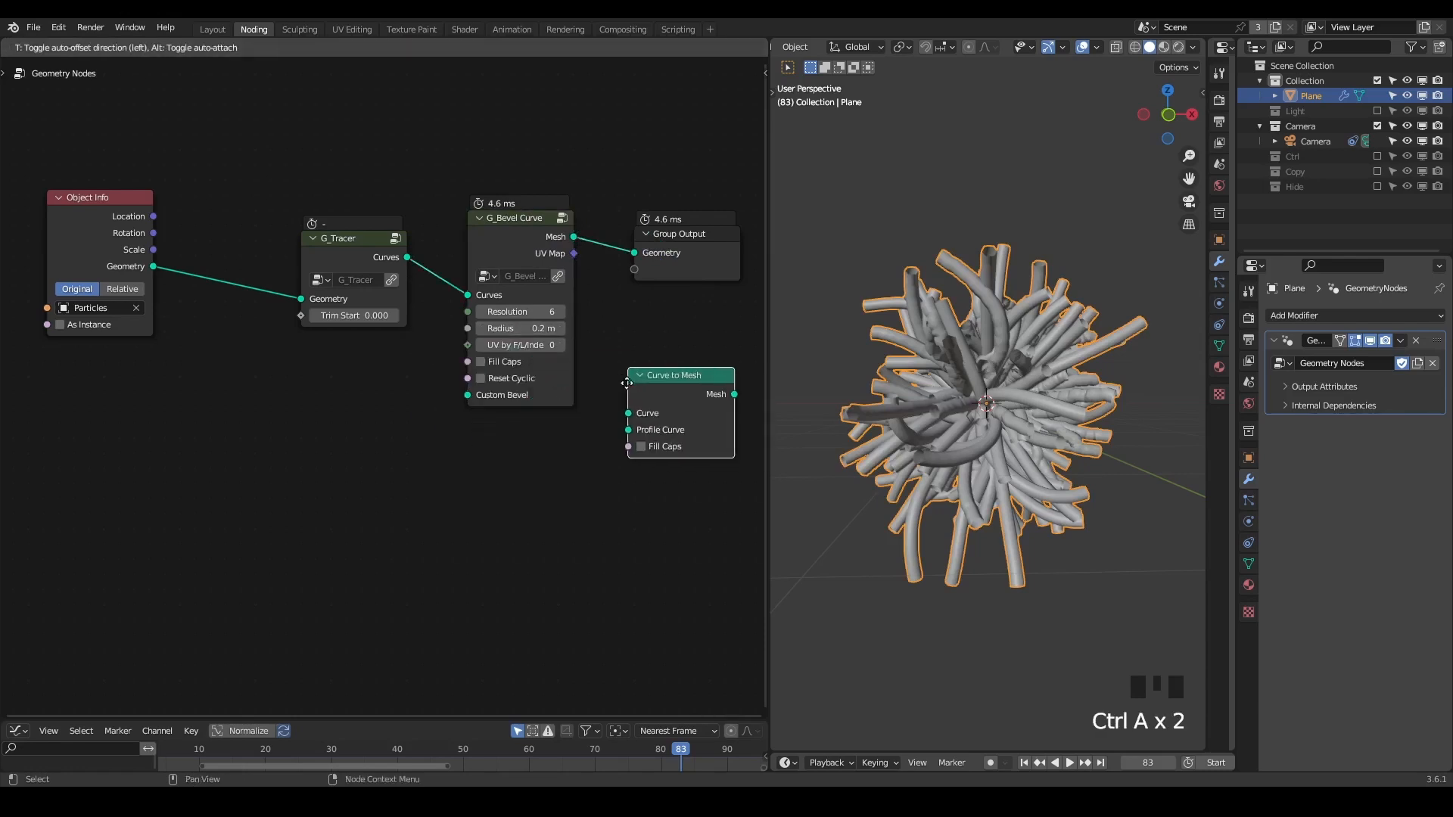
{"action": "key", "text": "X"}
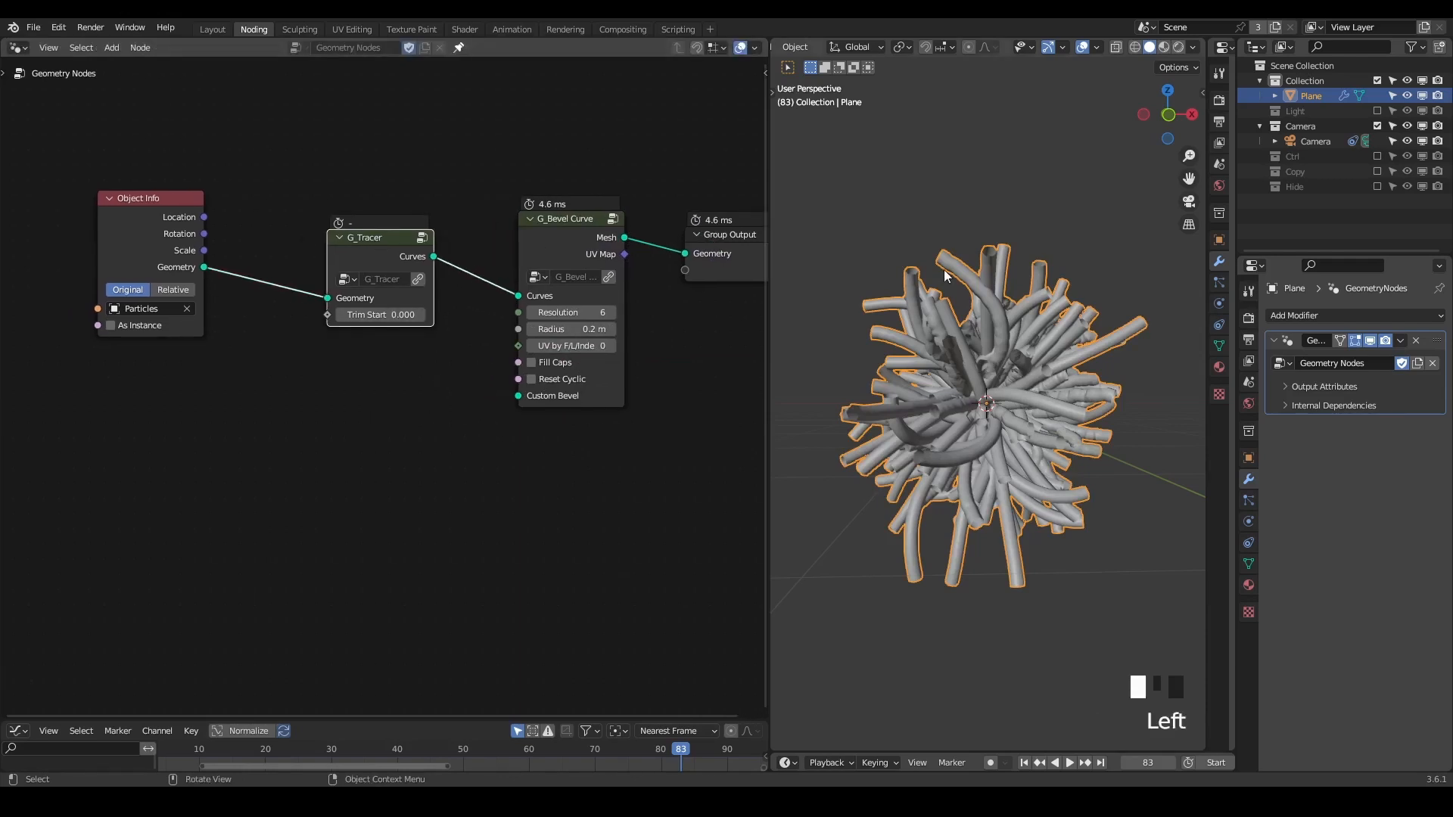
{"action": "key", "text": "shift+space"}
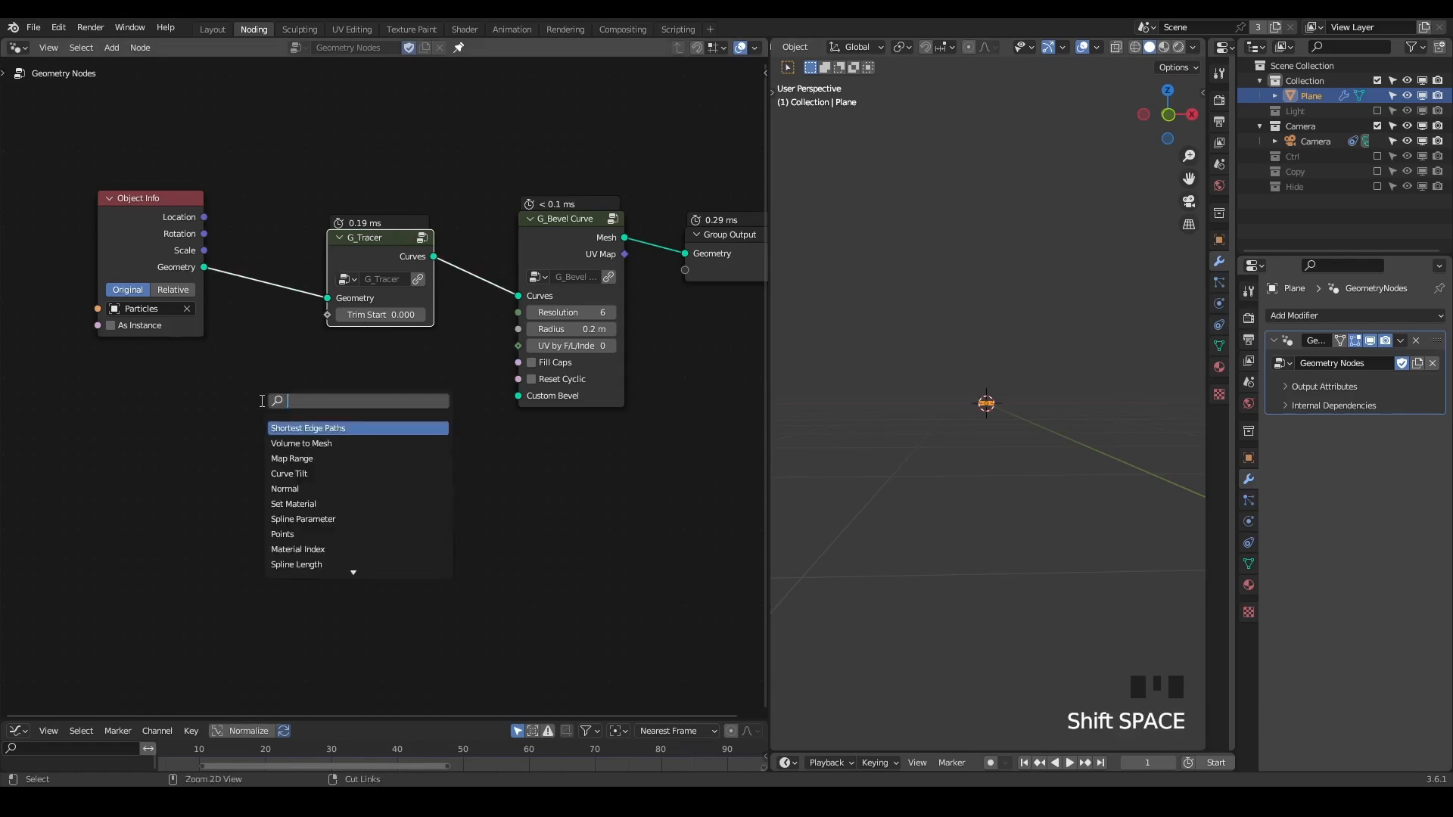
Search for a point instance node, then replay the beveled tube trails to frame 72.
{"action": "type", "text": "point instanc"}
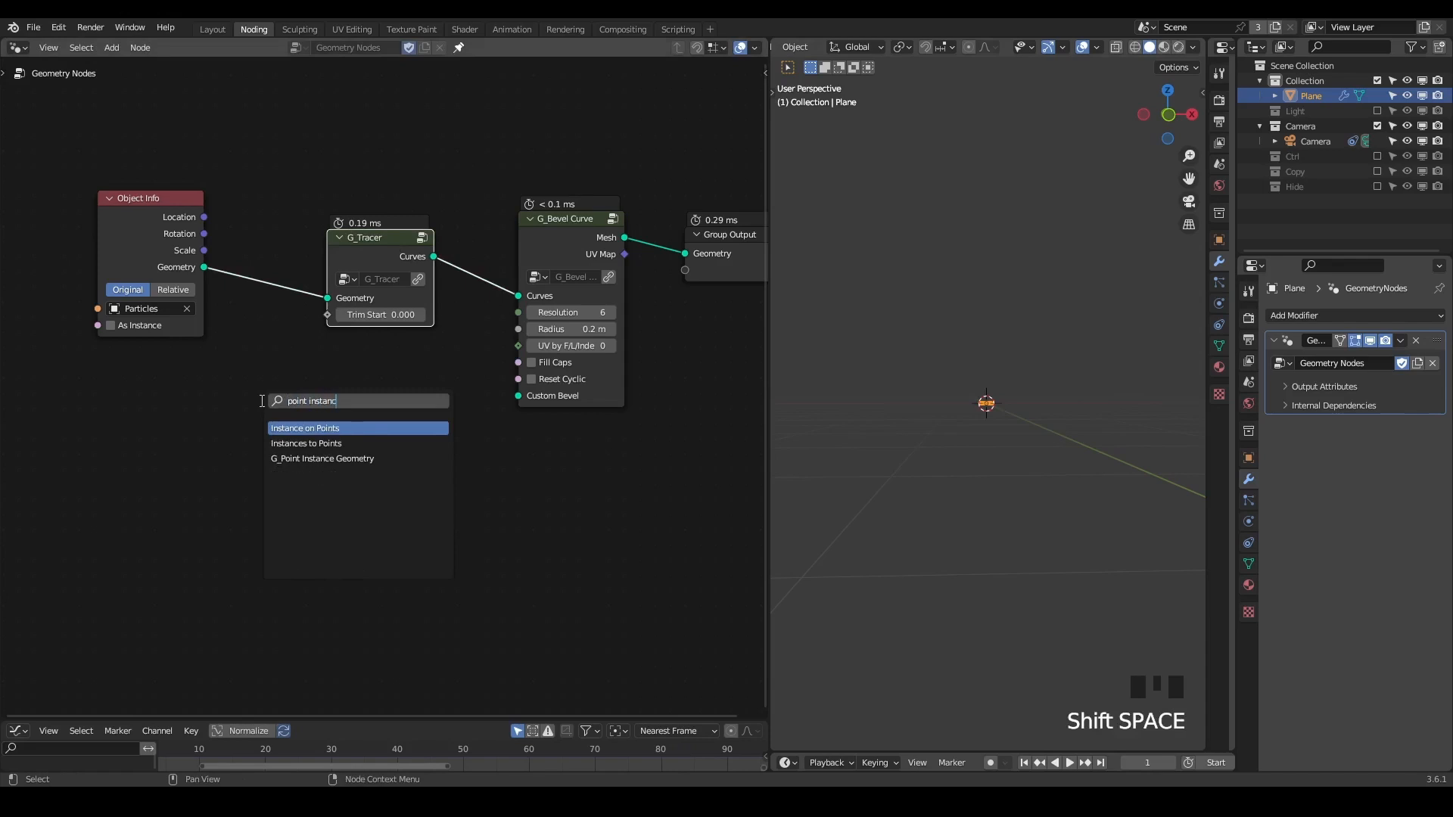
{"action": "left_click", "coordinate": [304, 427]}
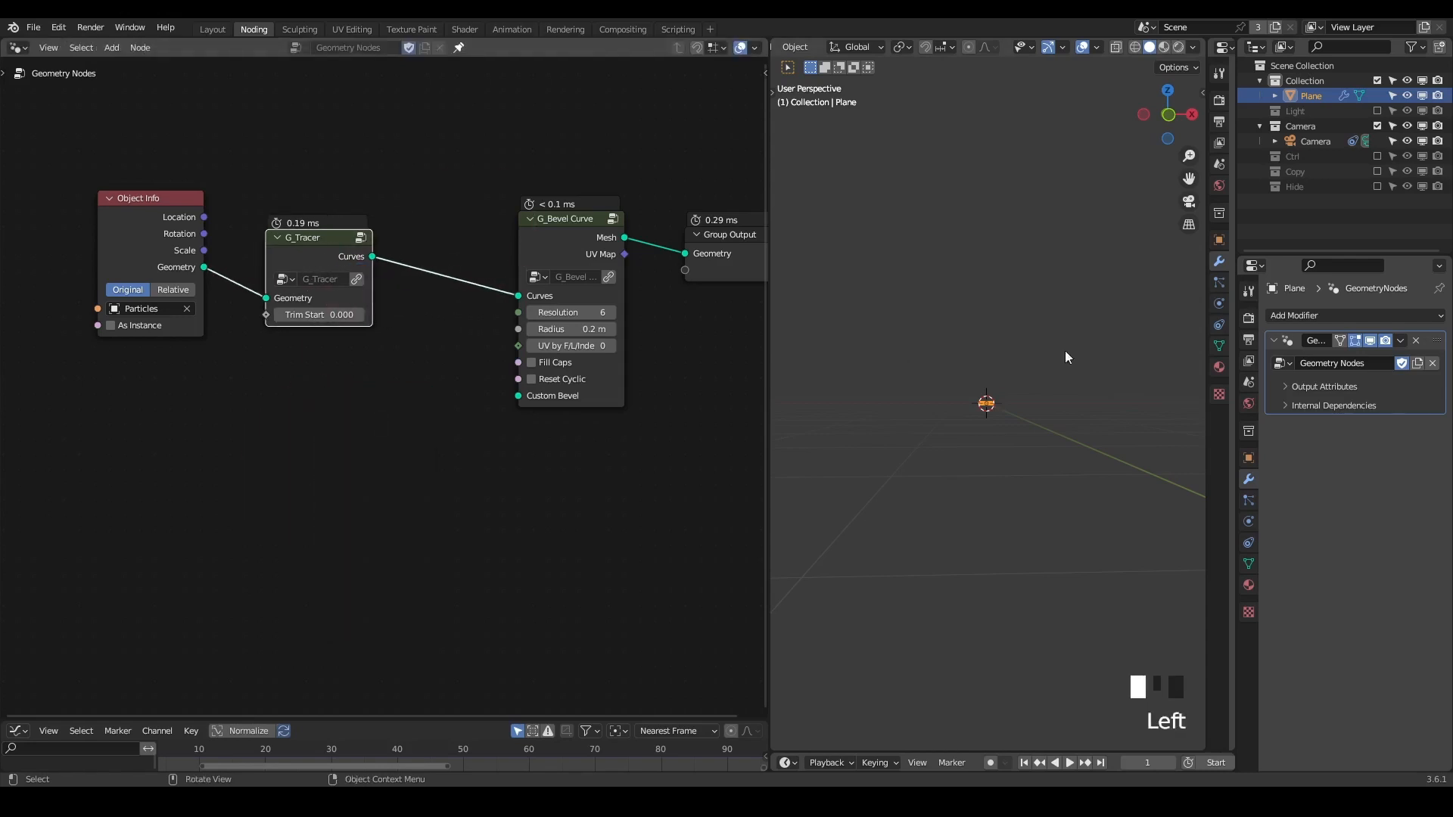
{"action": "key", "text": "space"}
{"action": "type", "text": "s"}
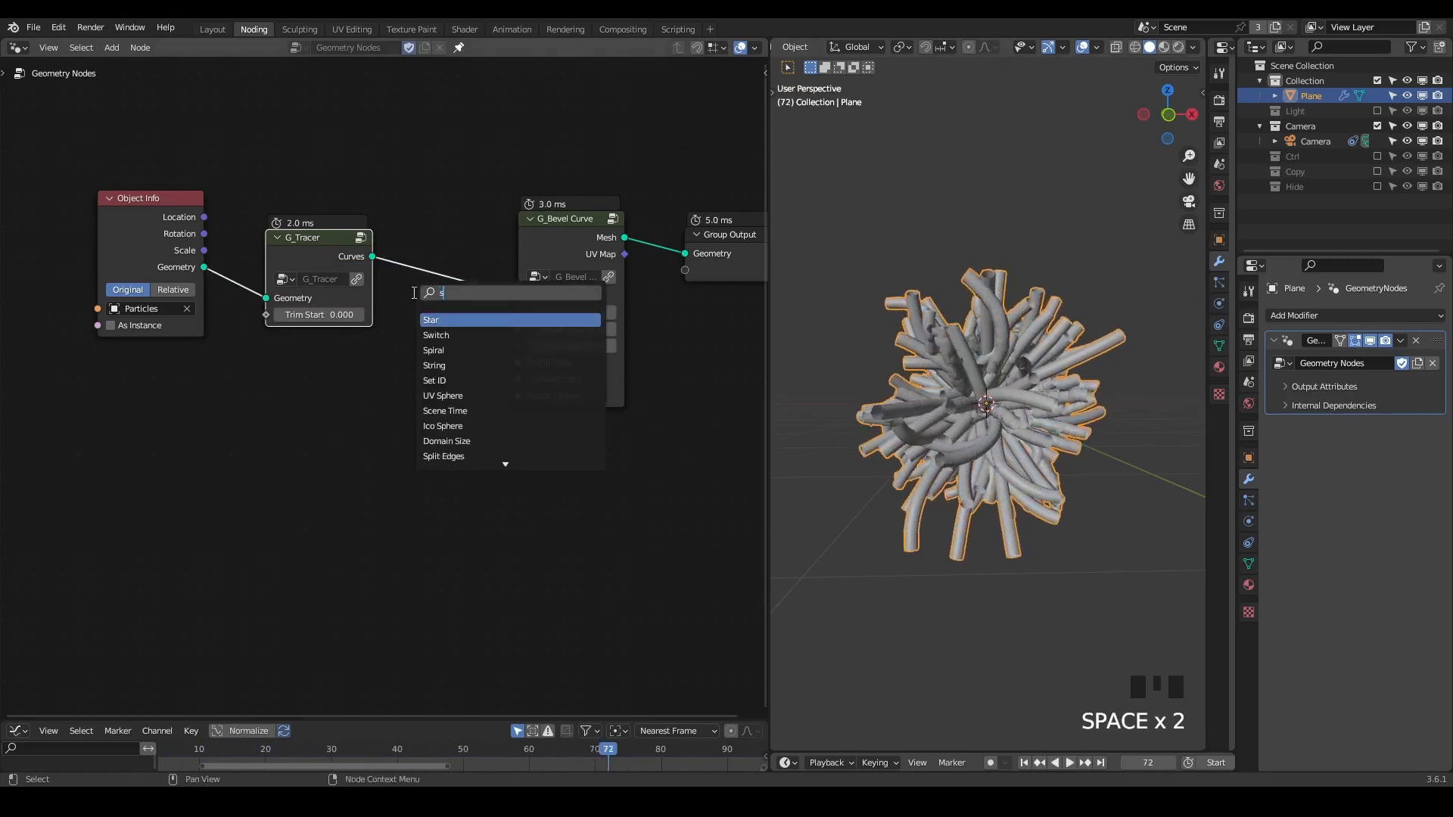
Taper trails with Spline Parameter radius, mute Trim Curve, set Trim Start 0.052, replay and rewind.
{"action": "type", "text": "et"}
{"action": "type", "text": "splin"}
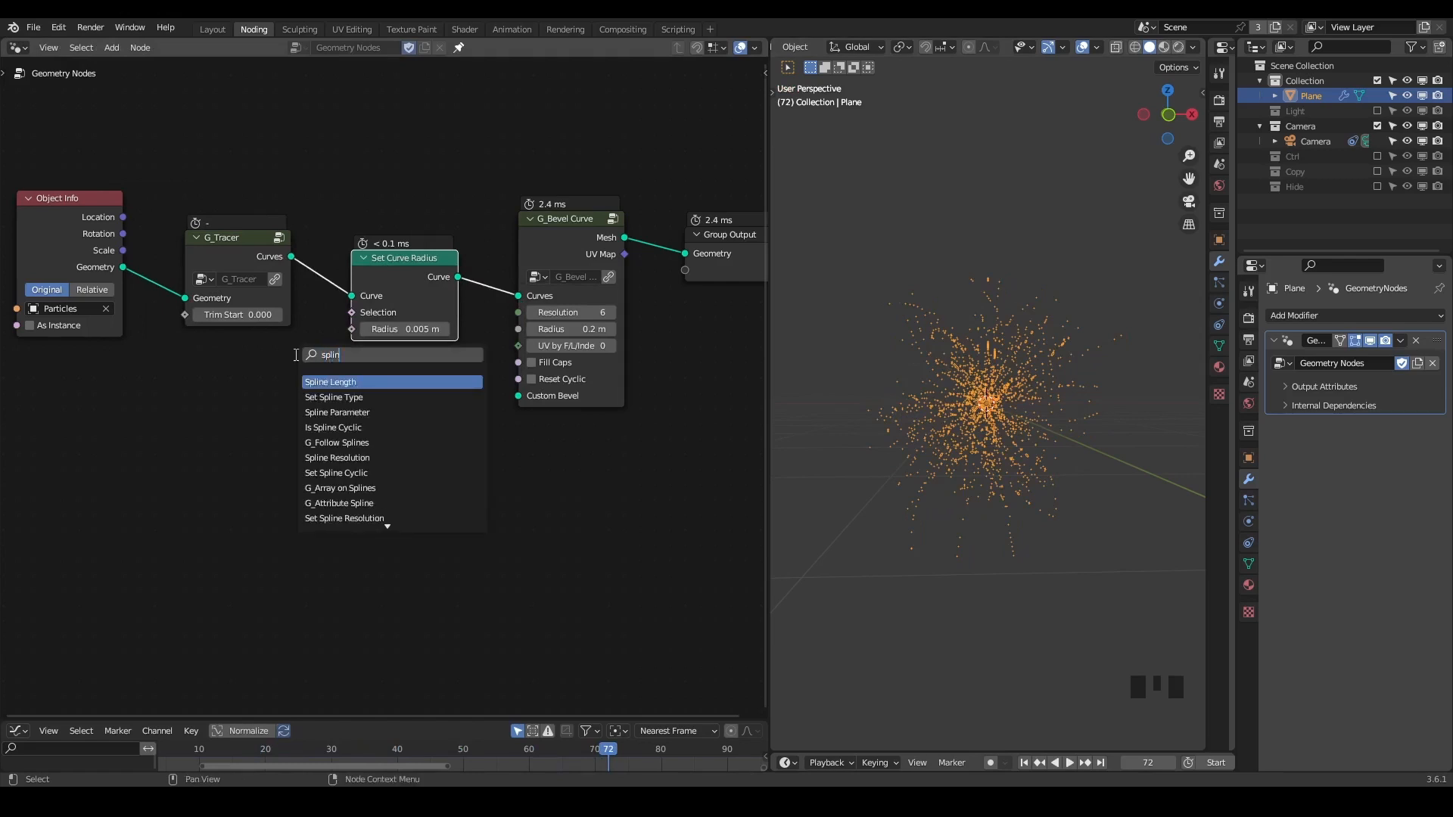
{"action": "left_click", "coordinate": [336, 412]}
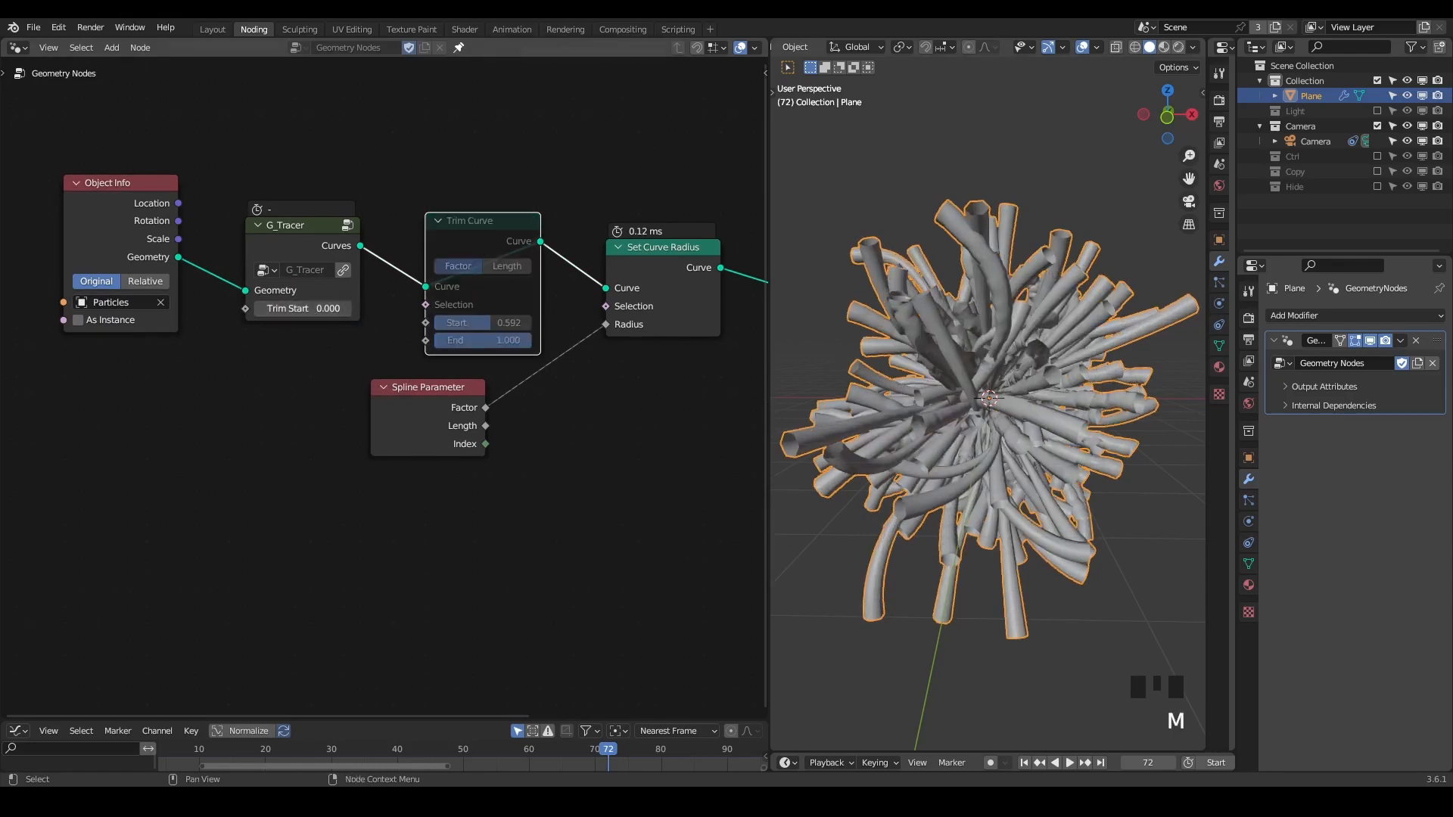
{"action": "key", "text": "shift+space"}
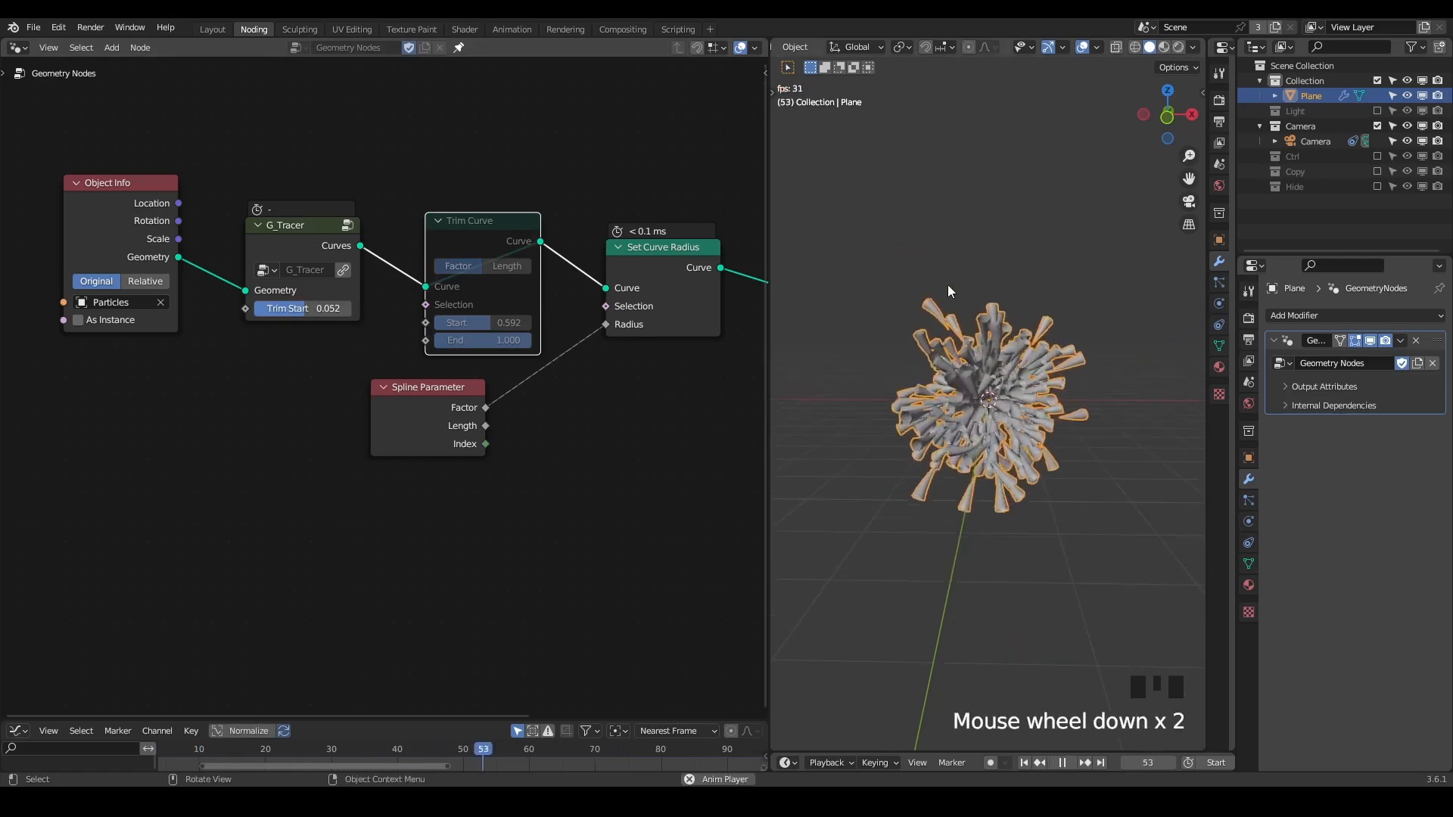
{"action": "key", "text": "space"}
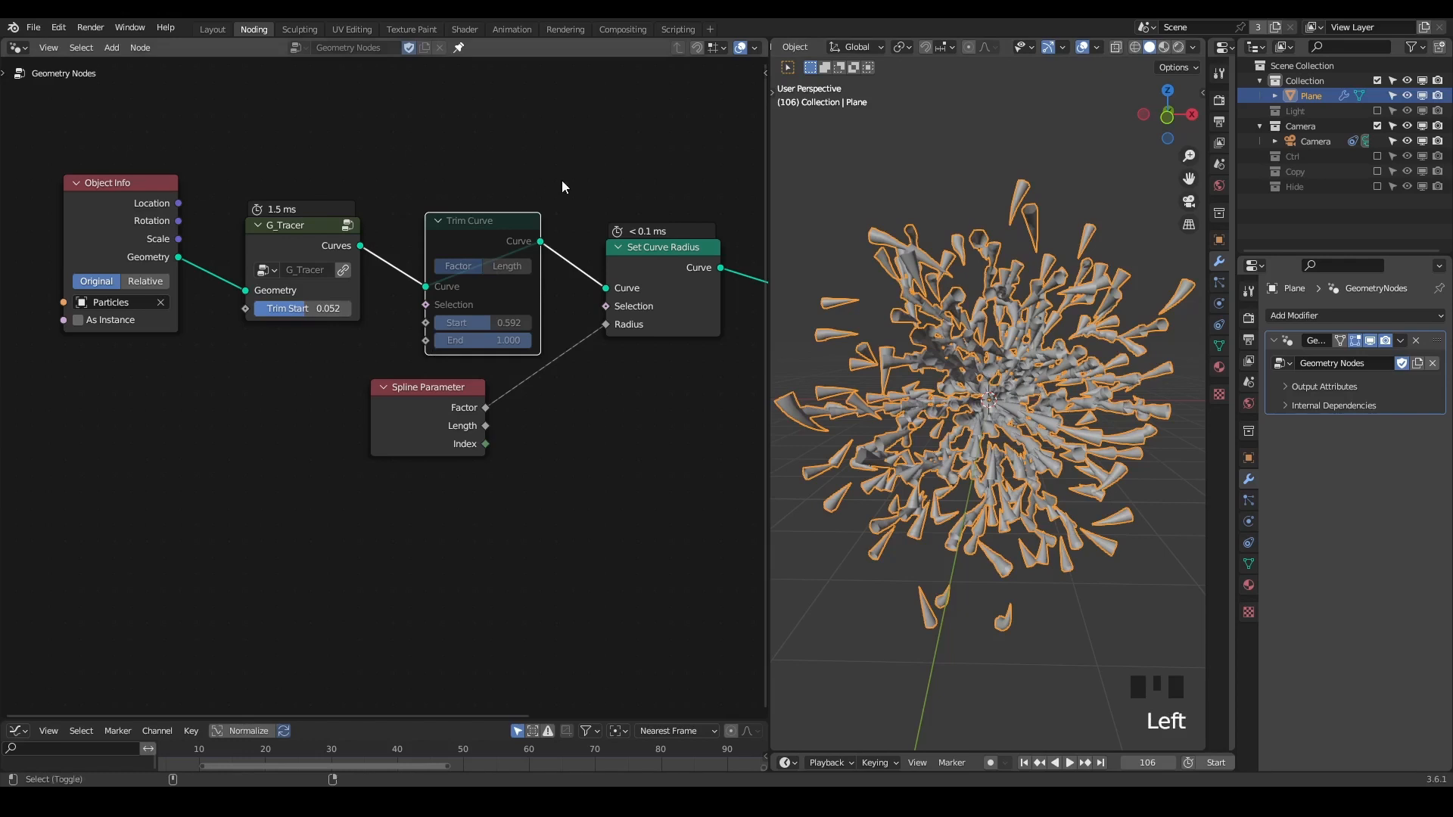
{"action": "key", "text": "shift+space"}
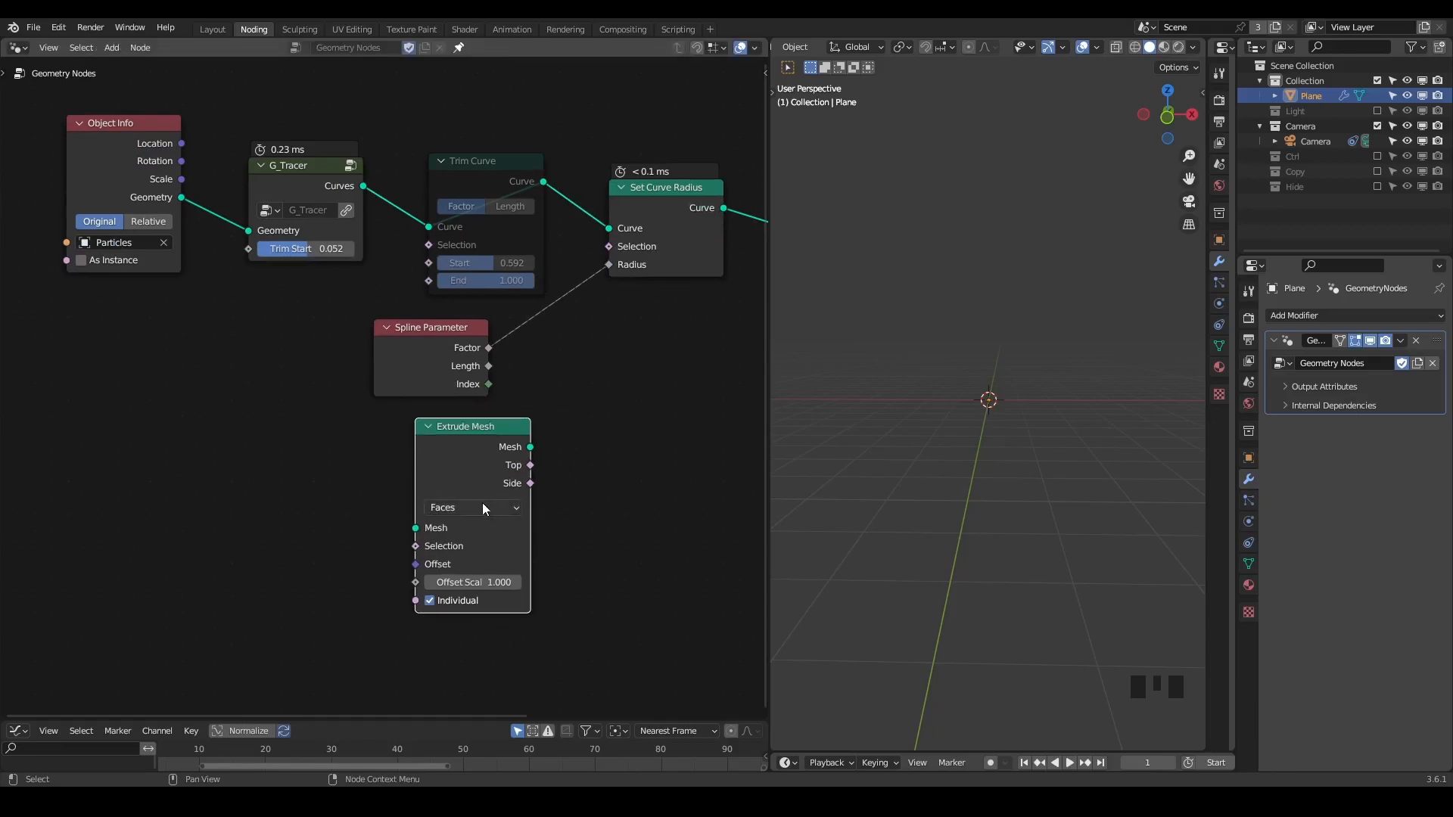
Set extrusion to vertices and add Curve to Mesh, Mesh to Curve and Index nodes.
{"action": "left_click", "coordinate": [472, 507]}
{"action": "type", "text": "curve to mes"}
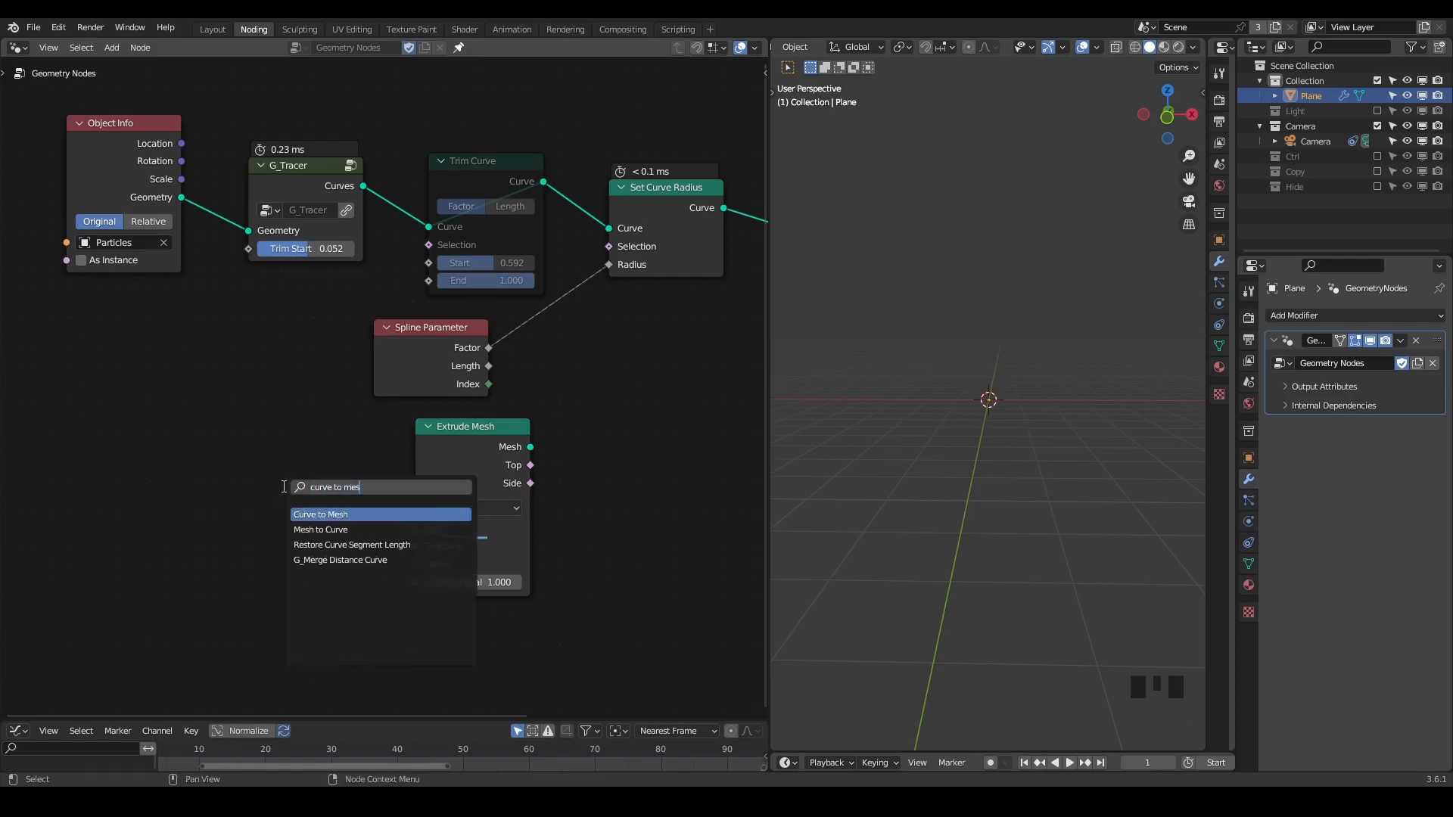
{"action": "left_click", "coordinate": [320, 514]}
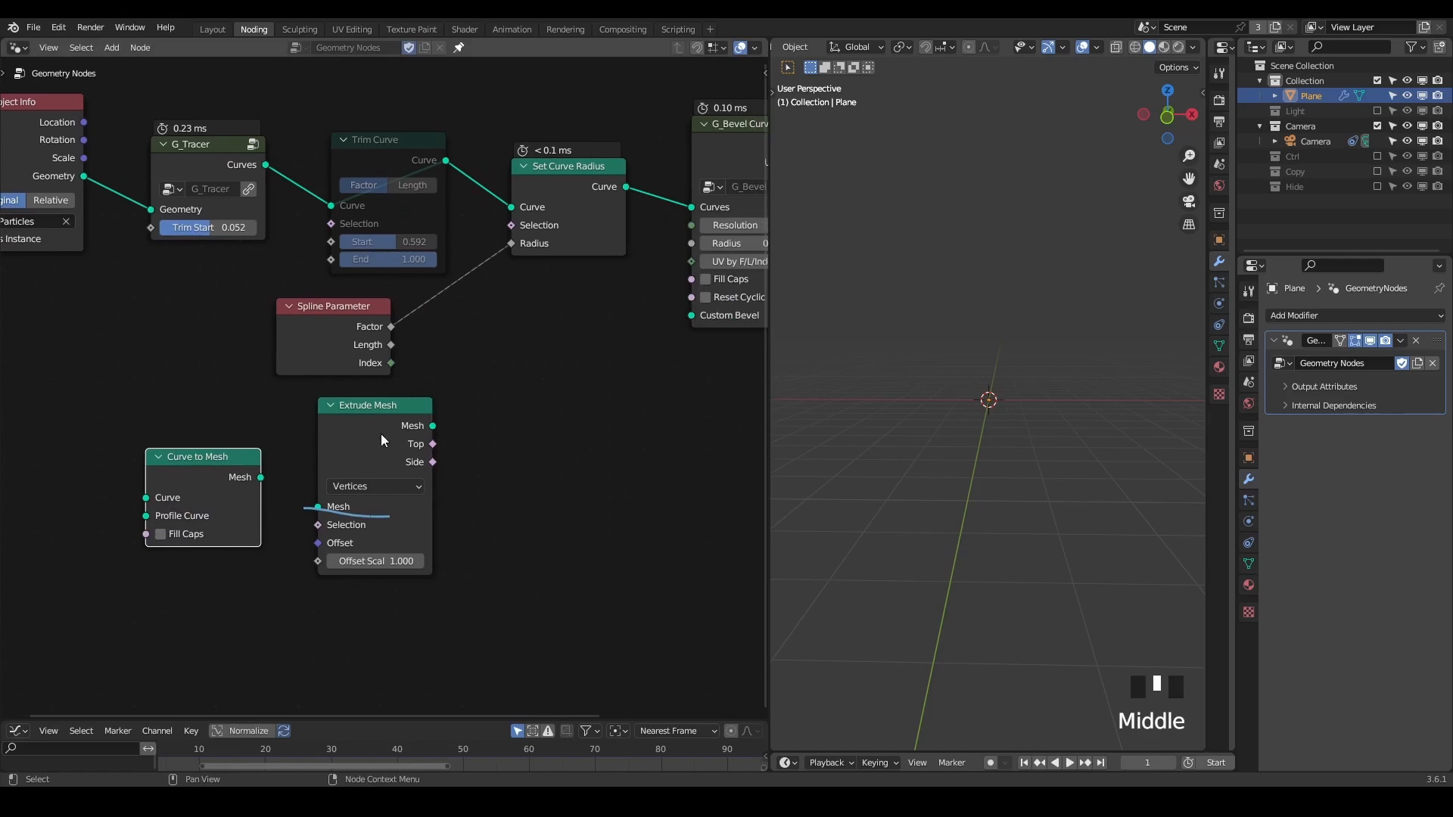
{"action": "key", "text": "ctrl+a"}
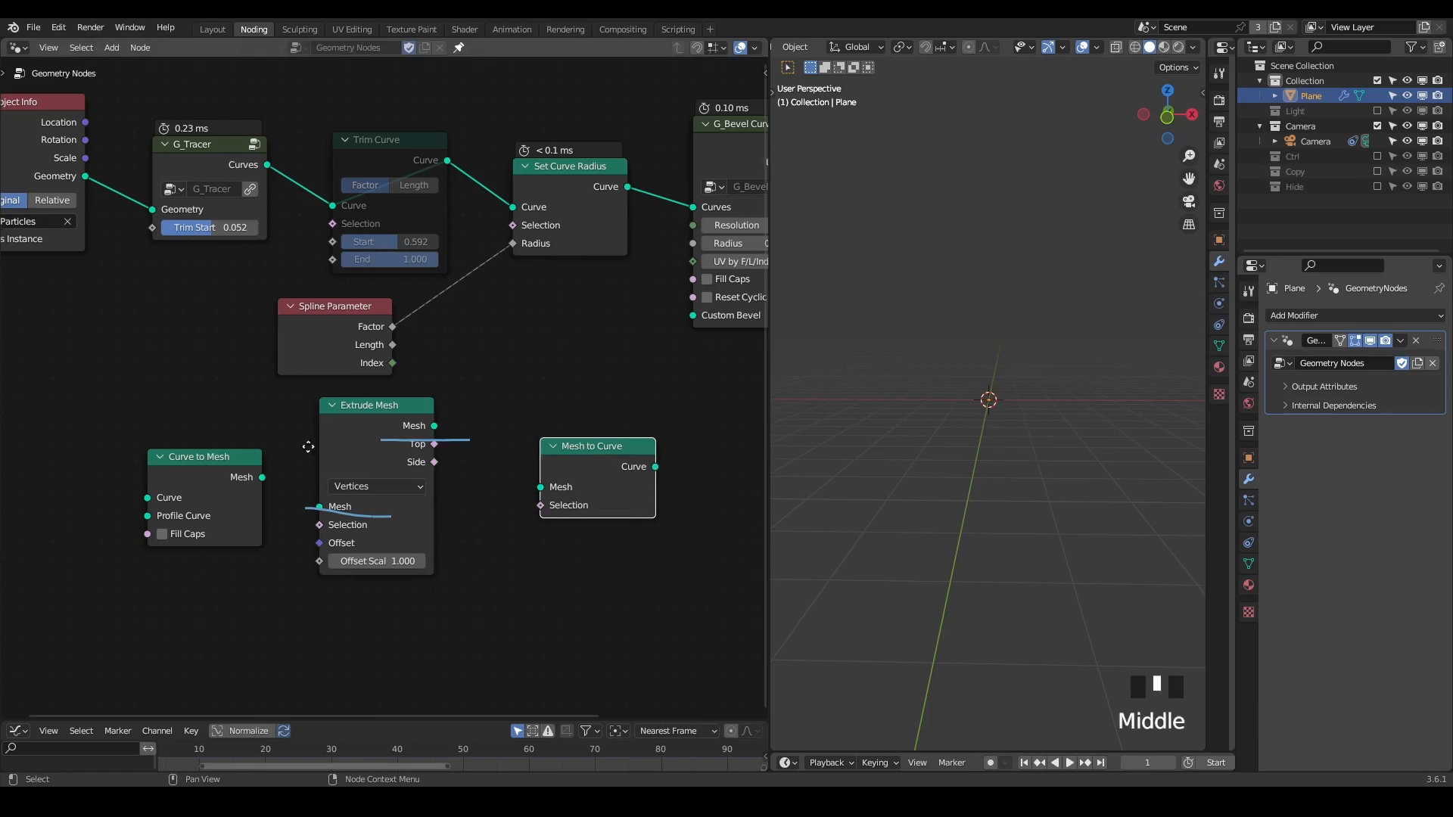
{"action": "scroll", "scroll_direction": "down", "scroll_amount": 3}
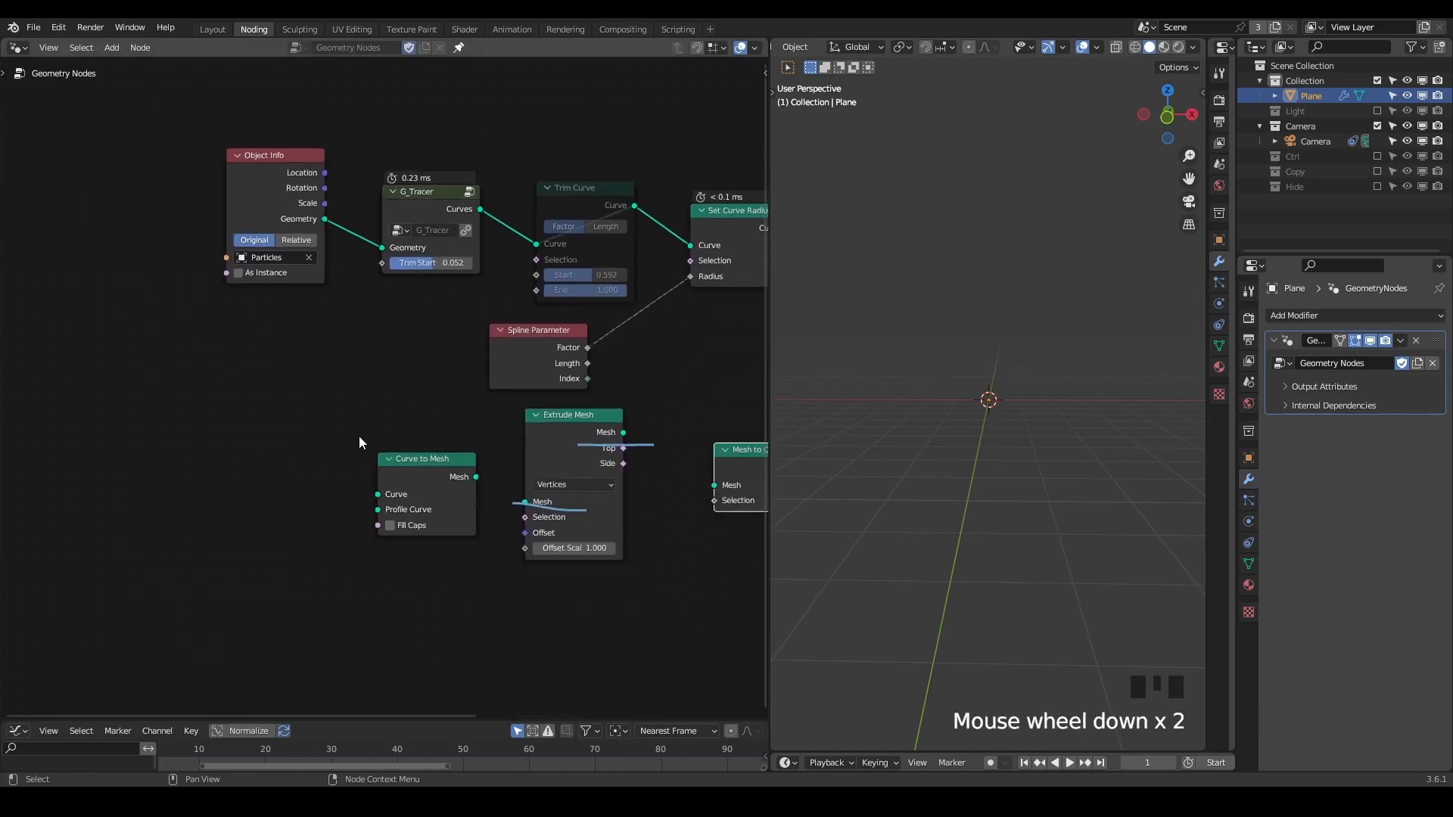
{"action": "key", "text": "ctrl+a"}
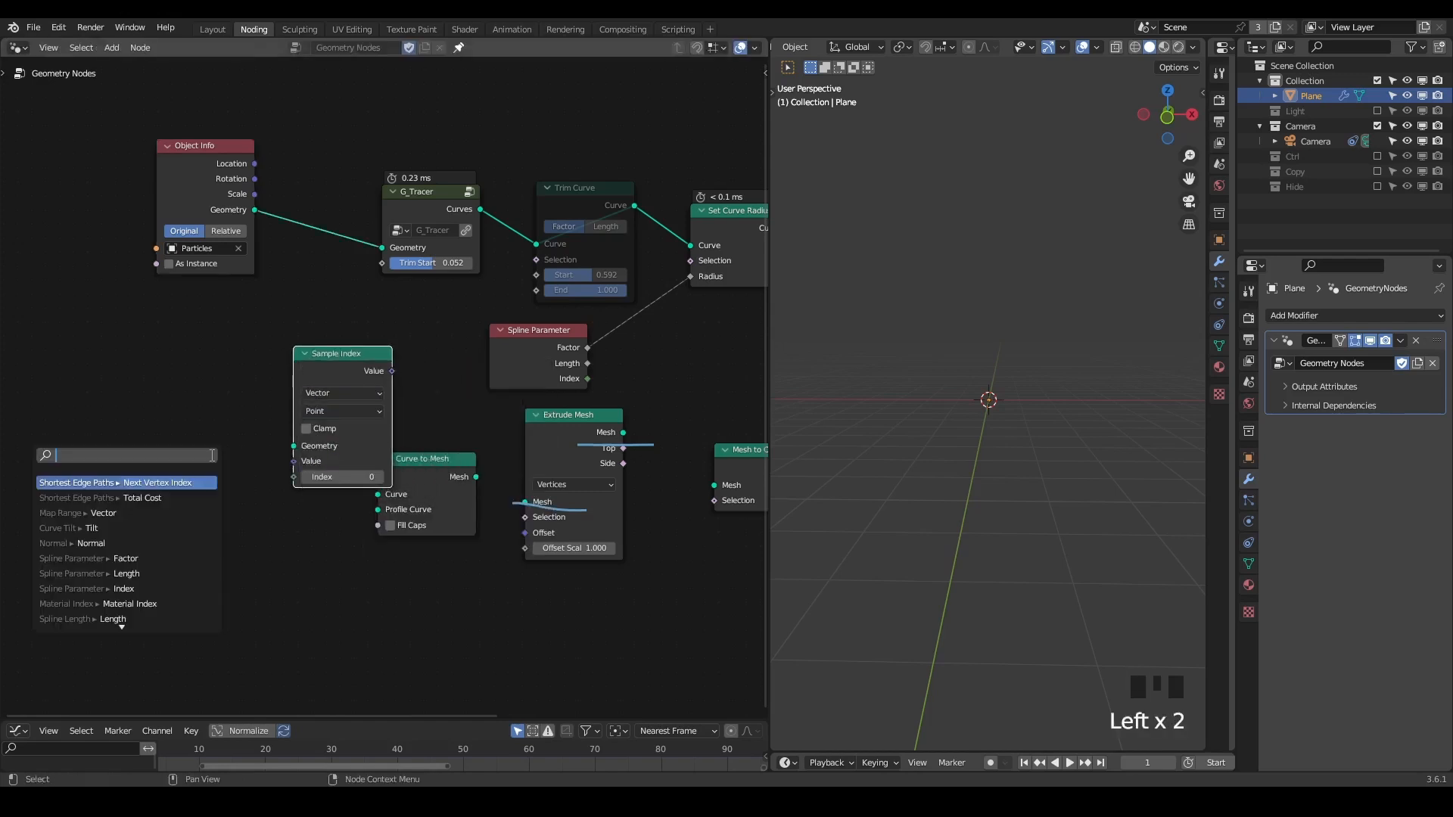
{"action": "left_click", "coordinate": [93, 482]}
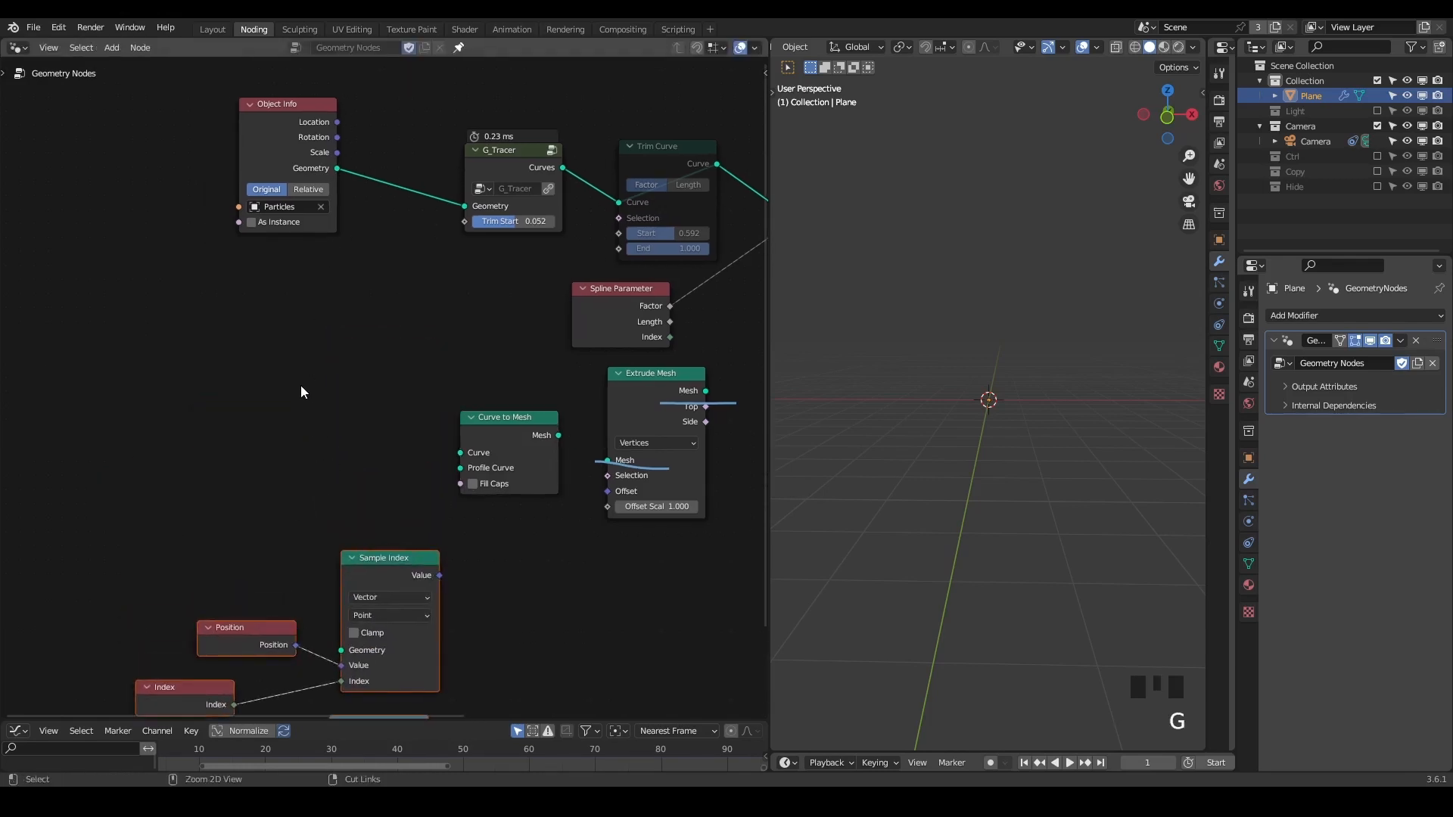
Add an Instance on Points node and search for a Curve Line node.
{"action": "key", "text": "ctrl+a"}
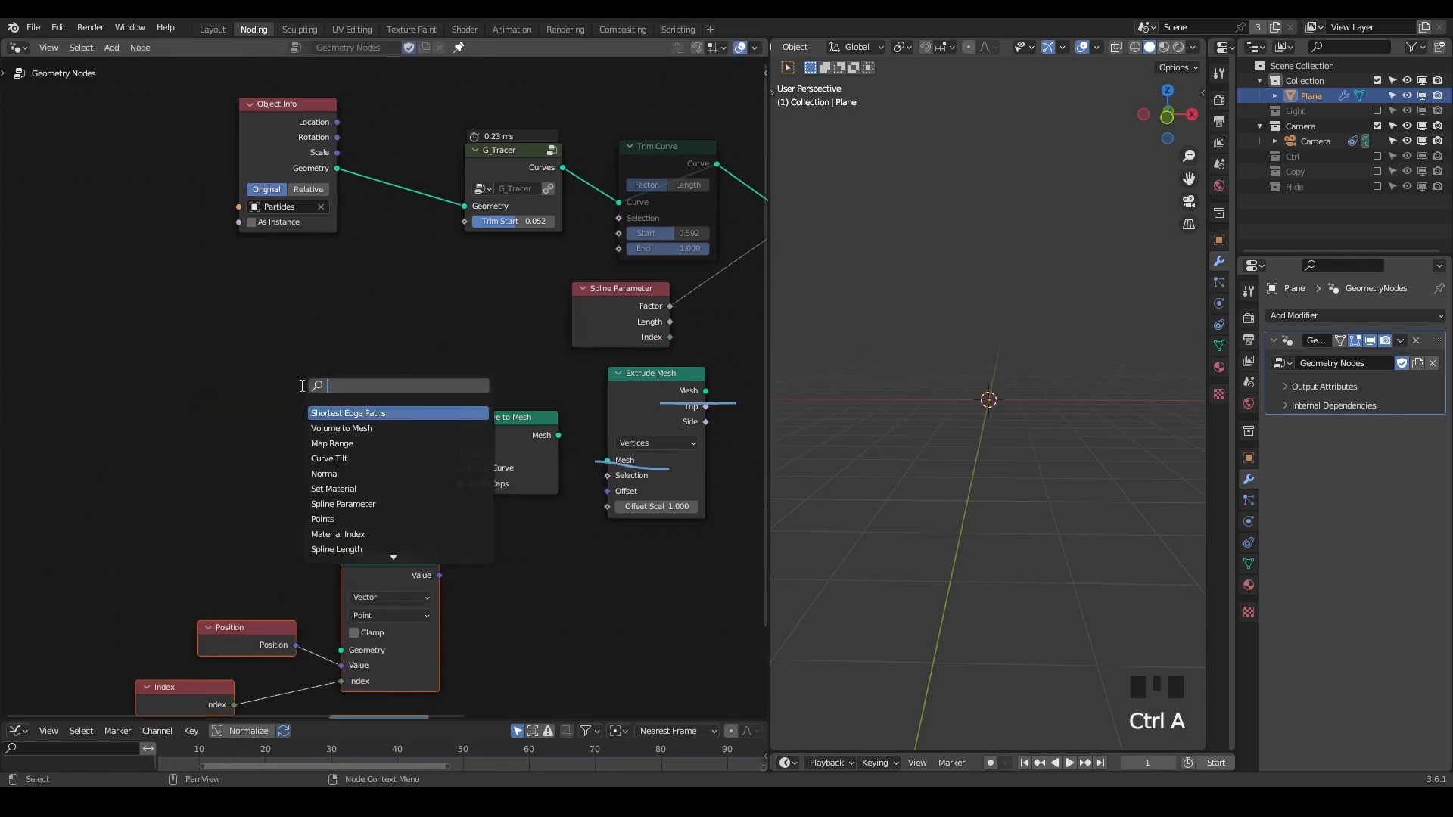
{"action": "type", "text": "point in"}
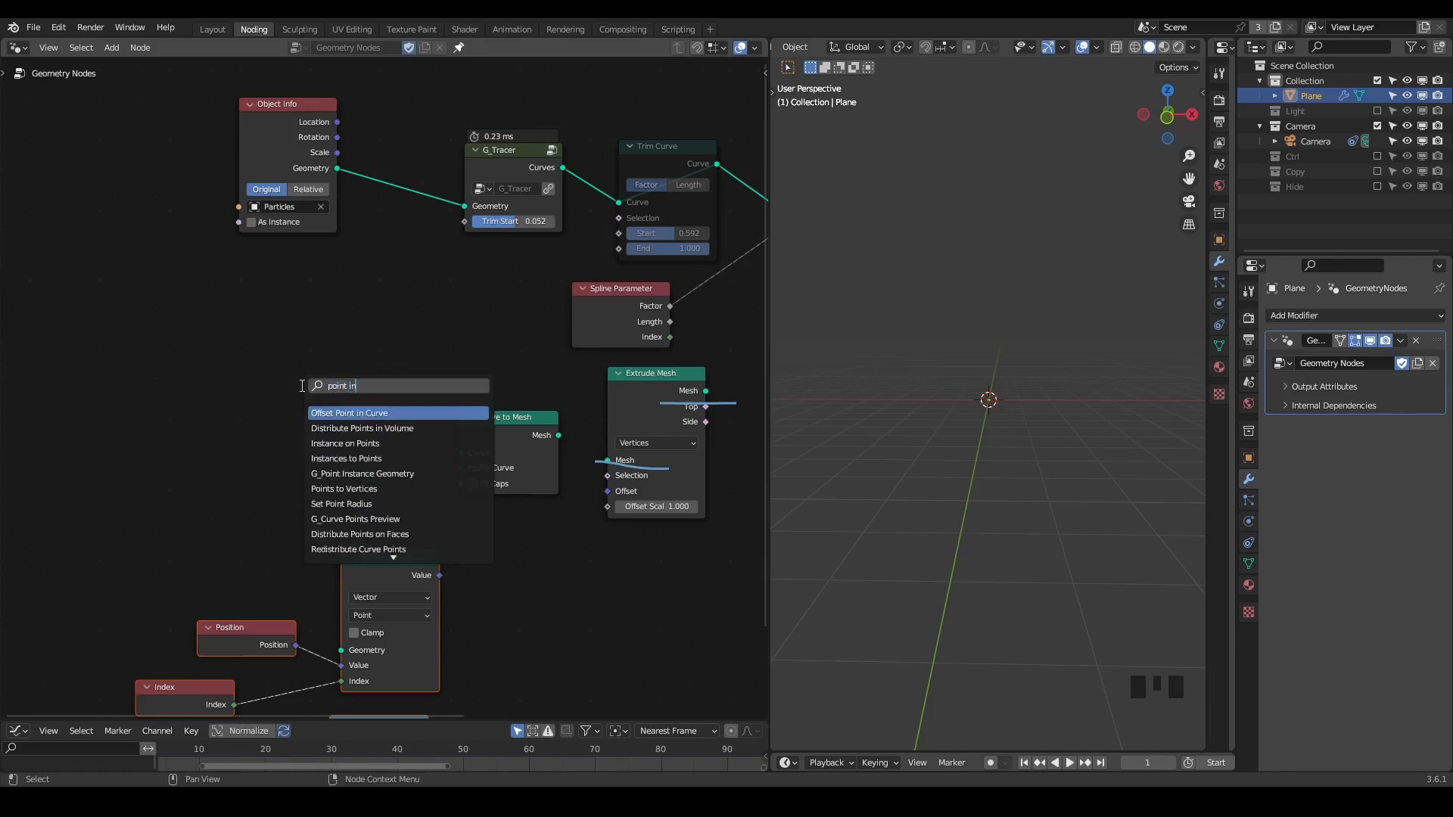
{"action": "left_click", "coordinate": [345, 443]}
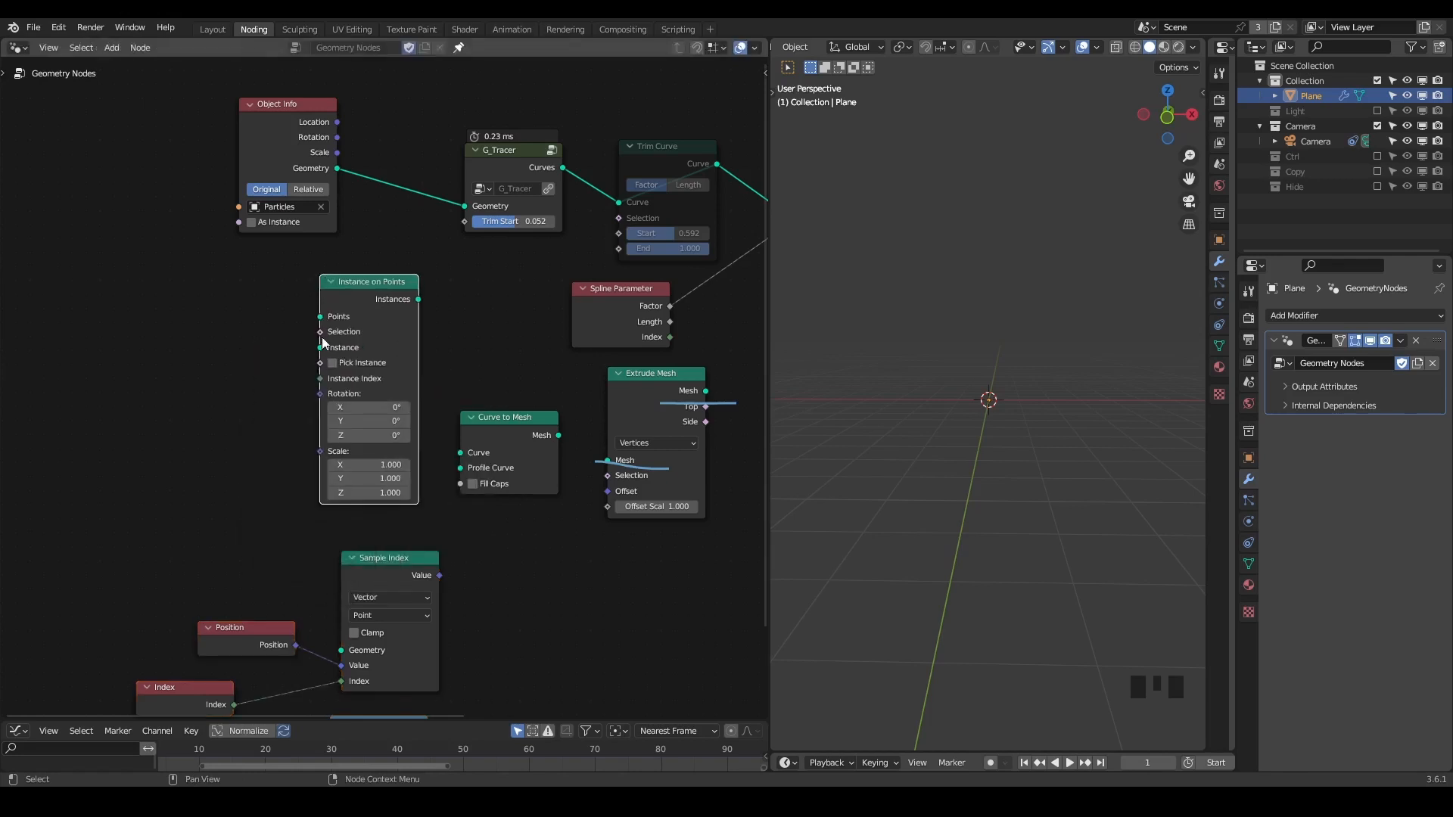
{"action": "type", "text": "curve l"}
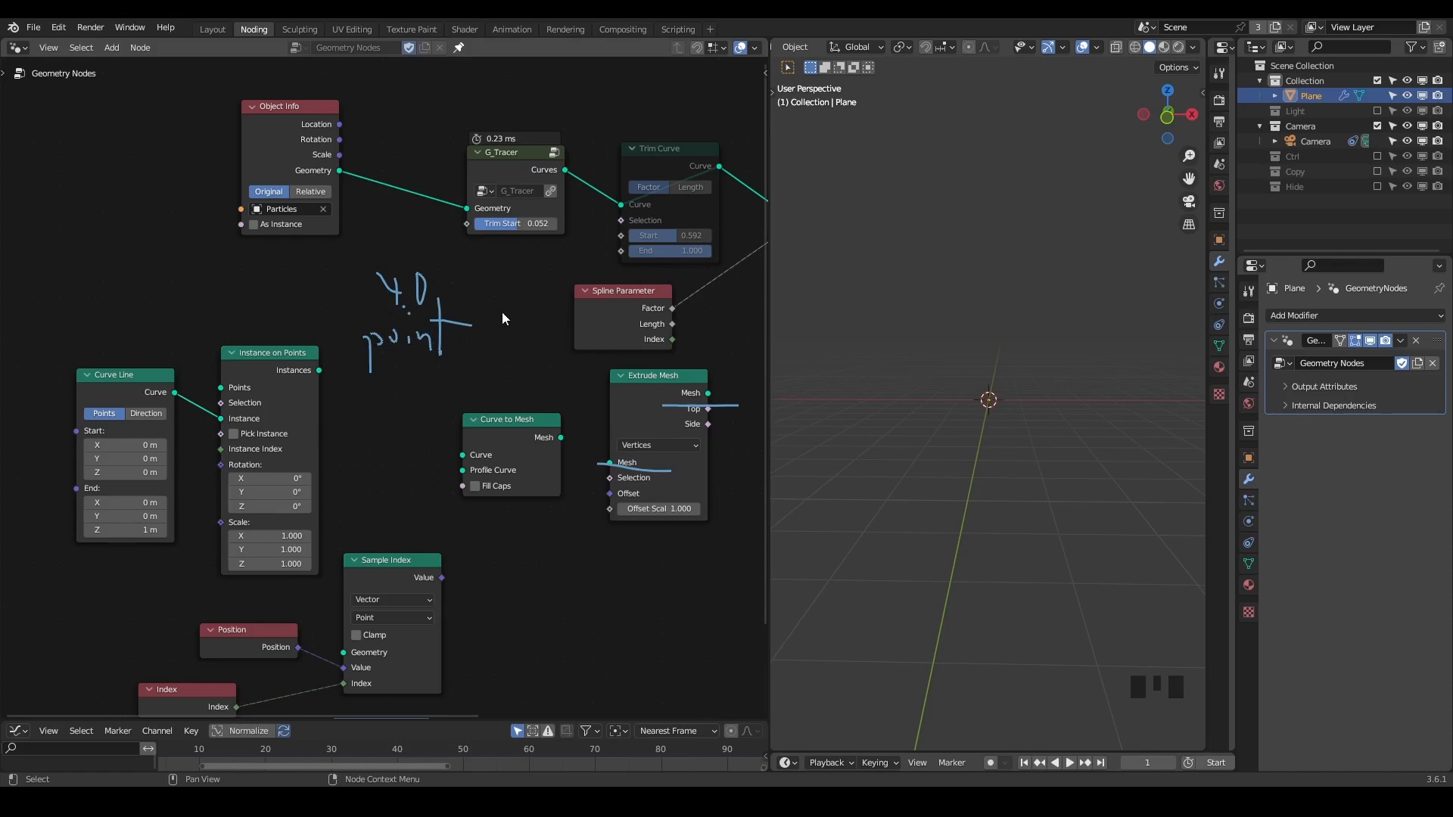
{"action": "mouse_move", "coordinate": [500, 302]}
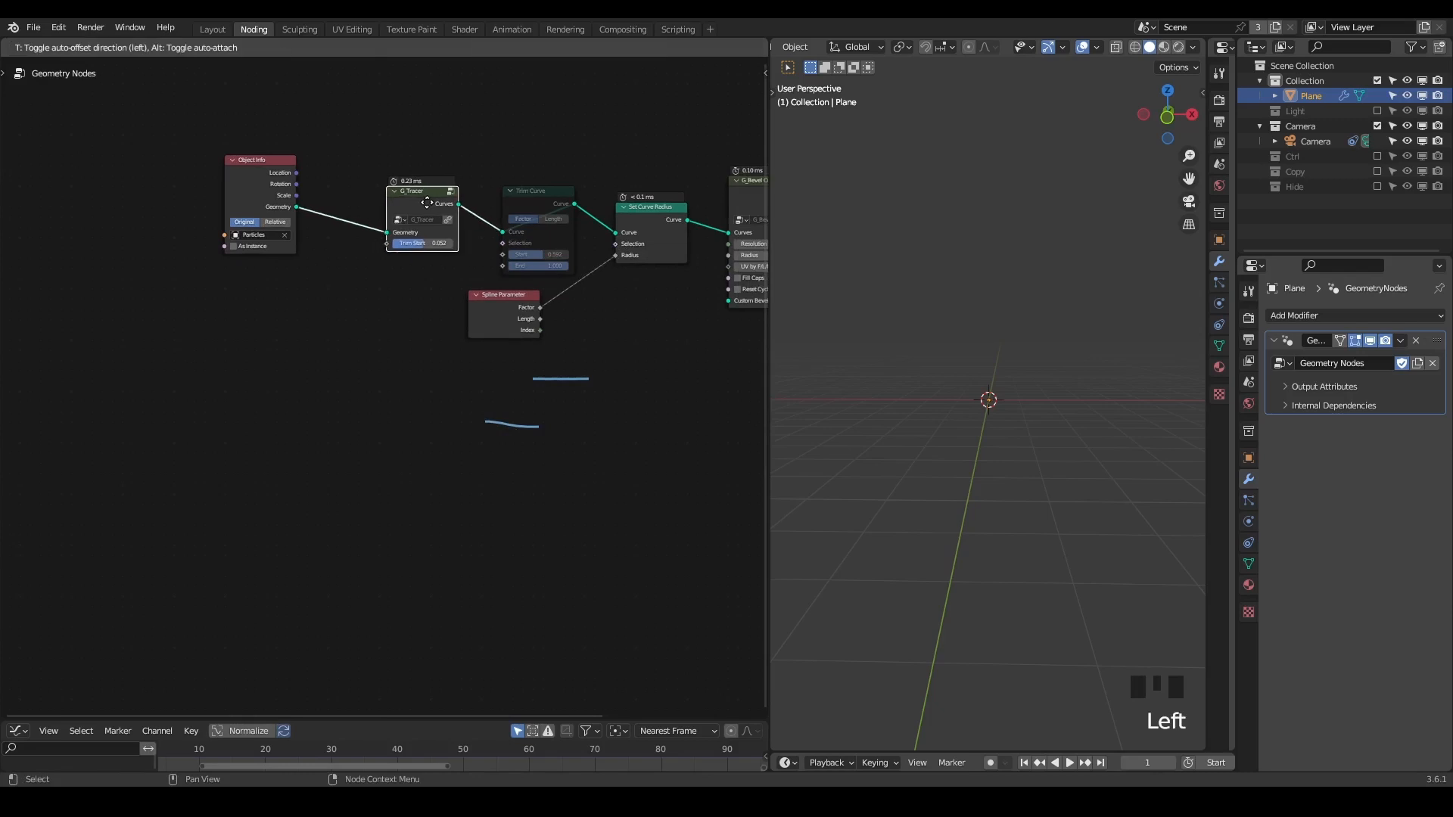
Add a temporary Simulation Zone from the node search, then remove it again.
{"action": "scroll", "scroll_direction": "up", "scroll_amount": 3}
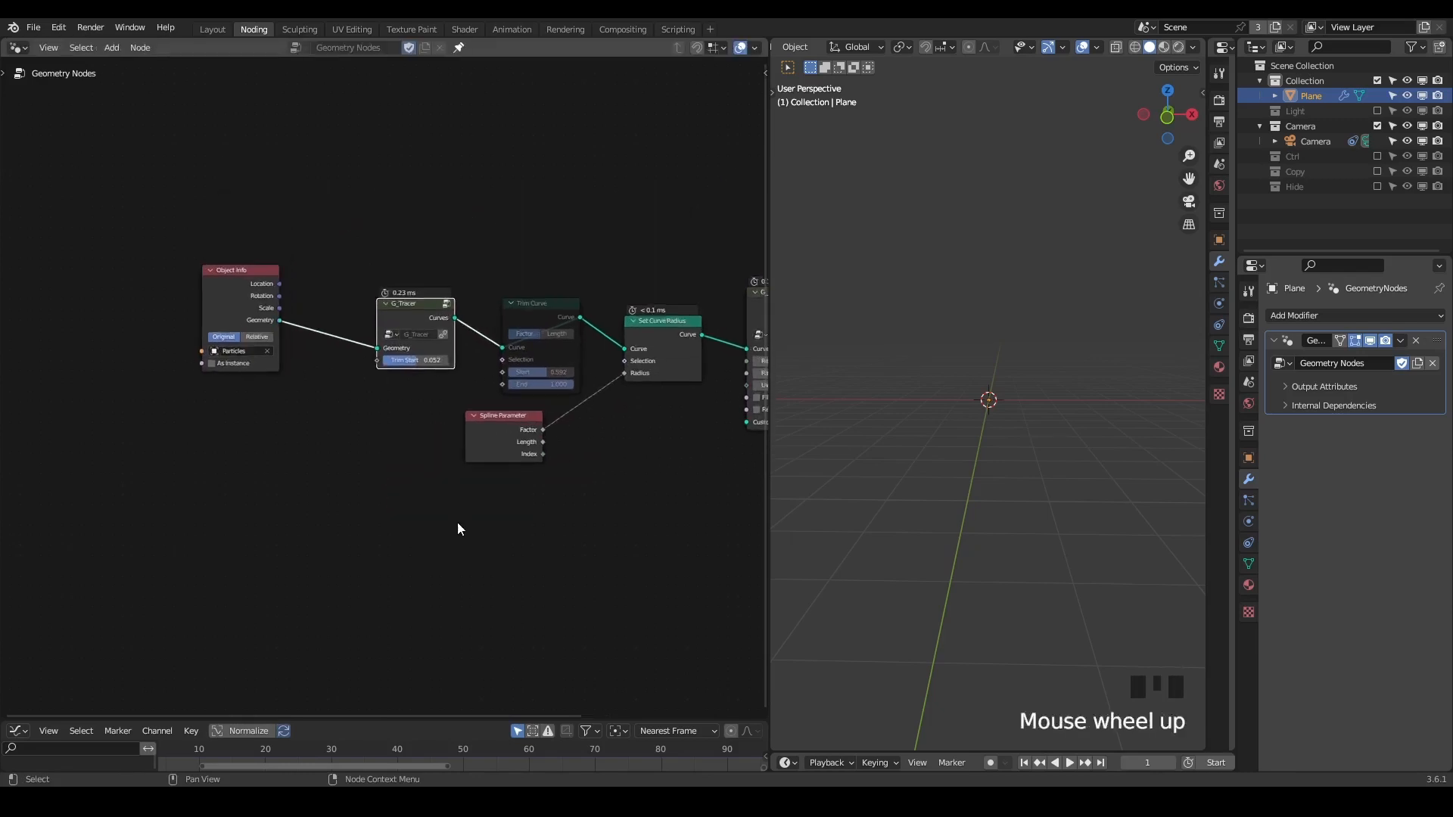
{"action": "scroll", "scroll_direction": "up", "scroll_amount": 3}
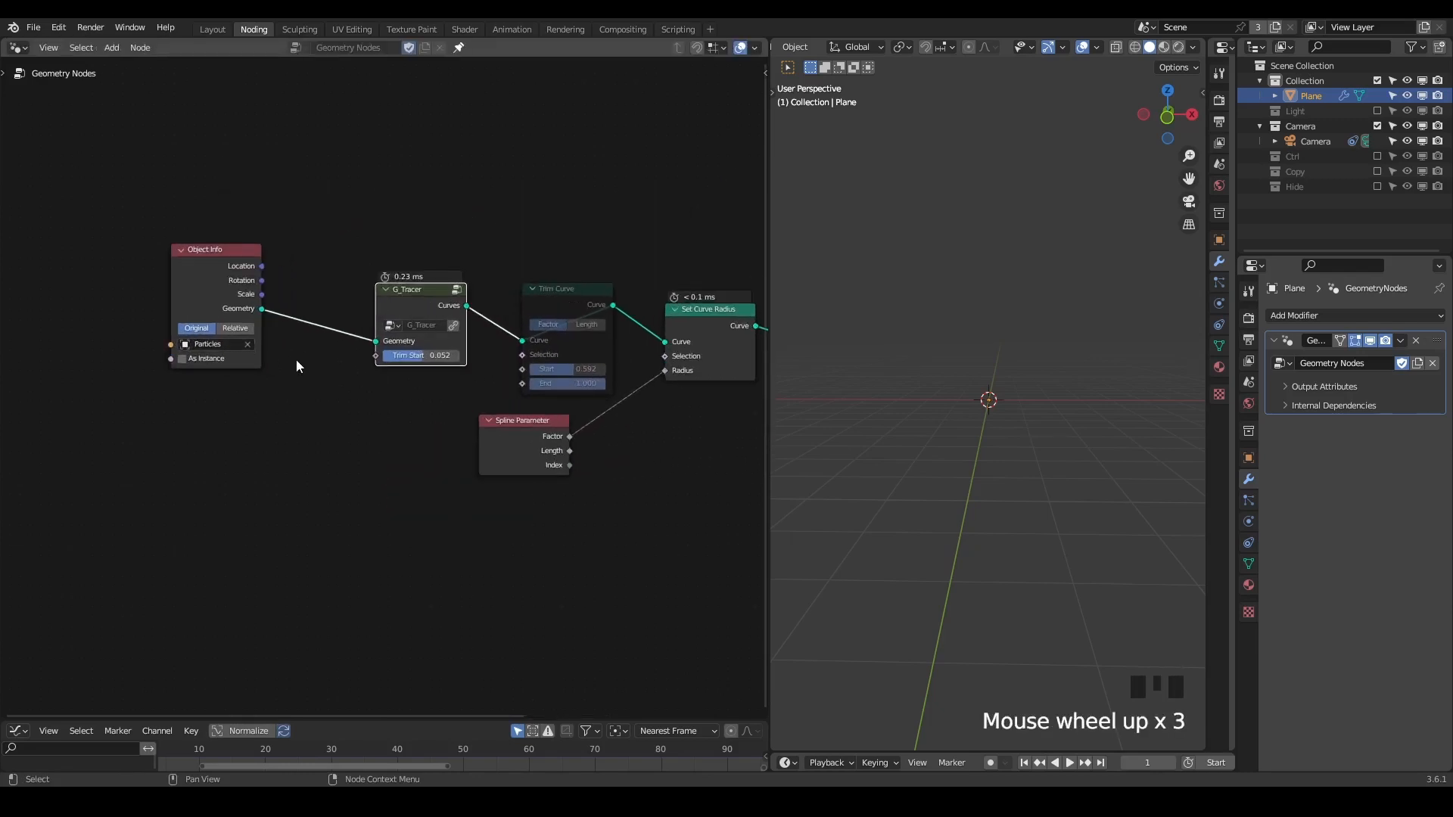
{"action": "key", "text": "ctrl+a"}
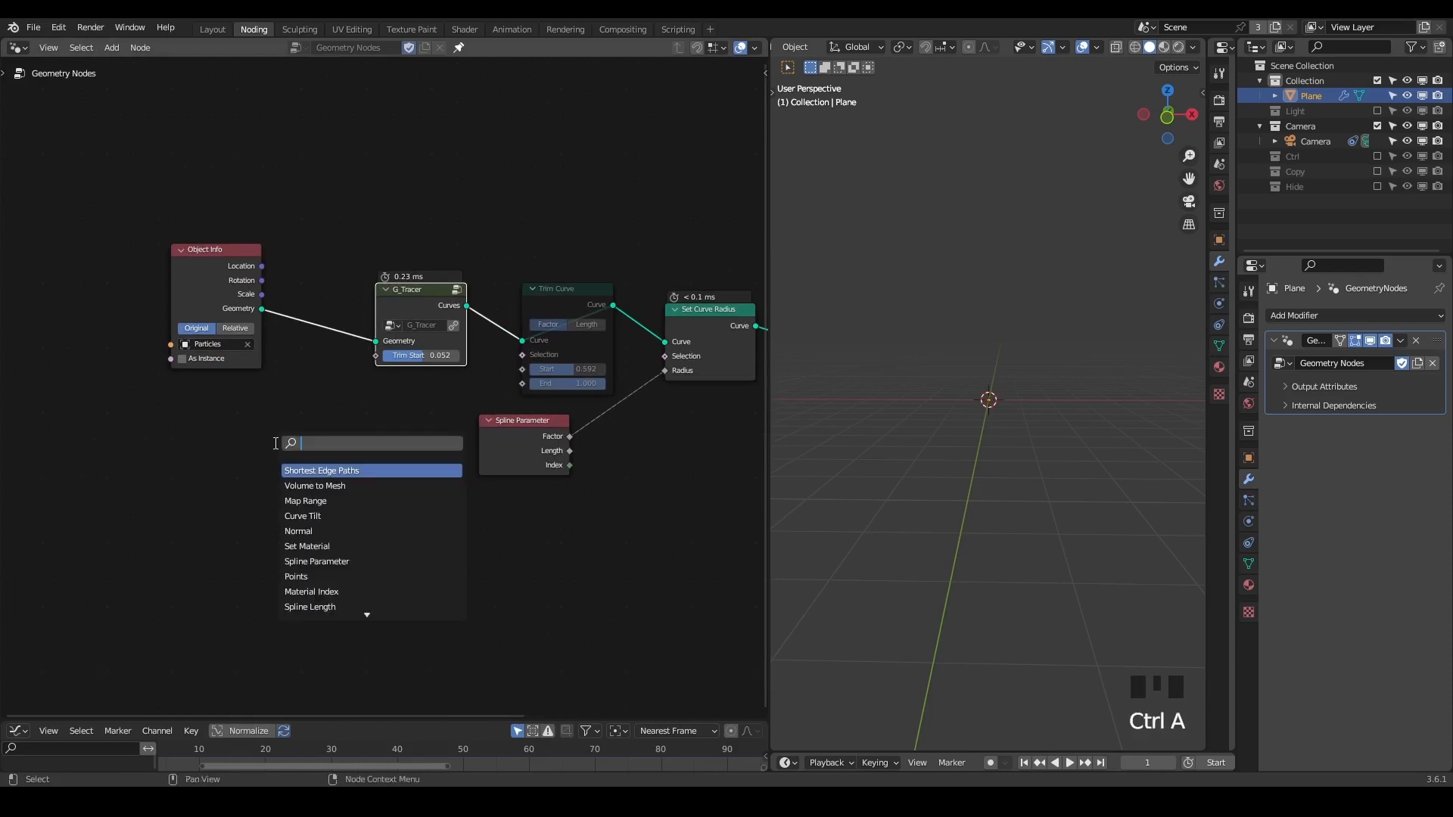
{"action": "type", "text": "simula"}
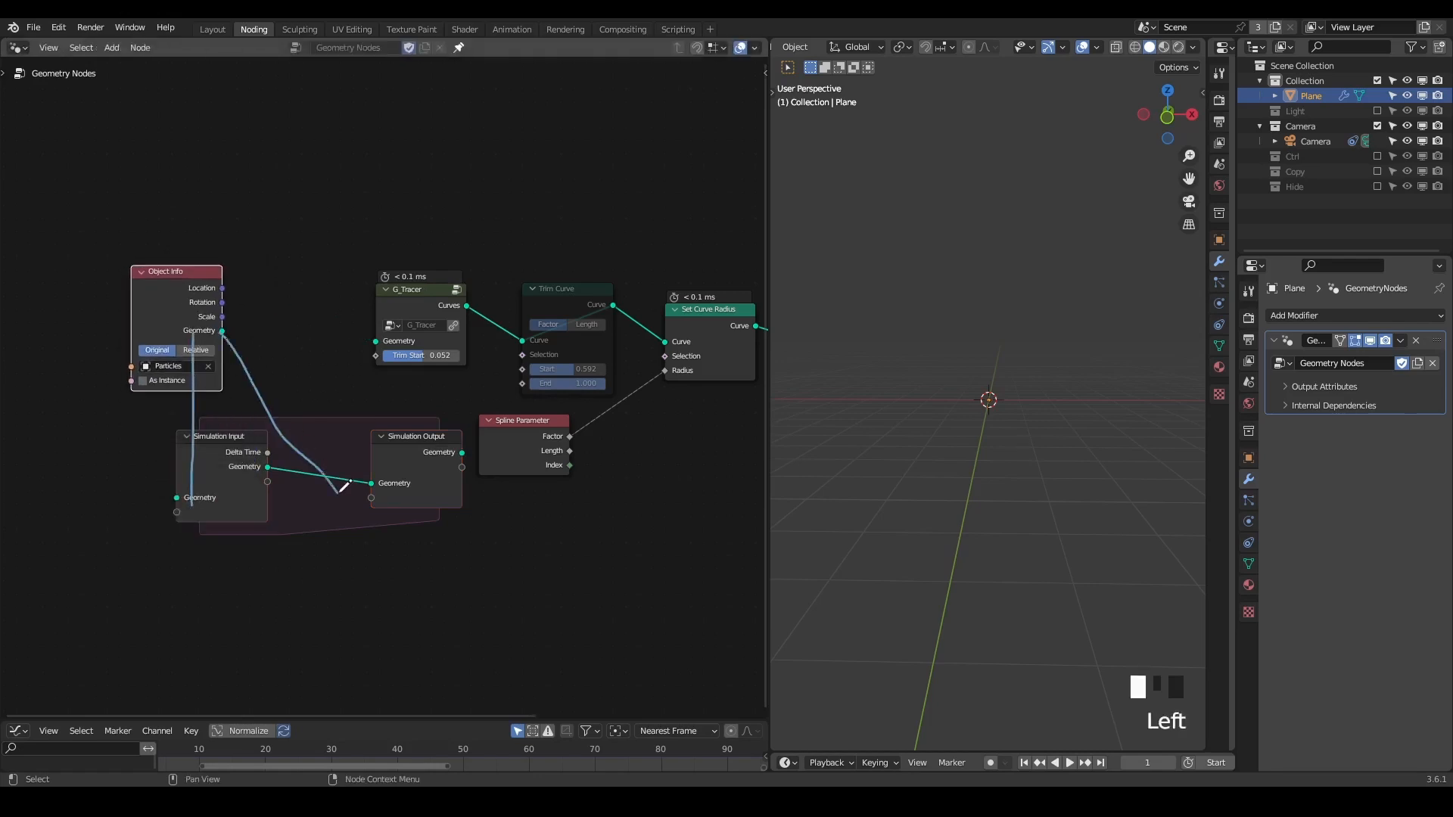
{"action": "key", "text": "space"}
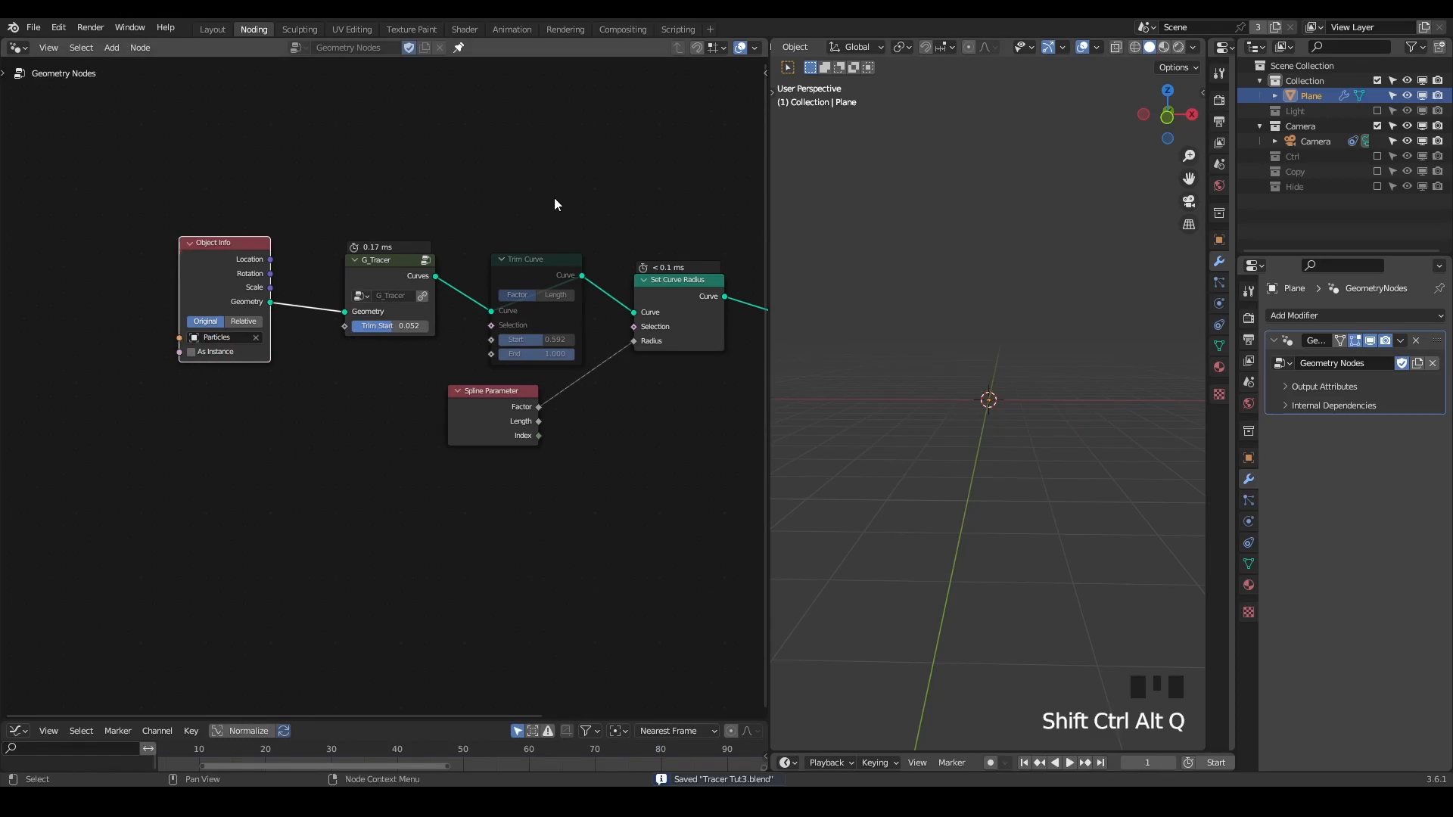
Add a Suzanne monkey, play the animation and grab it to draw tracer trails.
{"action": "key", "text": "shift+a"}
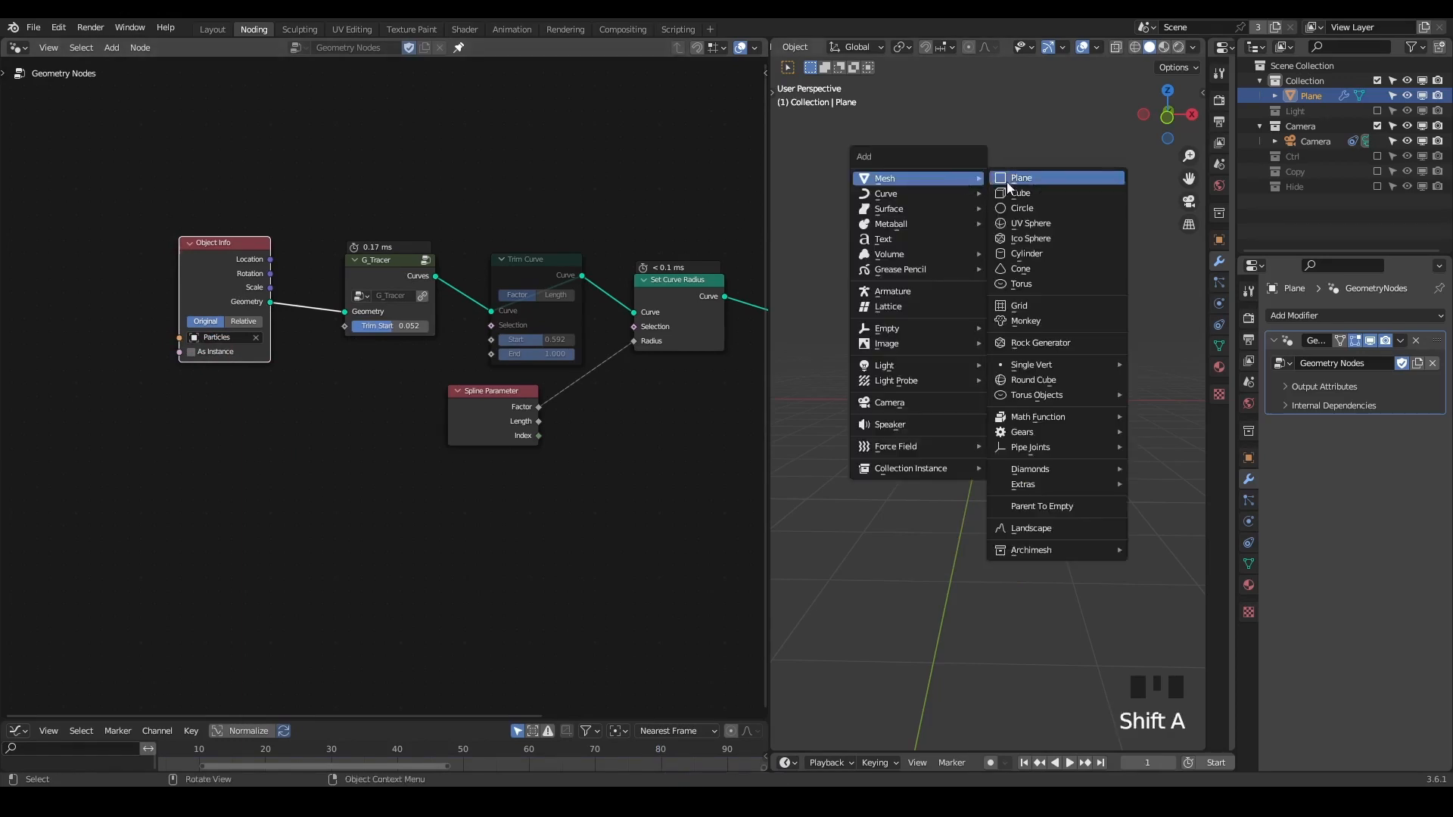
{"action": "mouse_move", "coordinate": [1034, 321]}
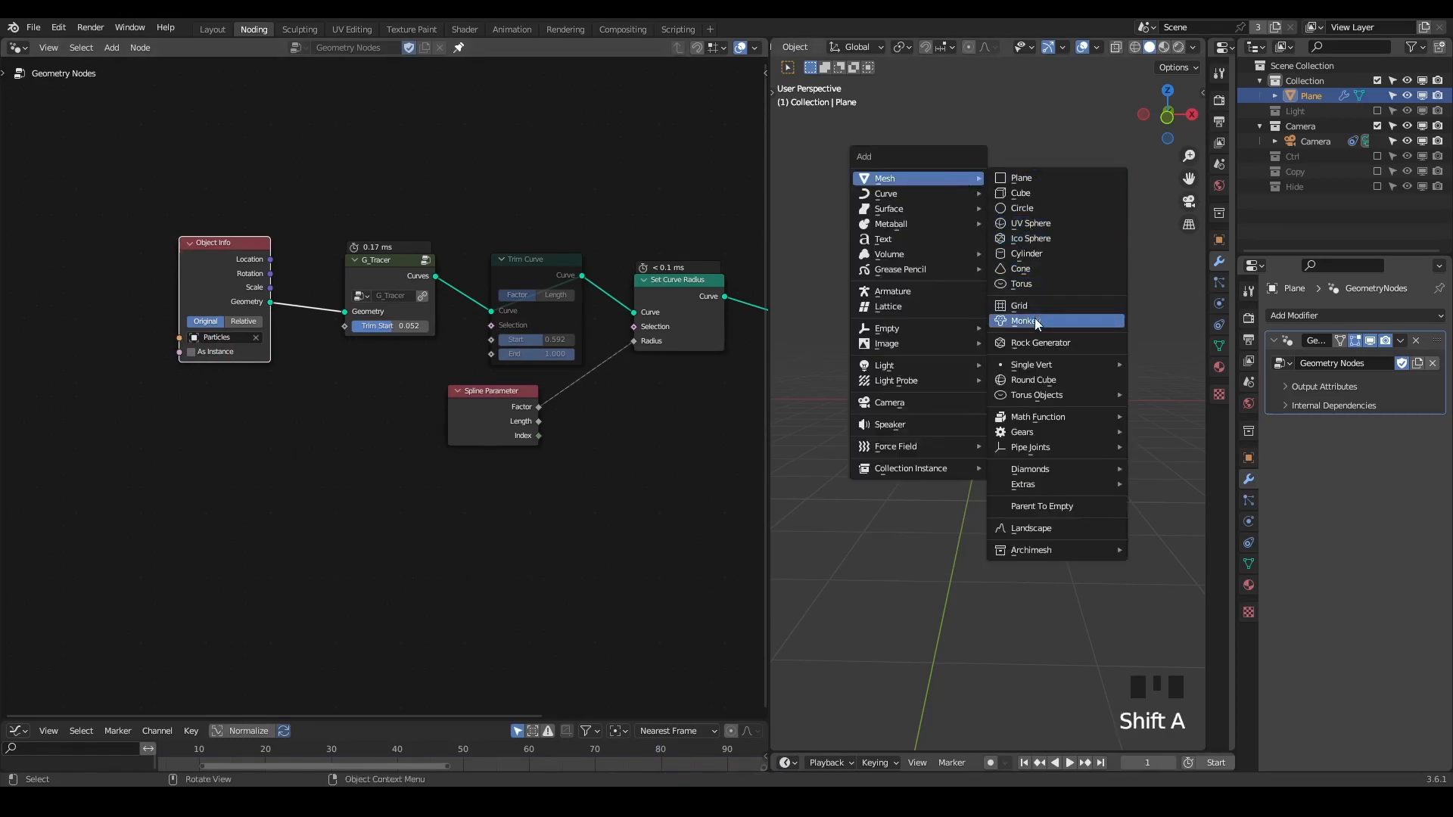
{"action": "left_click", "coordinate": [1028, 321]}
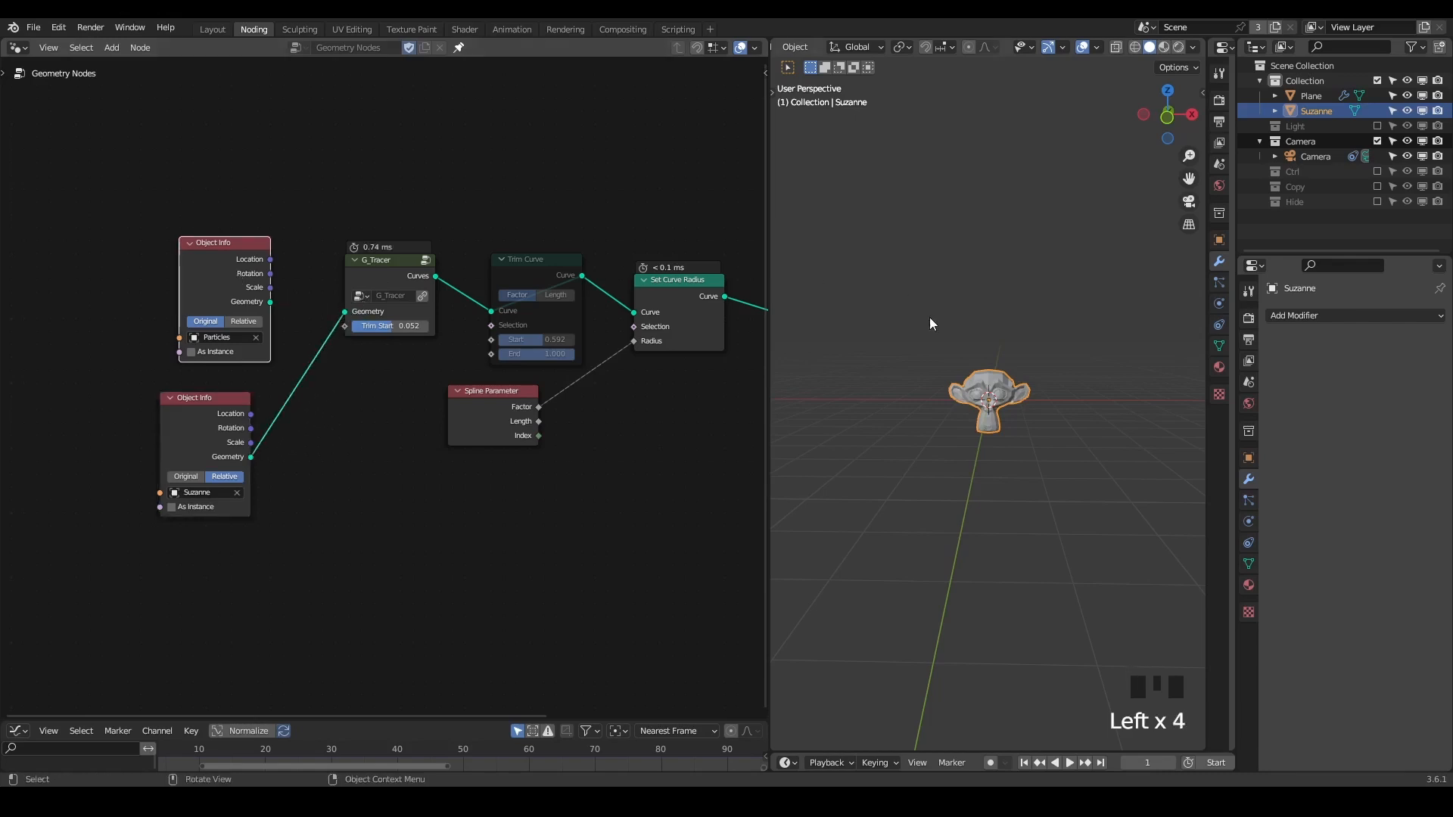
{"action": "scroll", "scroll_direction": "down", "scroll_amount": 3}
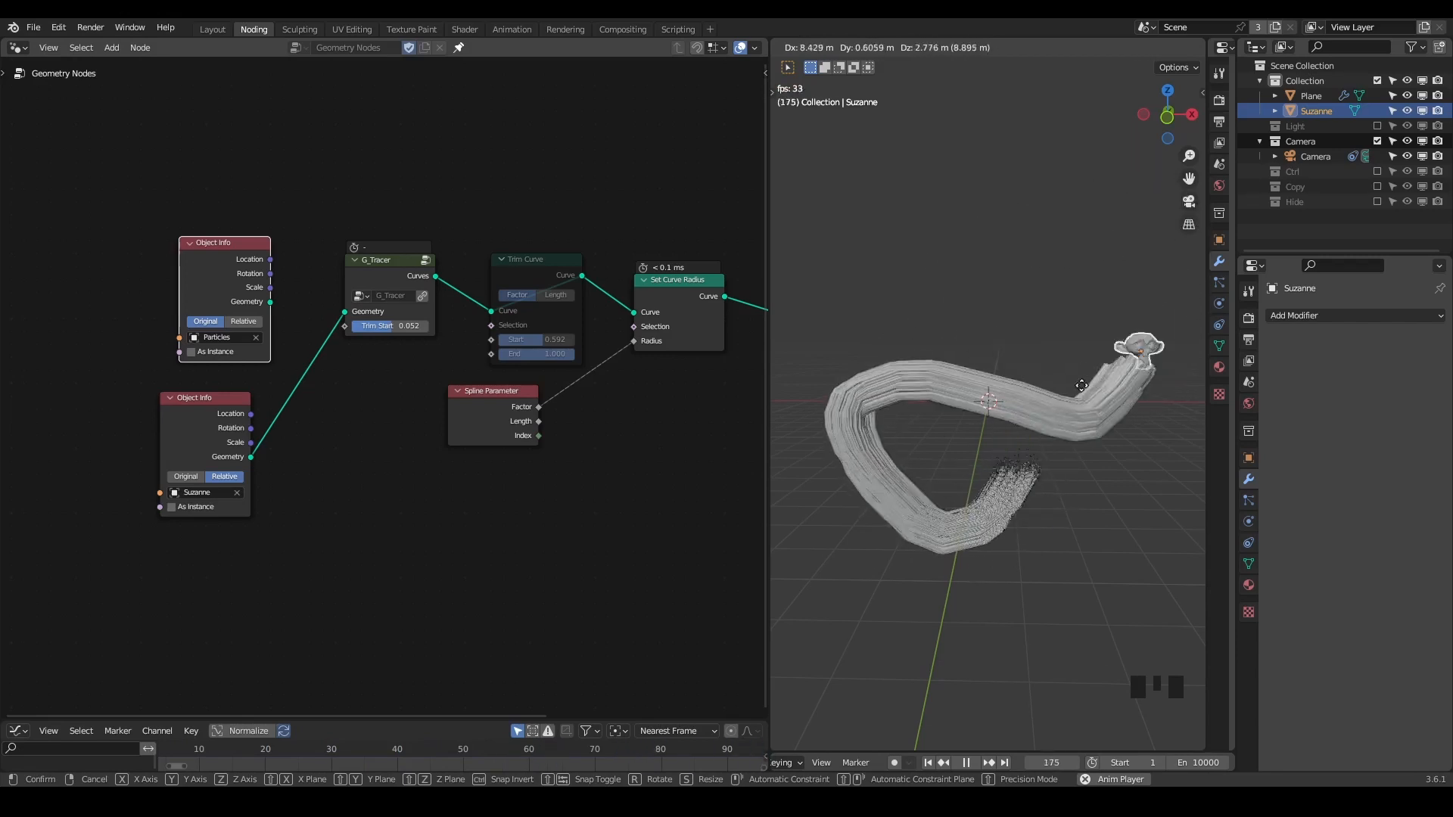
{"action": "scroll", "scroll_direction": "up", "scroll_amount": 3}
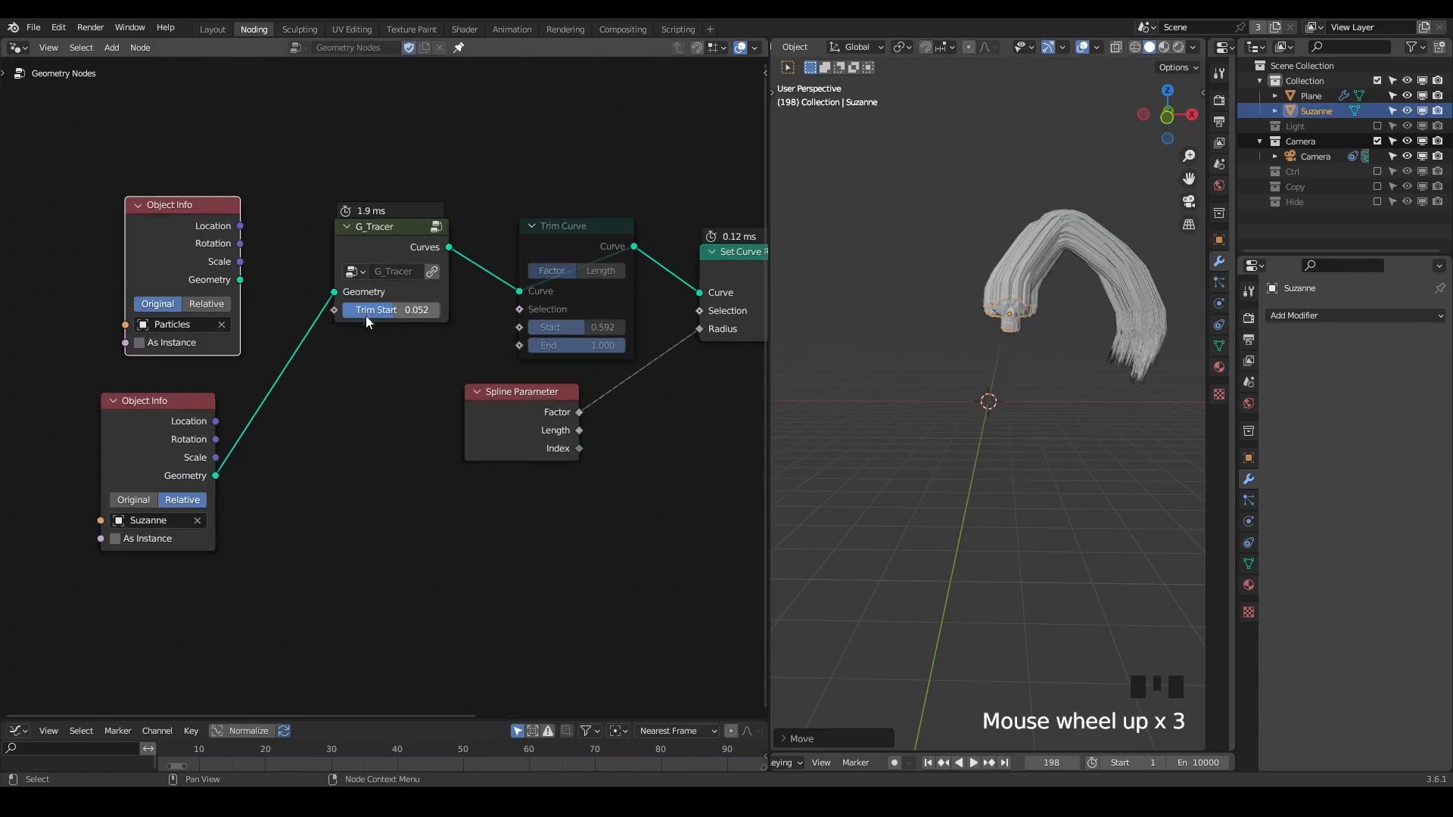
{"action": "key", "text": "space"}
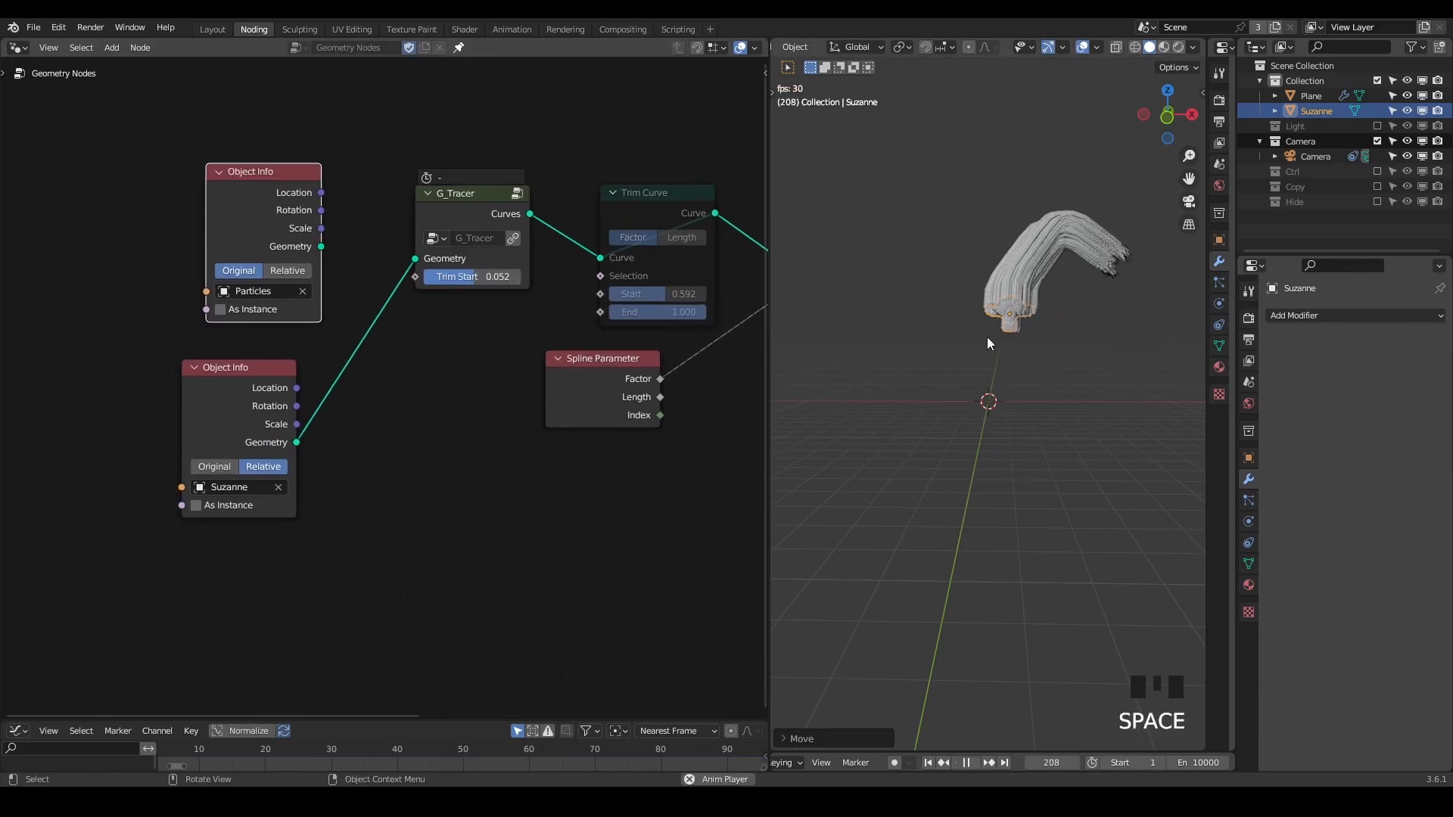
{"action": "key", "text": "g"}
{"action": "type", "text": "random"}
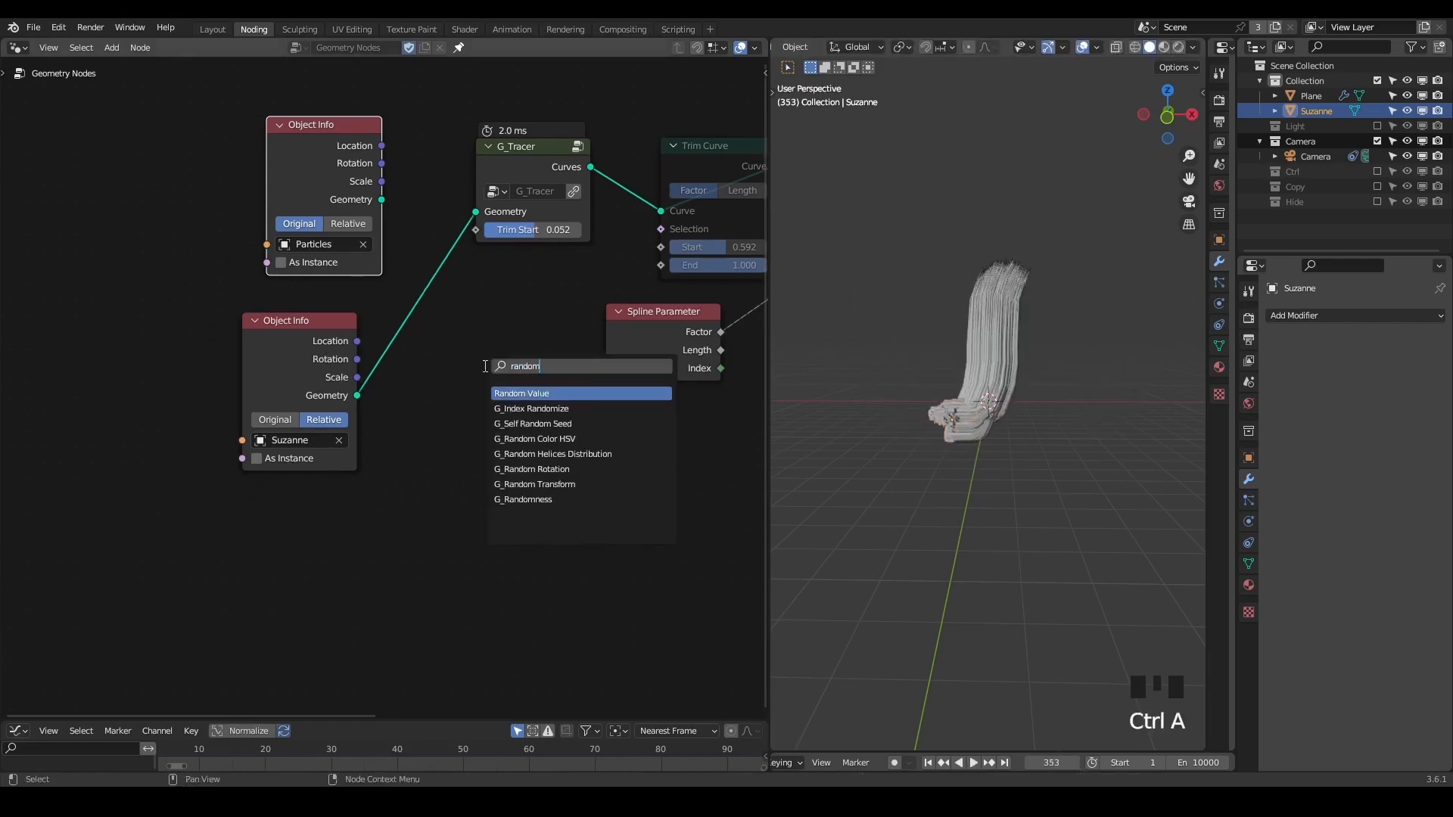
Add a Random Value node for Trim Start, drag Suzanne, then clear her location.
{"action": "left_click", "coordinate": [520, 393]}
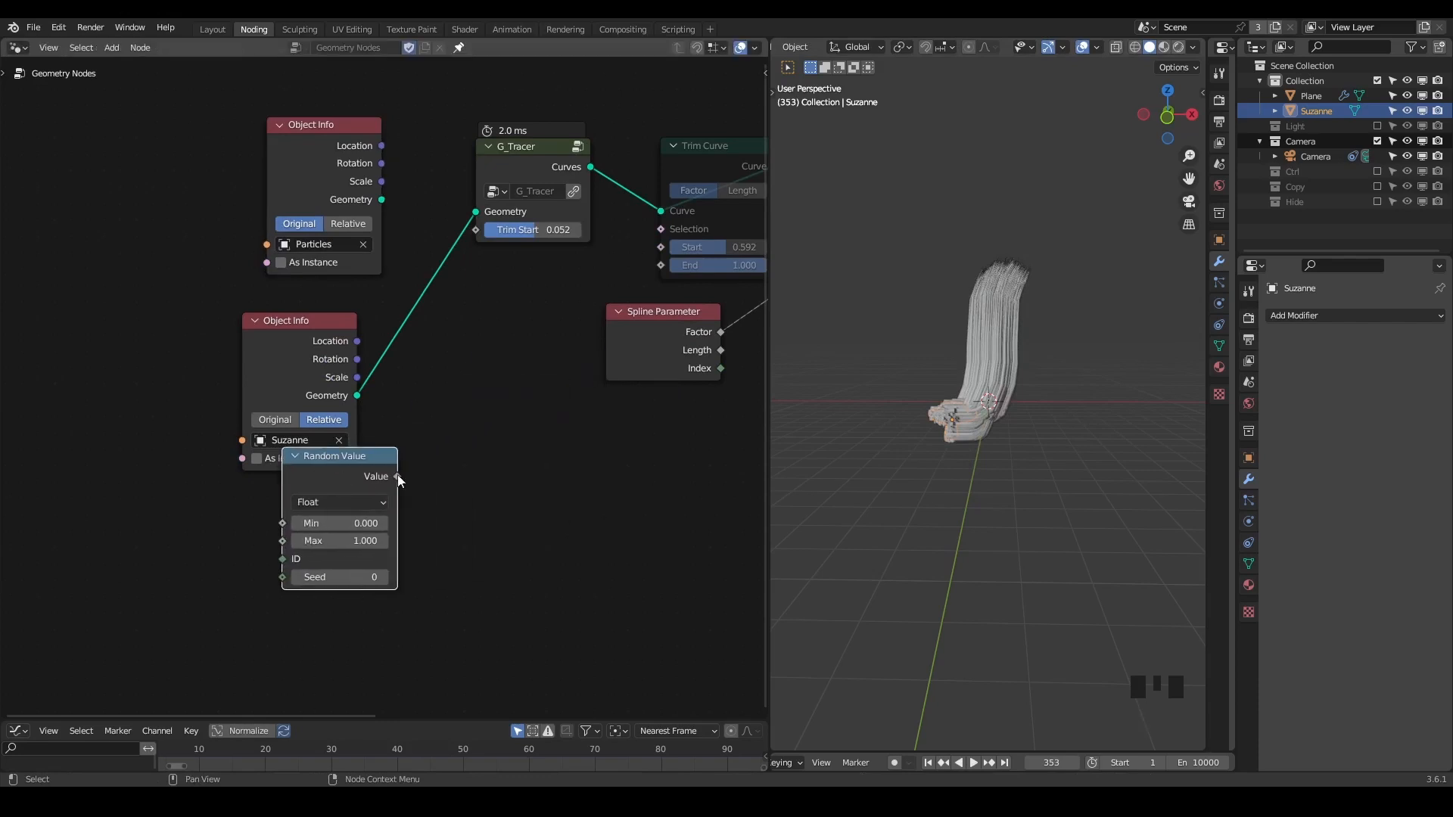
{"action": "key", "text": "g"}
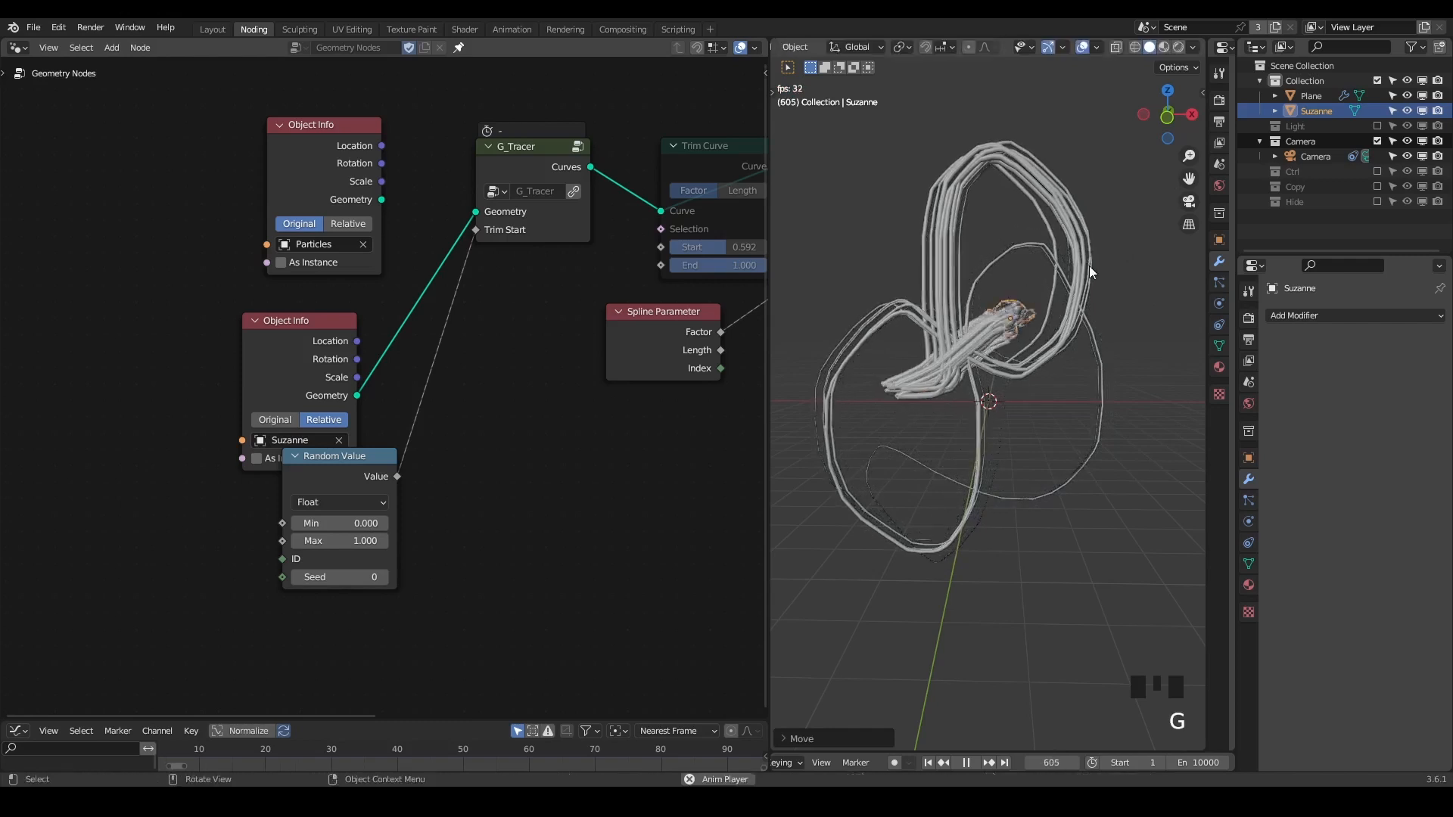
{"action": "key", "text": "alt+g"}
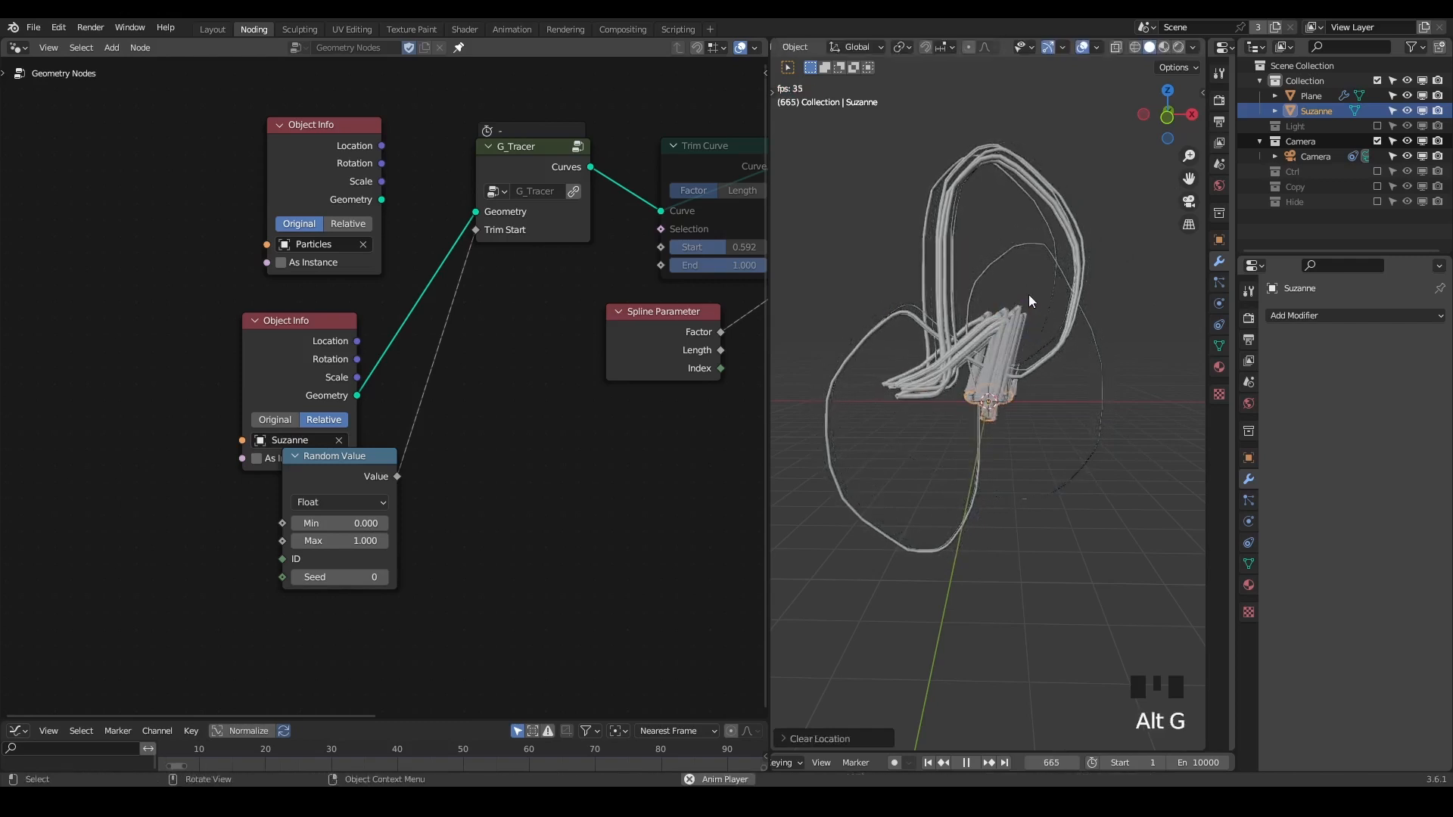